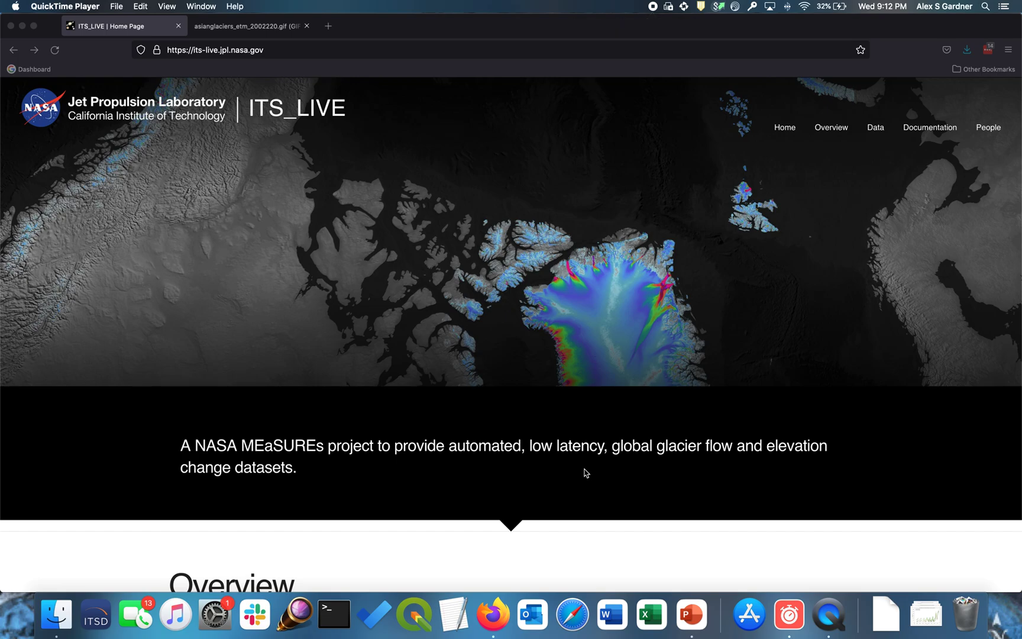
{"action": "mouse_move", "coordinate": [564, 471]}
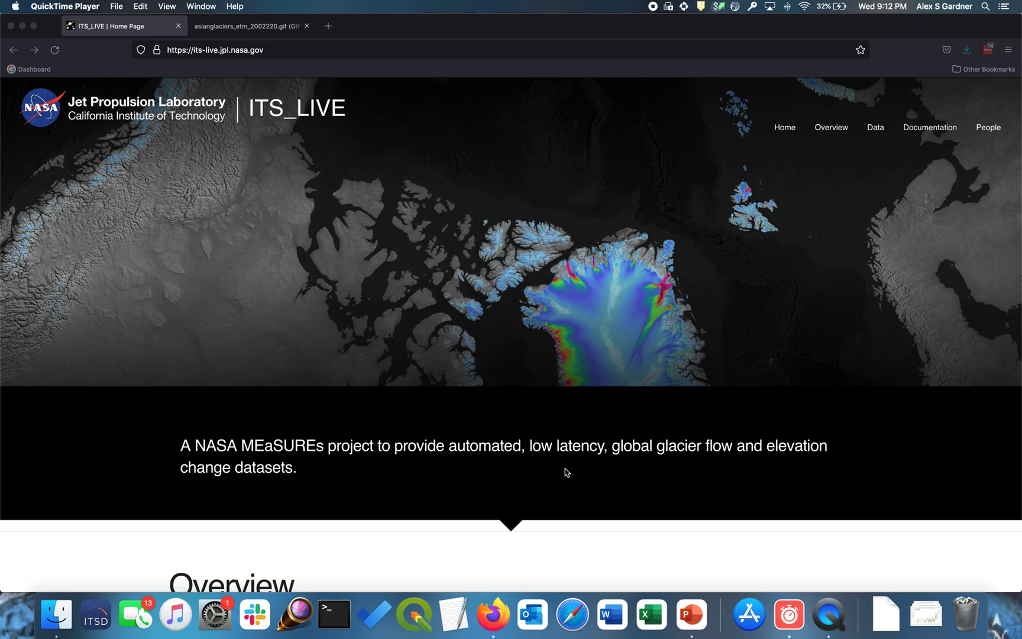
{"action": "mouse_move", "coordinate": [229, 84]}
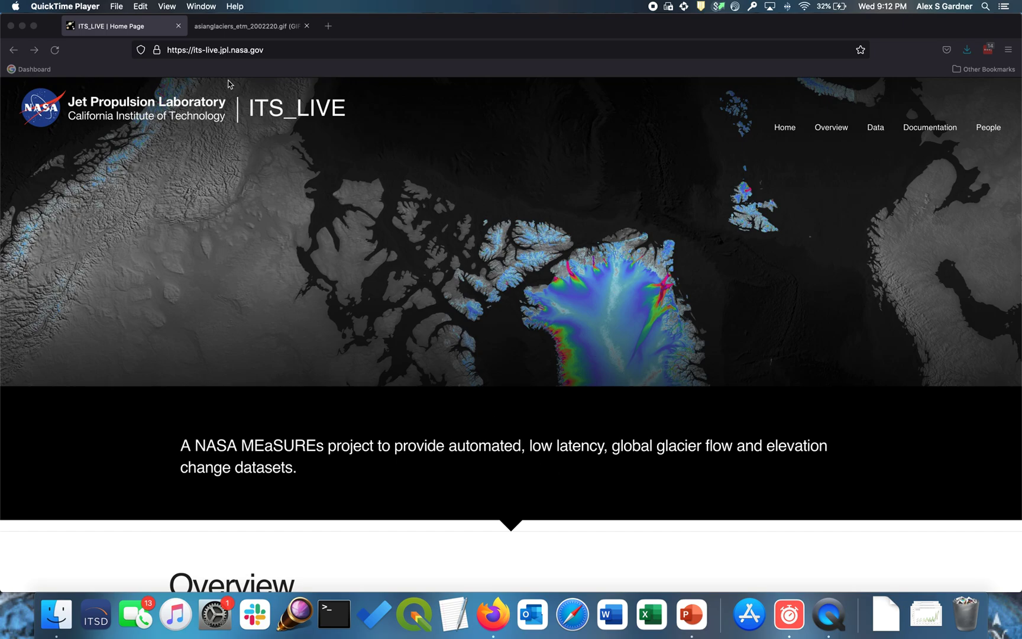
{"action": "mouse_move", "coordinate": [199, 58]}
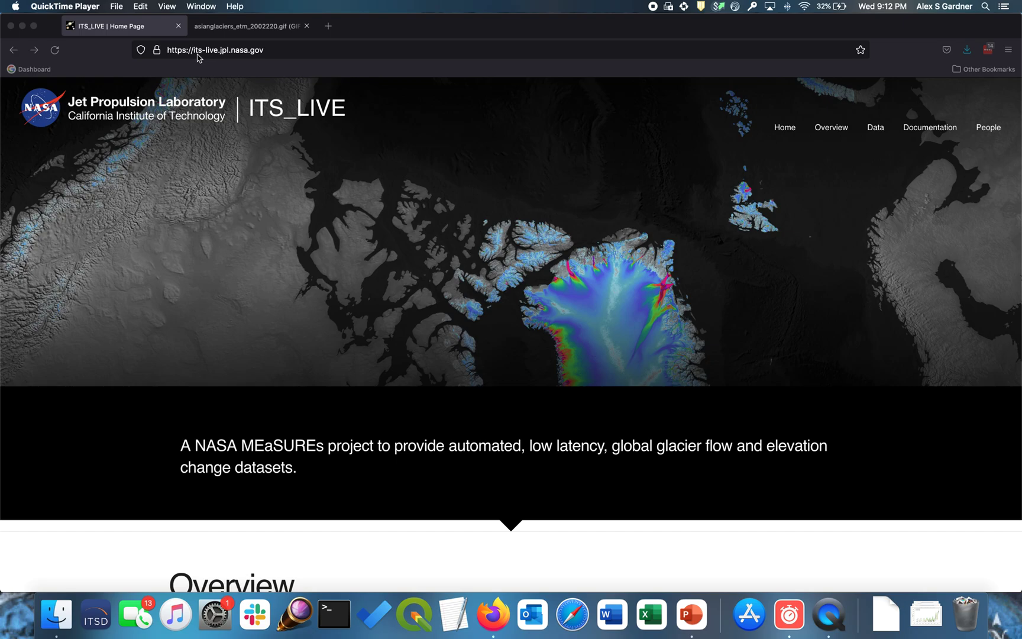
{"action": "mouse_move", "coordinate": [221, 55]}
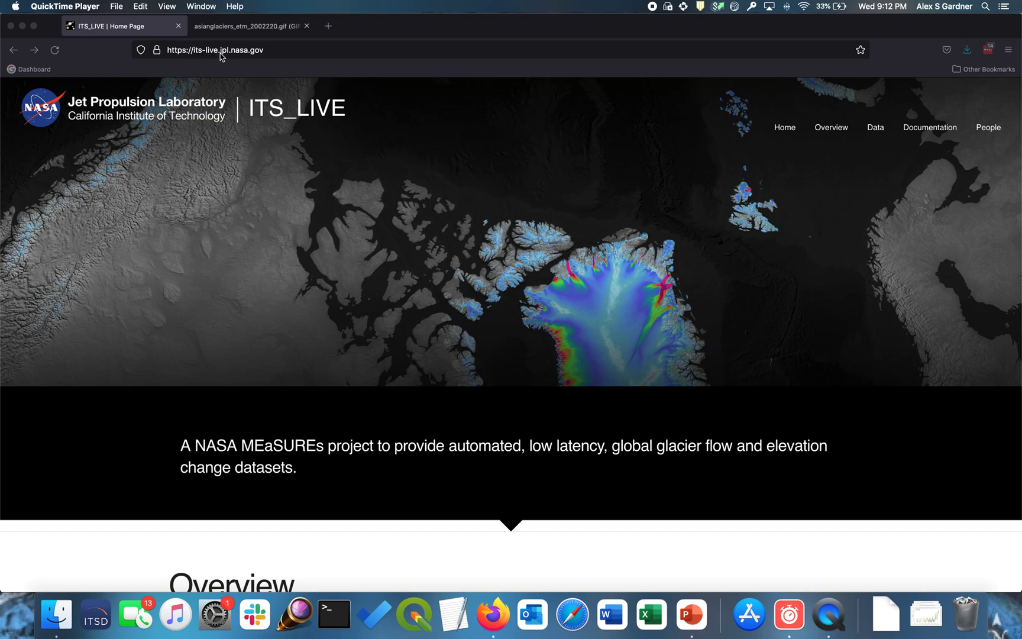
{"action": "mouse_move", "coordinate": [320, 358]}
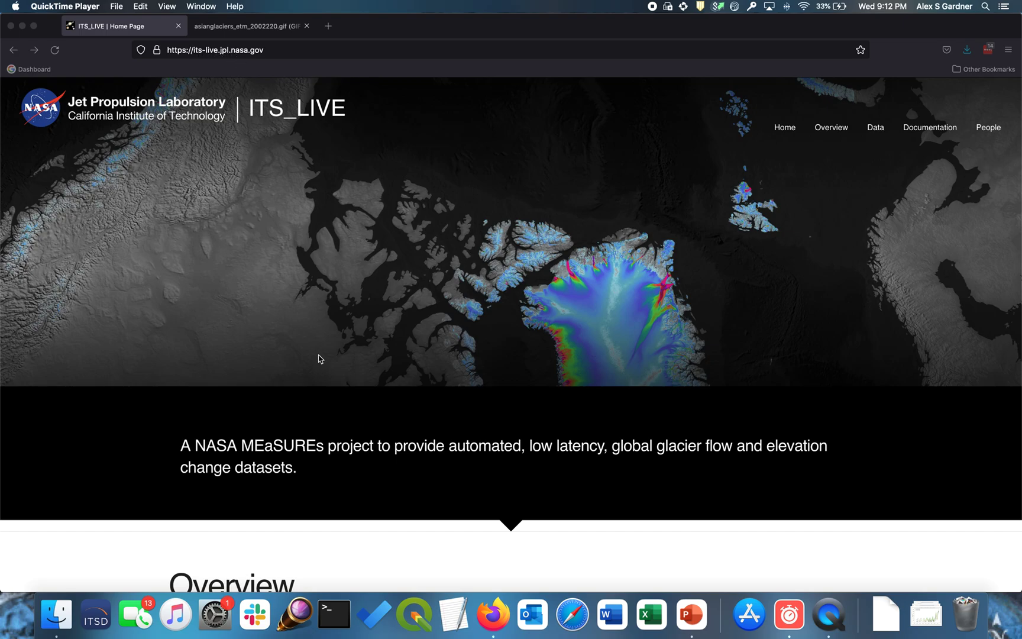
{"action": "mouse_move", "coordinate": [339, 433]}
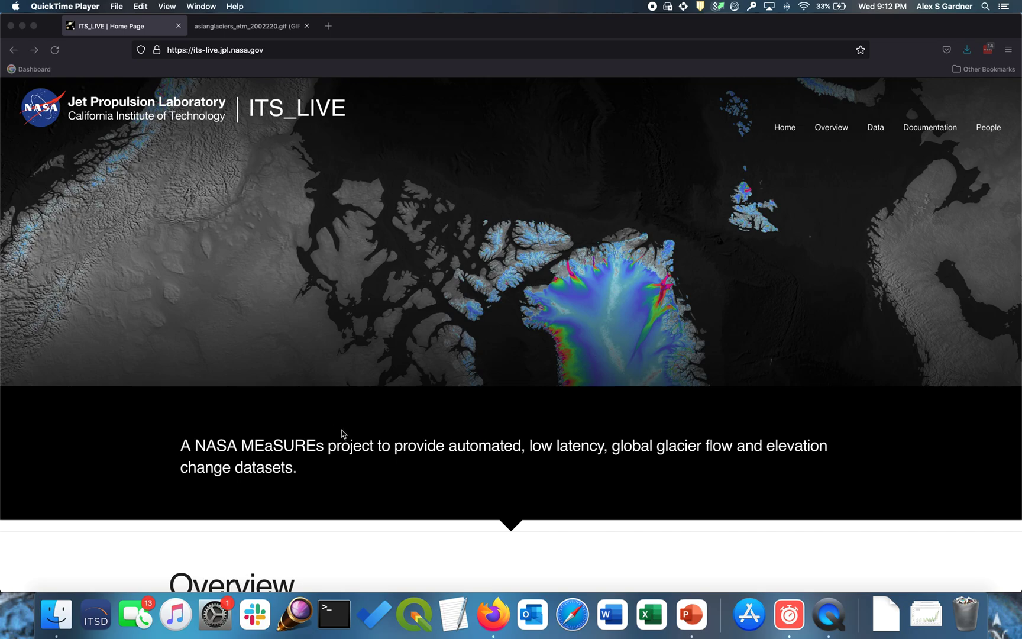
{"action": "mouse_move", "coordinate": [259, 168]}
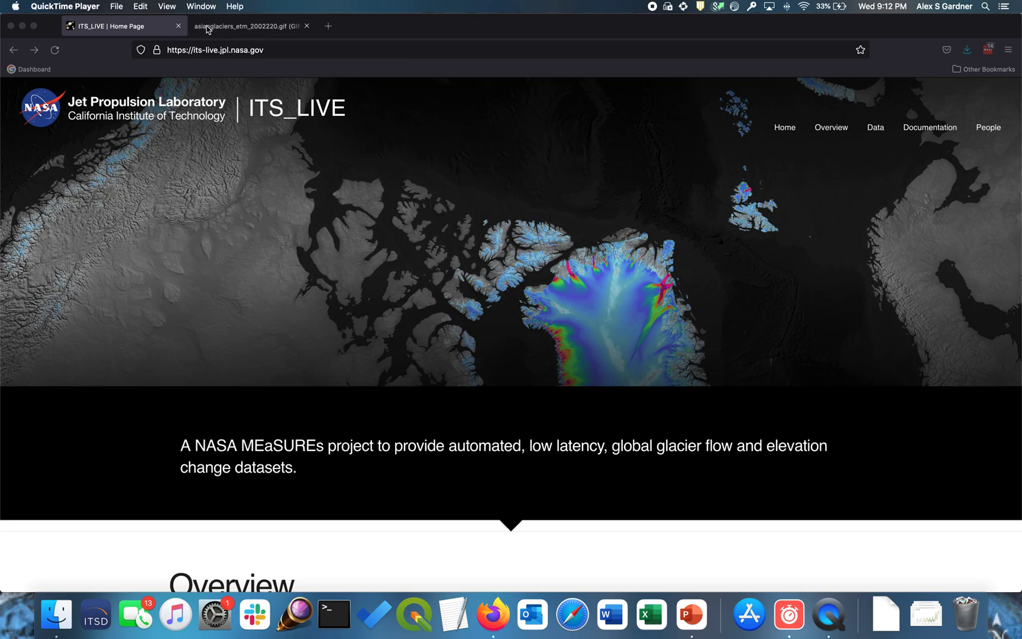
Switch to the asianglaciers_etm_2002220.gif tab to view the animated glacier image
{"action": "left_click", "coordinate": [248, 26]}
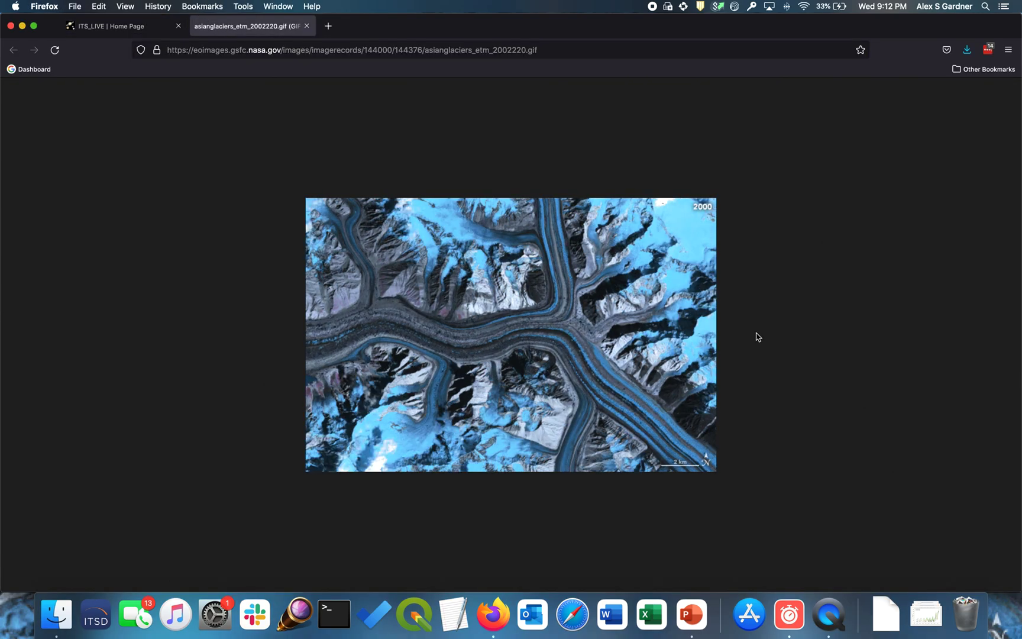
{"action": "mouse_move", "coordinate": [853, 338]}
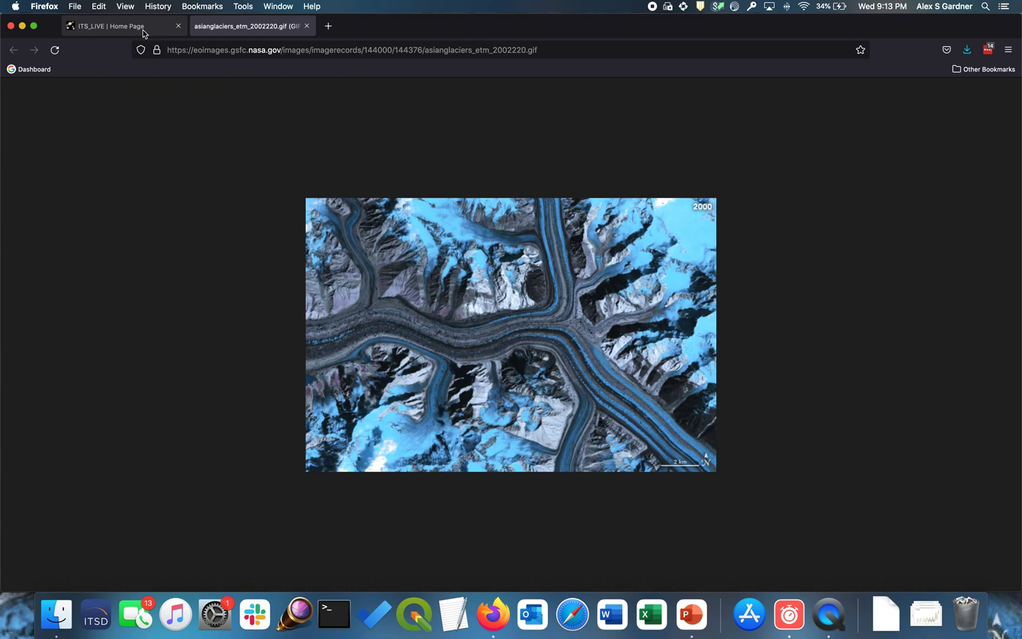
Return to the ITS_LIVE home tab, start the Tempus stopwatch, and focus the address bar
{"action": "left_click", "coordinate": [118, 25]}
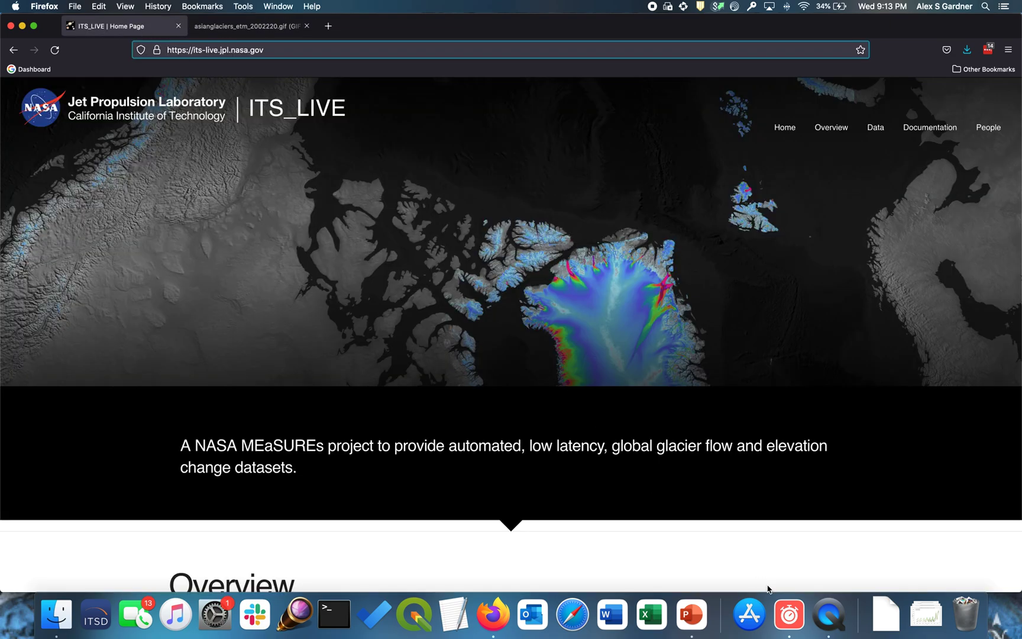
{"action": "mouse_move", "coordinate": [134, 25]}
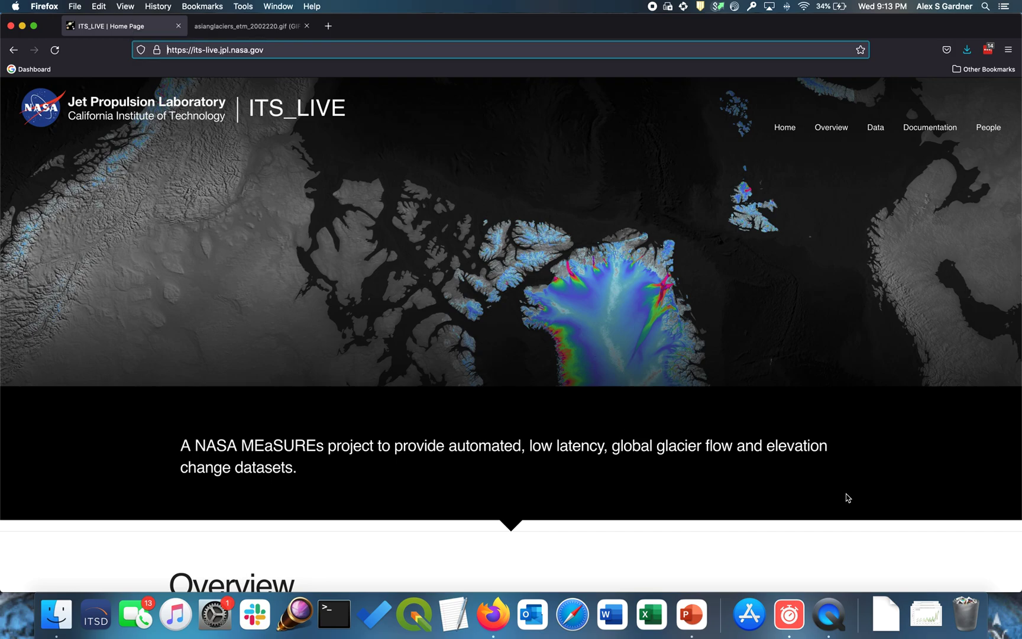
{"action": "left_click", "coordinate": [789, 614]}
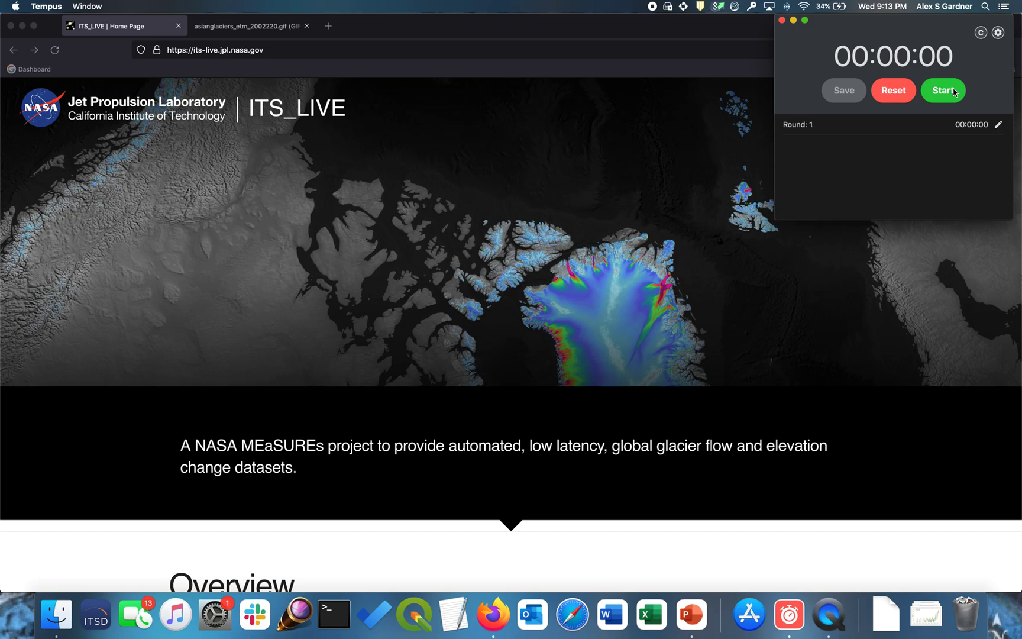
{"action": "left_click", "coordinate": [943, 90]}
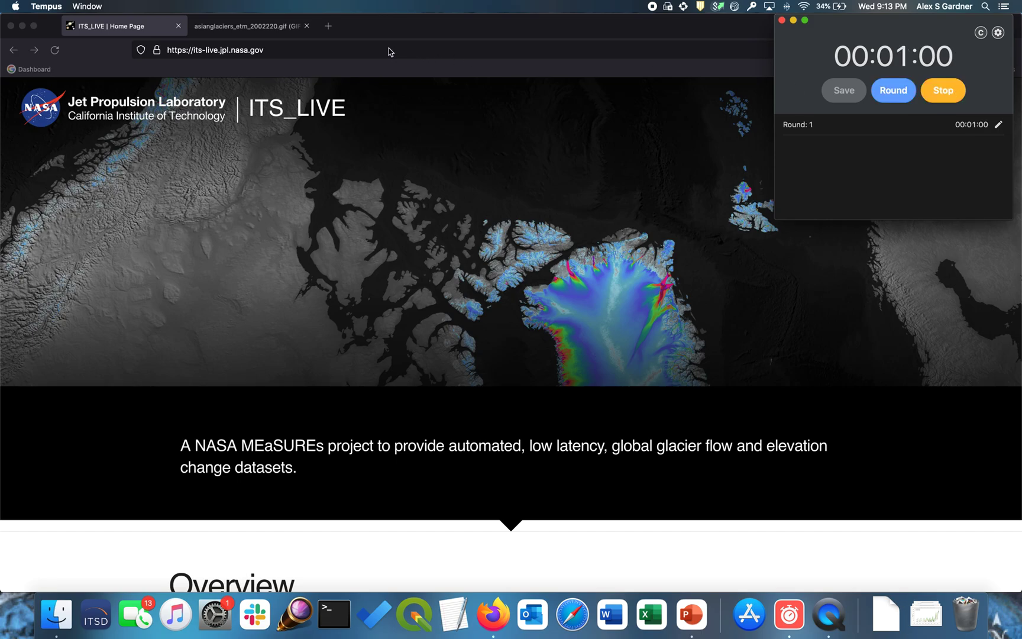
{"action": "left_click", "coordinate": [215, 50]}
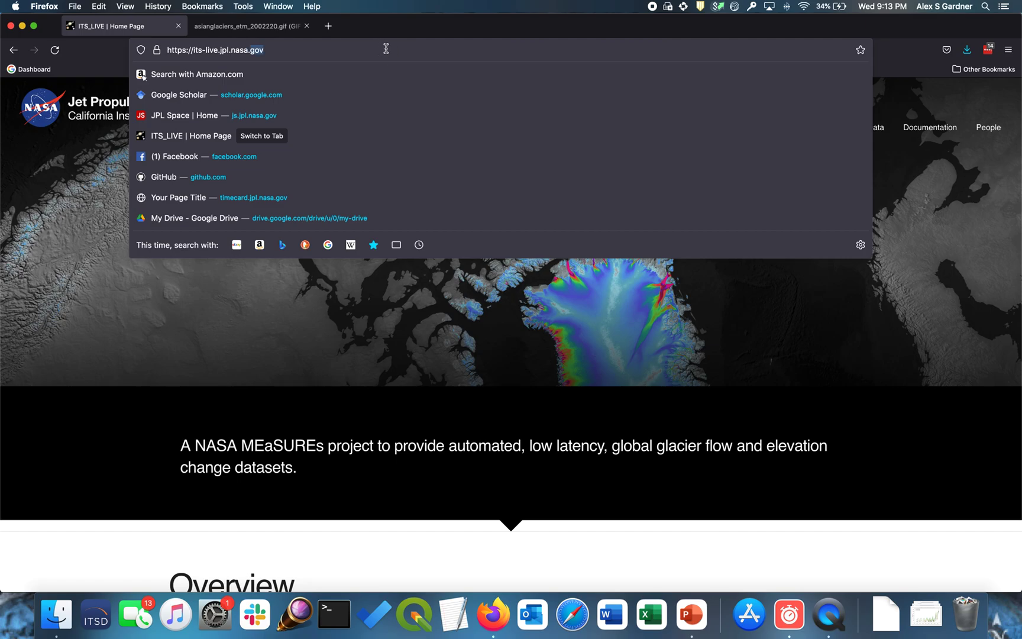
Go to github.com, find the nasa-jpl/its_live repository and launch its Binder badge
{"action": "type", "text": "github.com"}
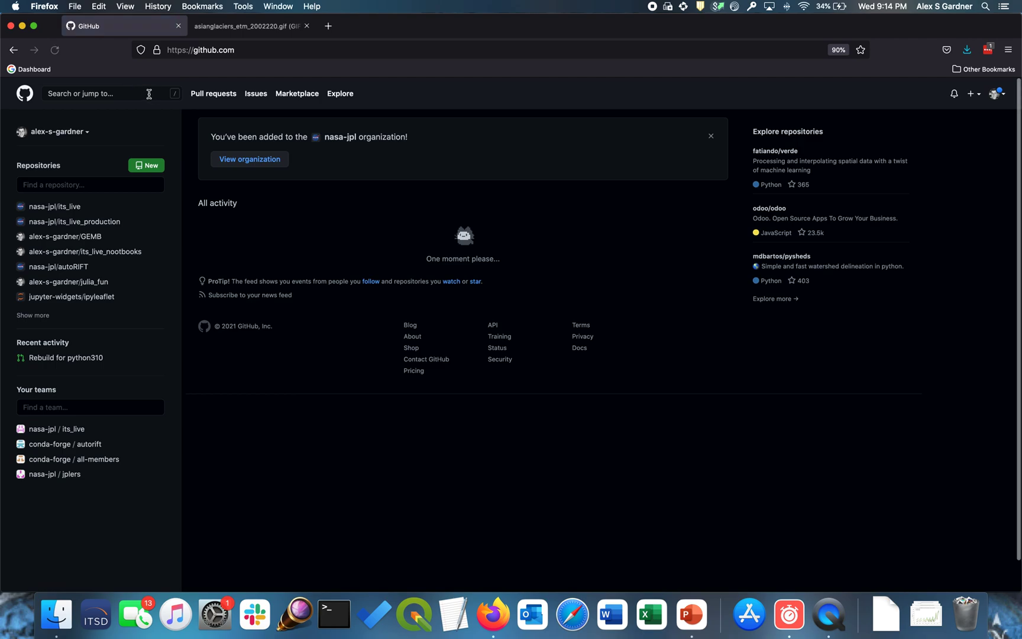
{"action": "type", "text": "its_live"}
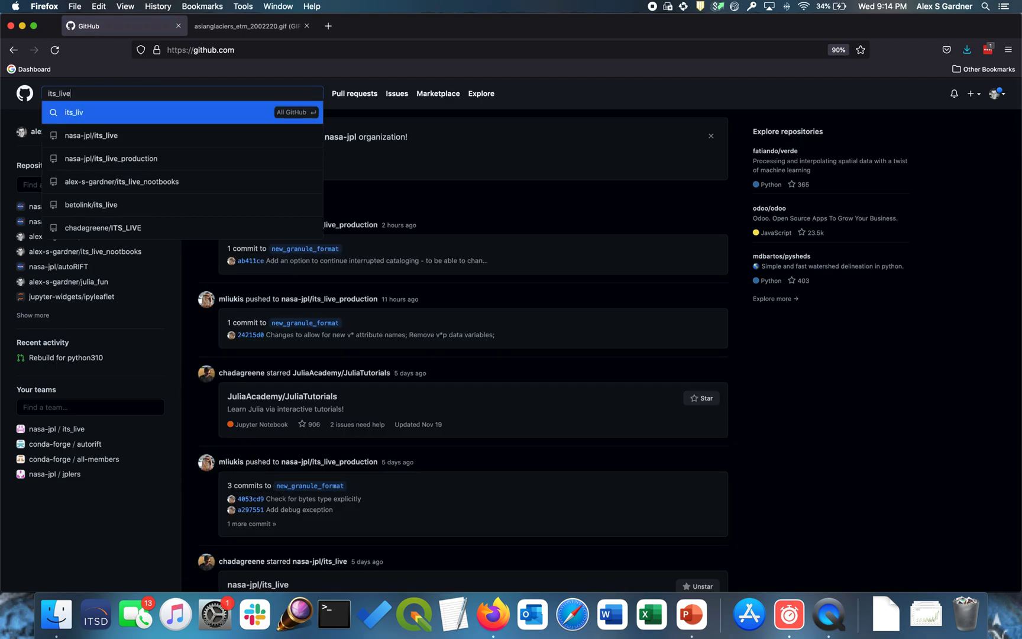
{"action": "mouse_move", "coordinate": [91, 135]}
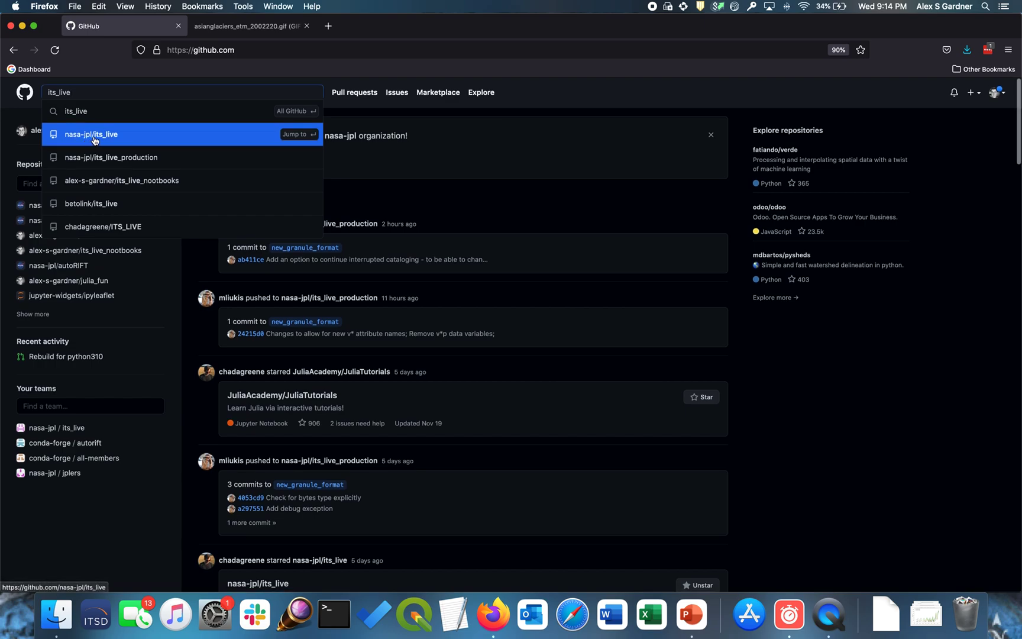
{"action": "left_click", "coordinate": [92, 135]}
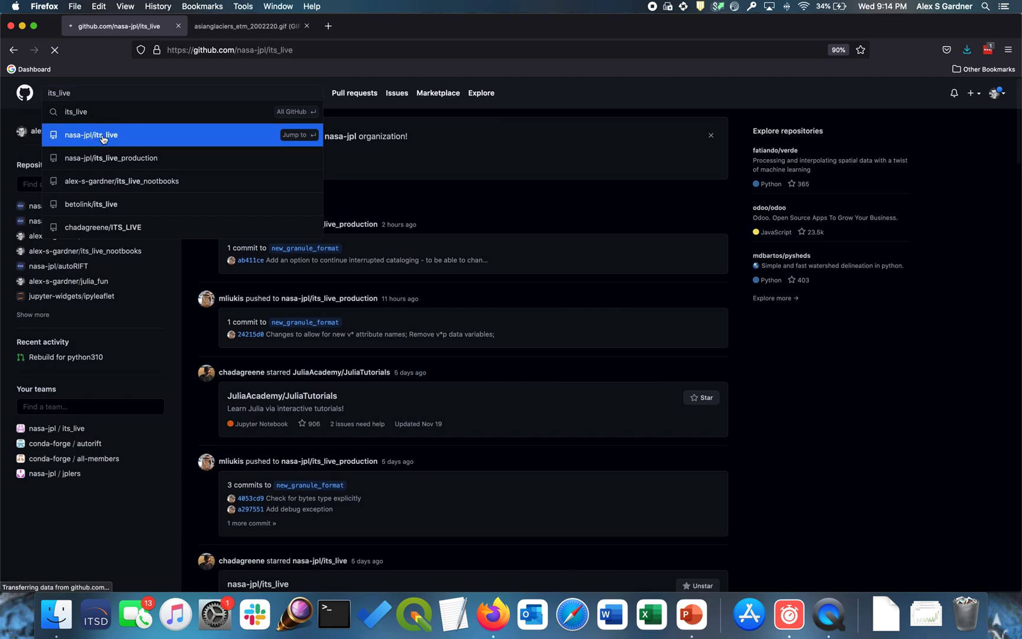
{"action": "left_click", "coordinate": [91, 135]}
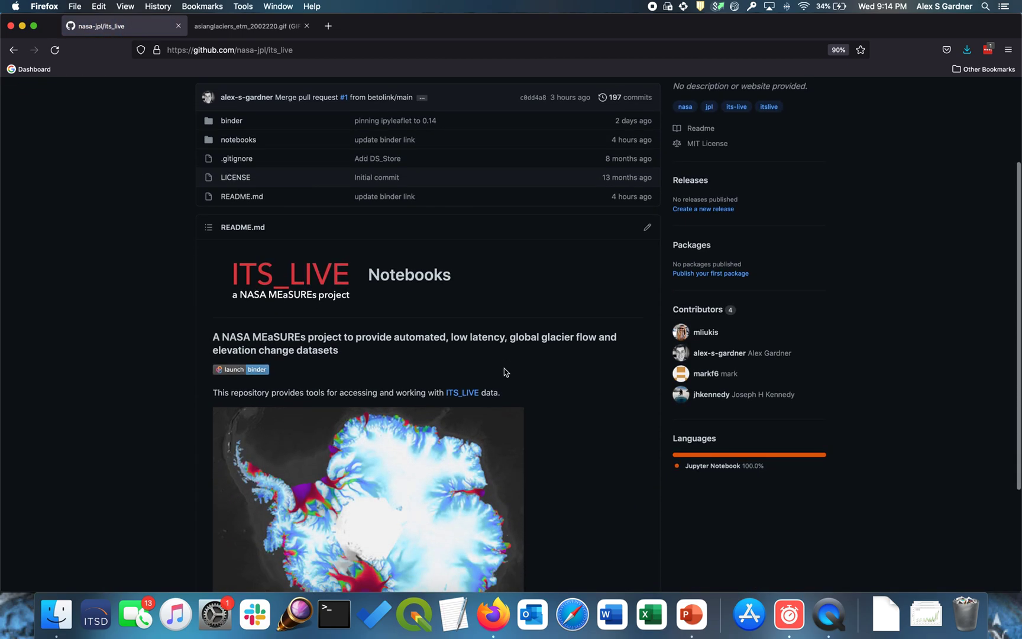
{"action": "mouse_move", "coordinate": [258, 369]}
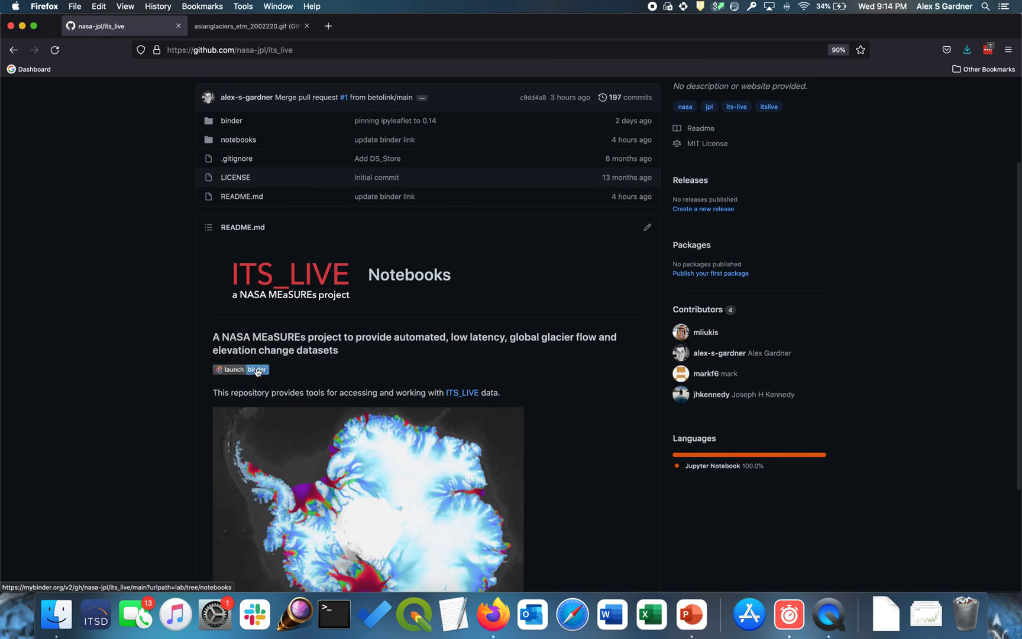
{"action": "left_click", "coordinate": [241, 369]}
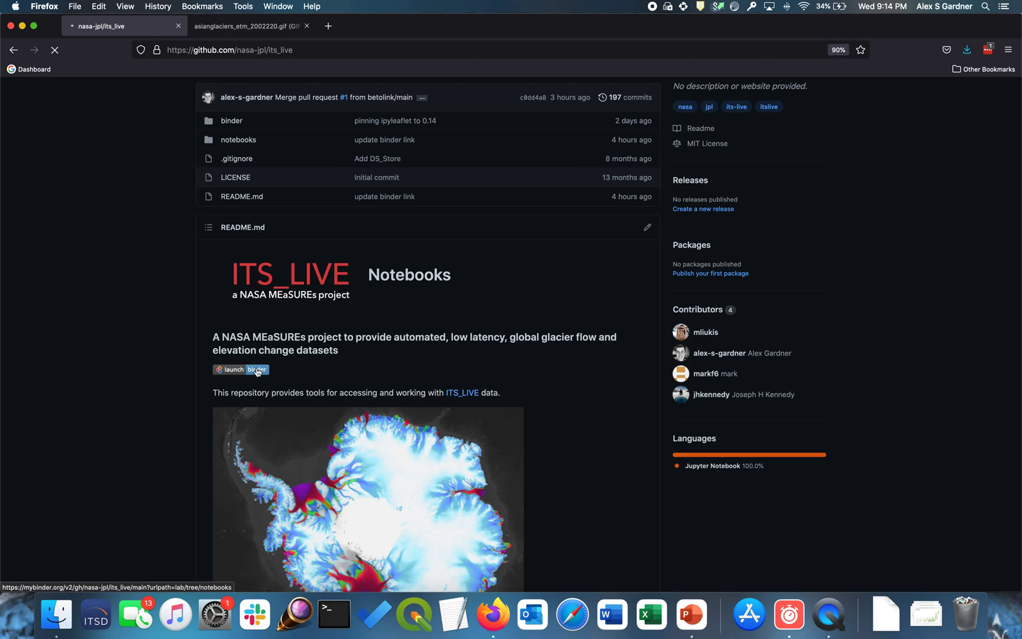
Open ITS_LIVE_ipyLeaflet_zarr.ipynb from the Binder JupyterLab file browser
{"action": "left_click", "coordinate": [240, 369]}
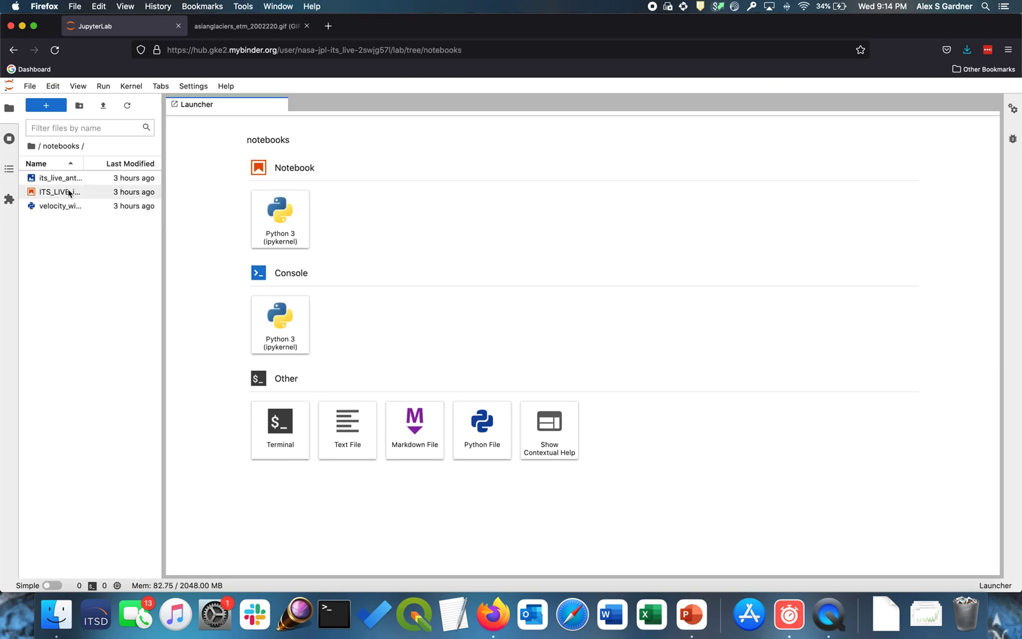
{"action": "left_click", "coordinate": [59, 192]}
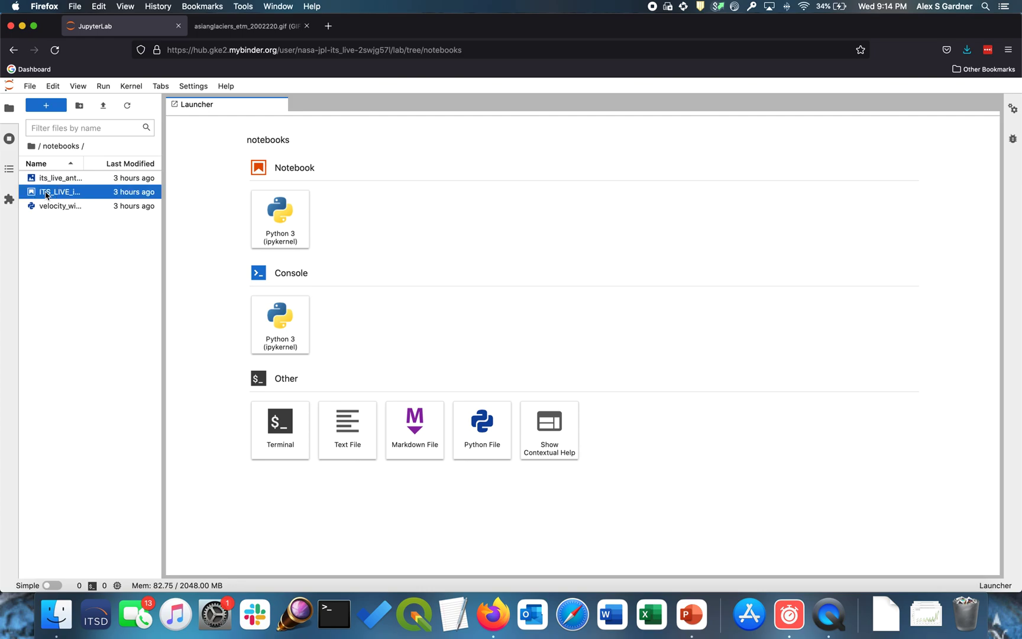
{"action": "double_click", "coordinate": [59, 192]}
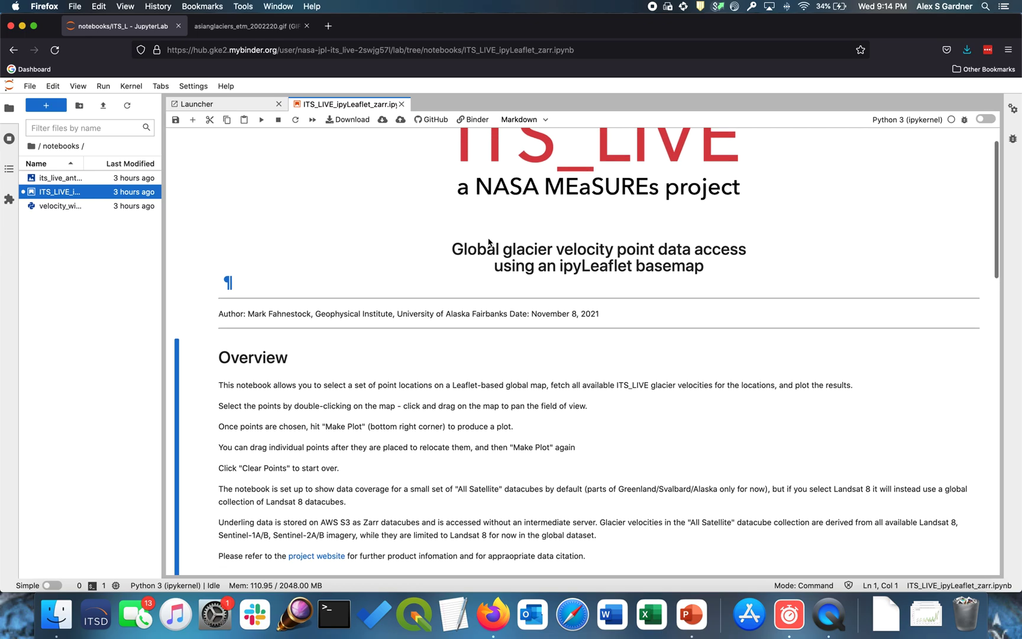
{"action": "scroll", "scroll_direction": "down", "scroll_amount": 3}
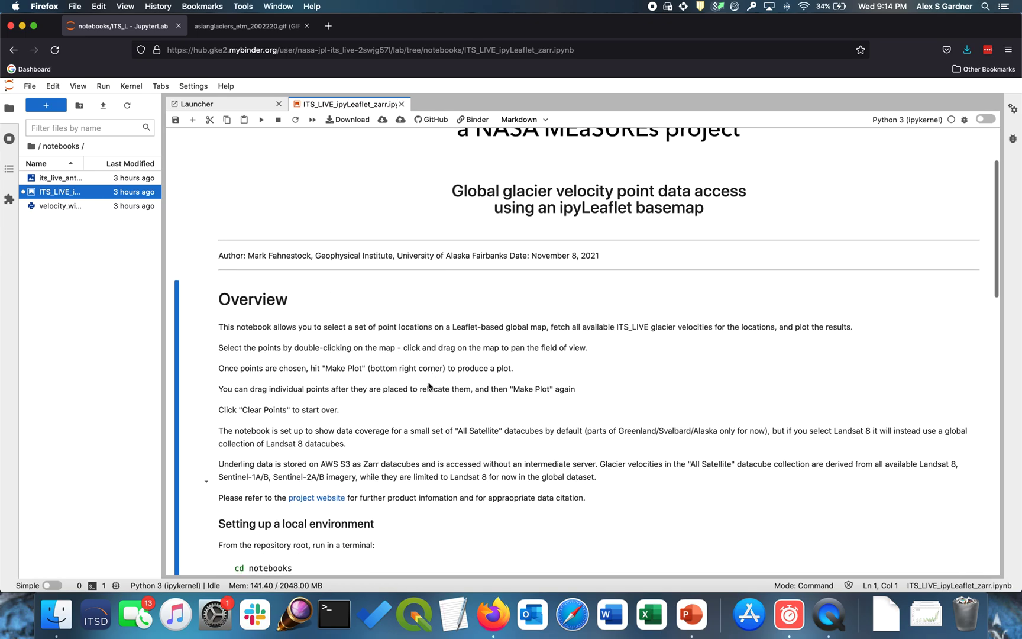
{"action": "scroll", "scroll_direction": "down", "scroll_amount": 3}
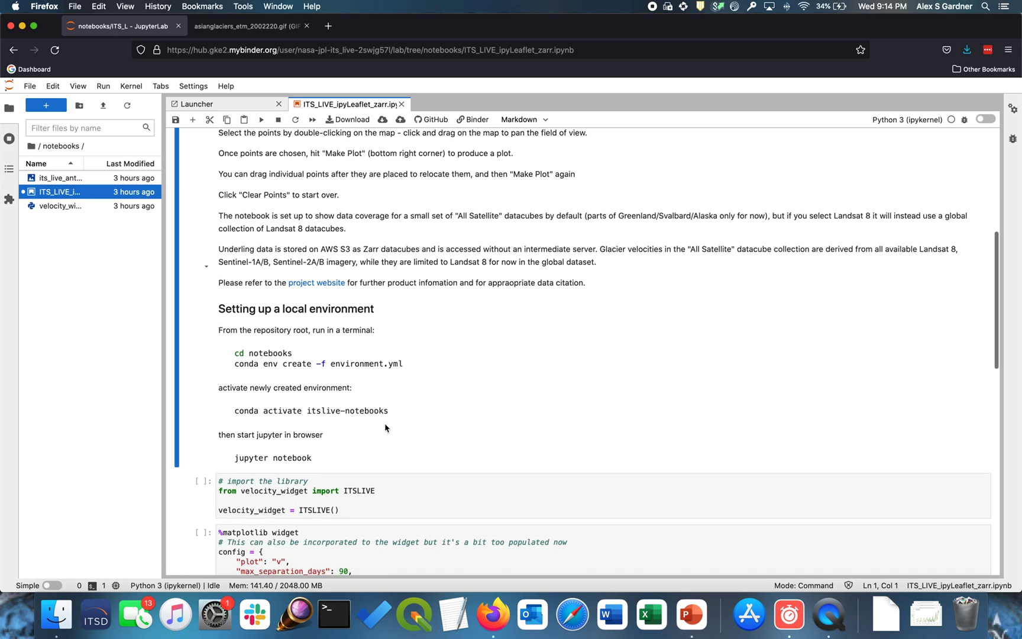
{"action": "scroll", "scroll_direction": "down", "scroll_amount": 3}
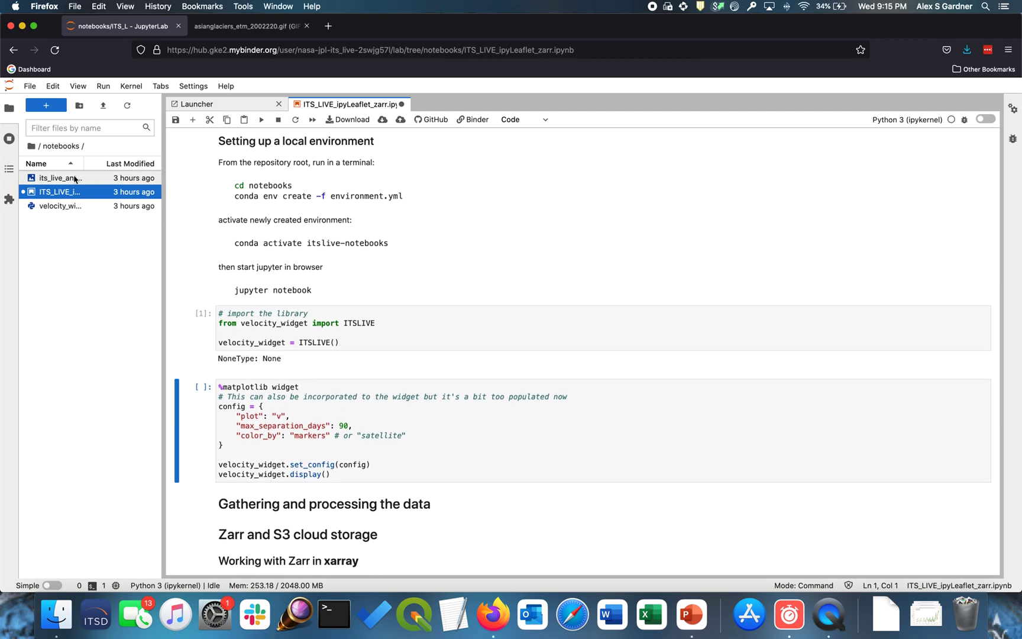
{"action": "mouse_move", "coordinate": [87, 189]}
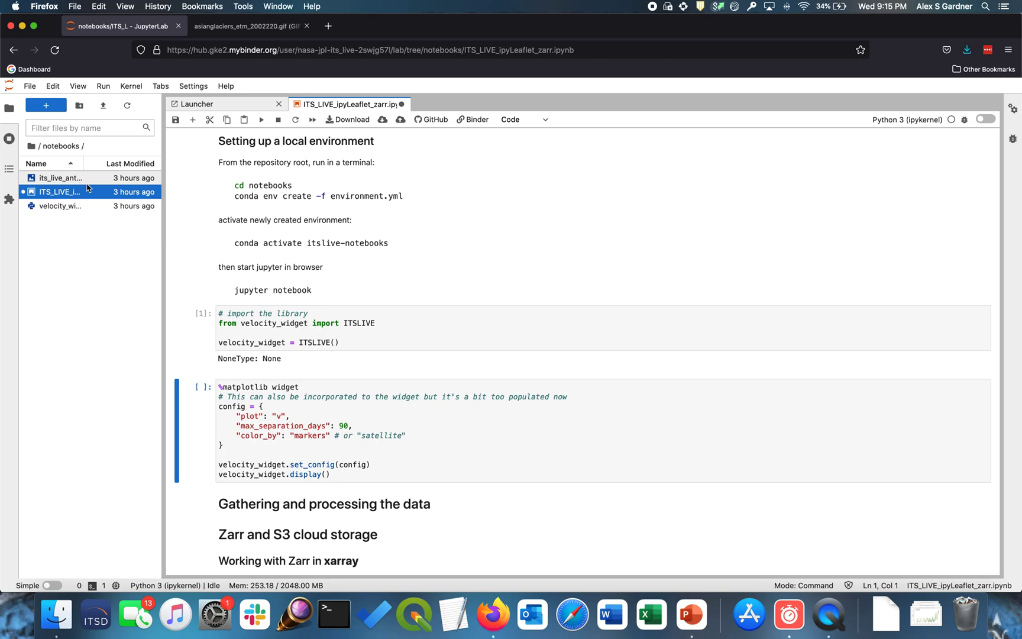
{"action": "scroll", "scroll_direction": "down", "scroll_amount": 3}
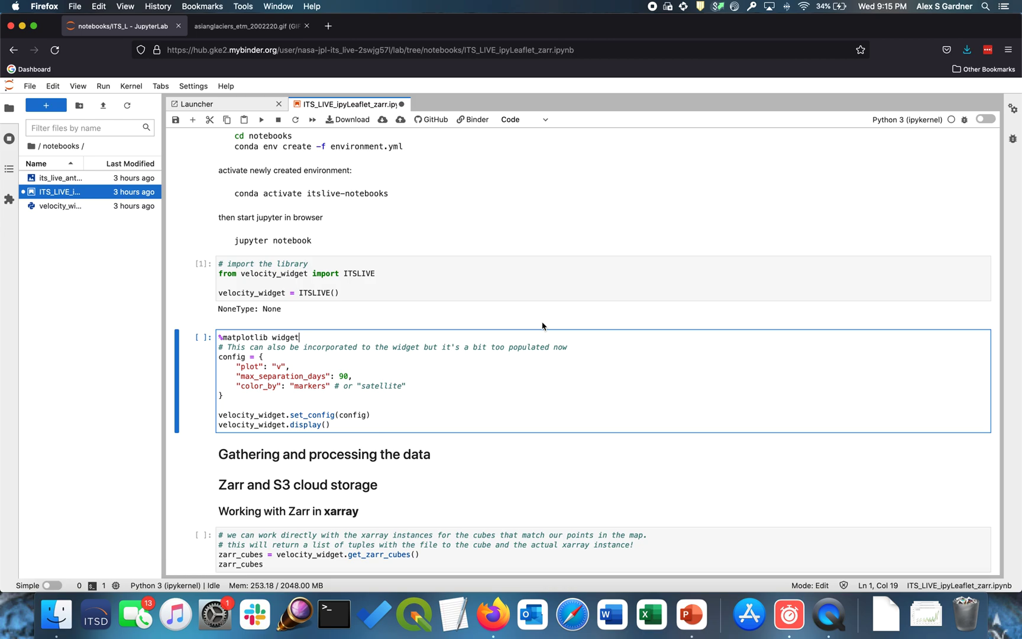
Run the widget config cell and toggle the velocity mosaic and datacube coverage layers off and on
{"action": "left_click", "coordinate": [262, 120]}
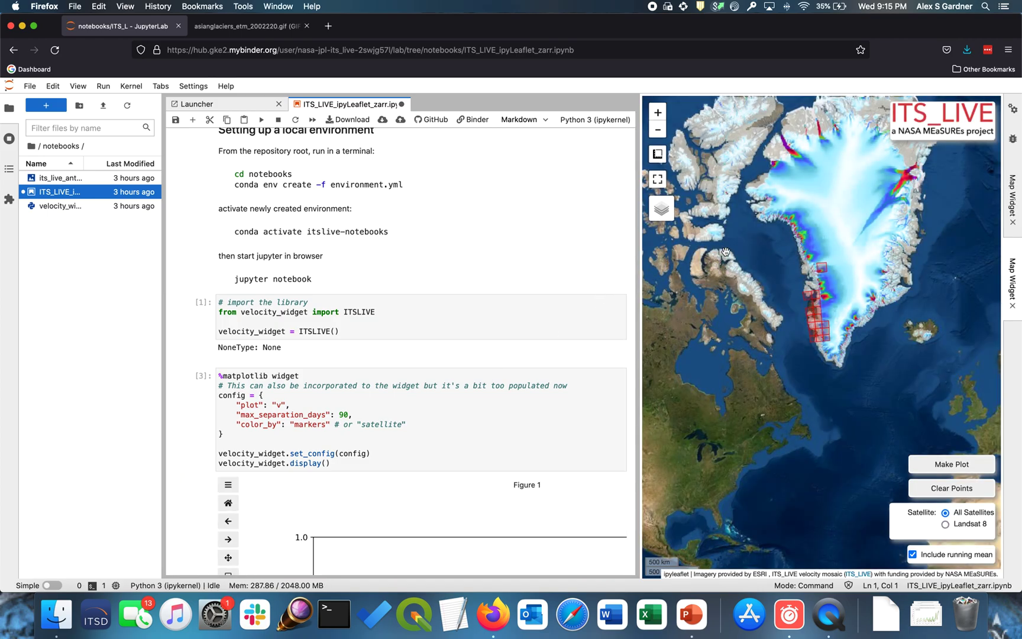
{"action": "mouse_move", "coordinate": [924, 241]}
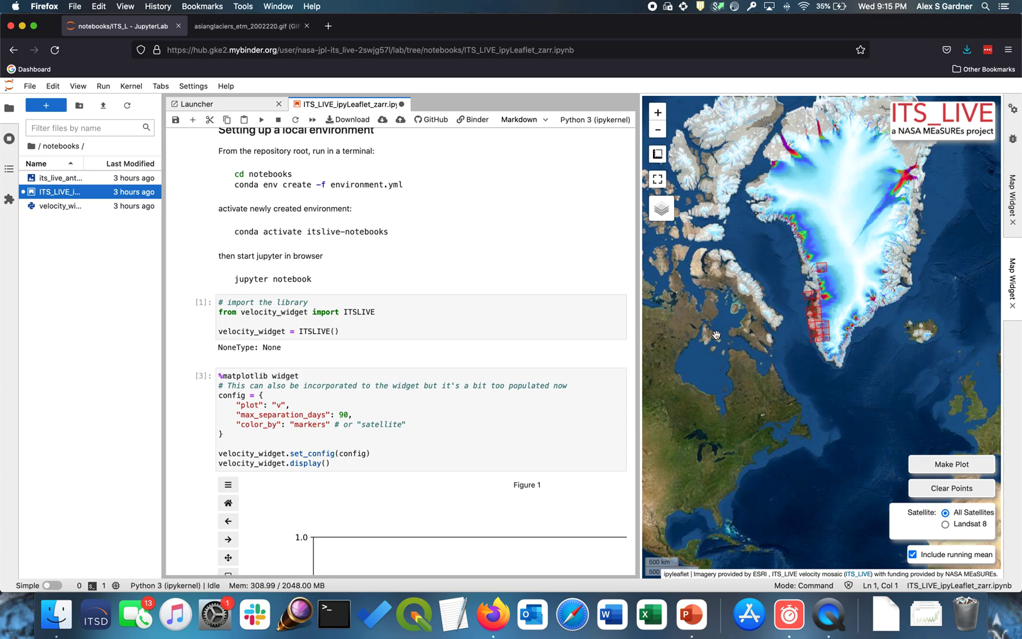
{"action": "left_click", "coordinate": [660, 208]}
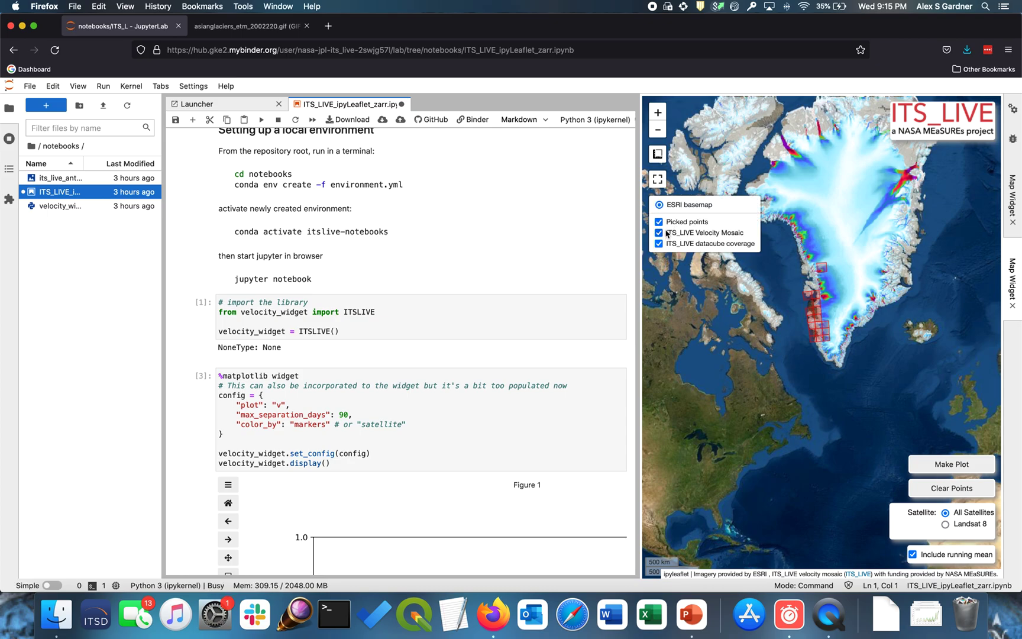
{"action": "left_click", "coordinate": [659, 244]}
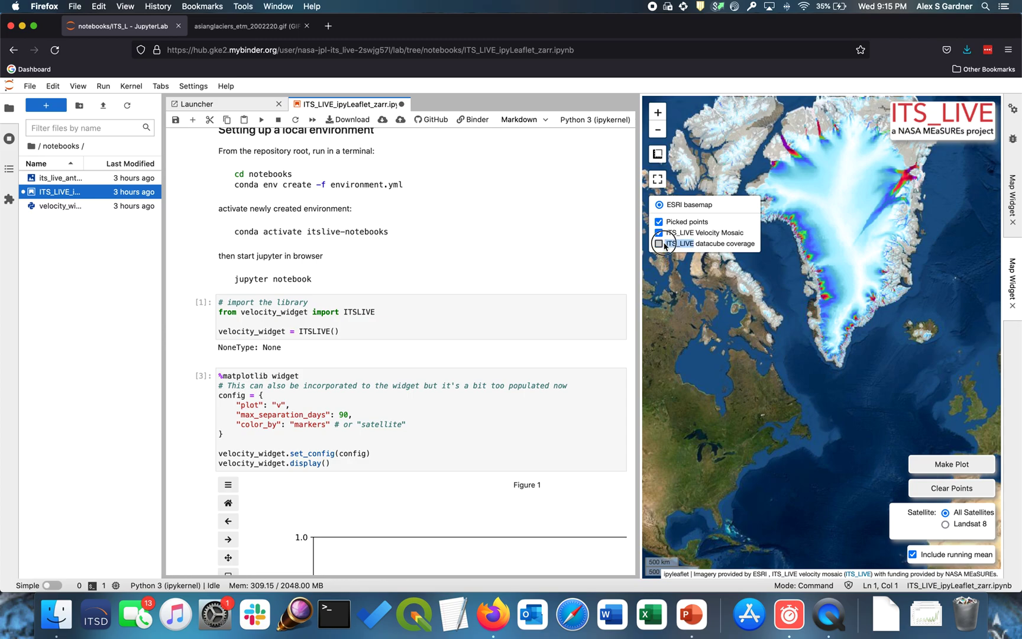
{"action": "left_click", "coordinate": [660, 233]}
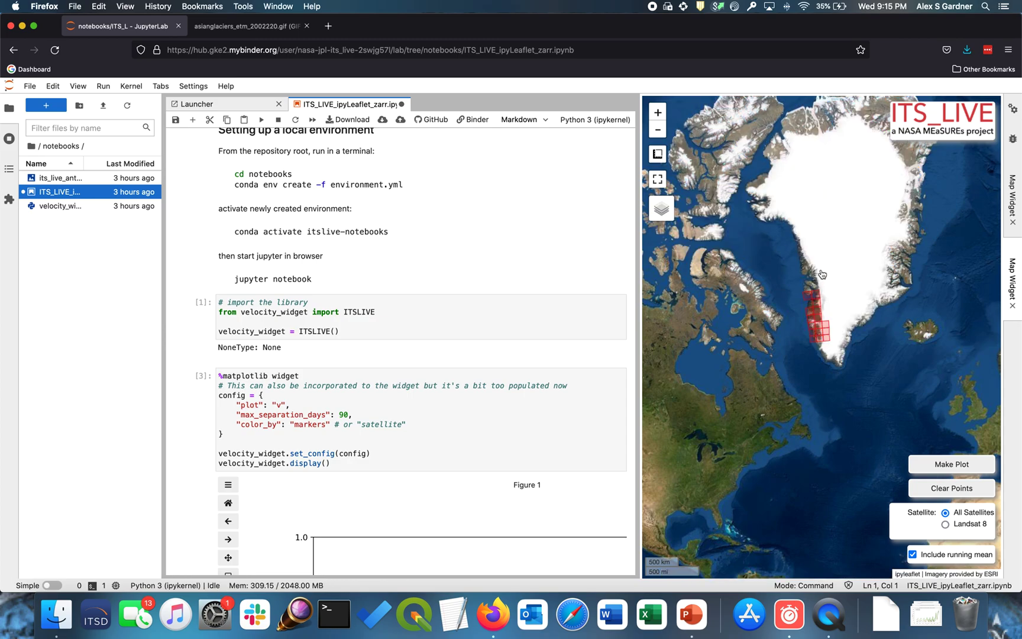
{"action": "left_click", "coordinate": [810, 299]}
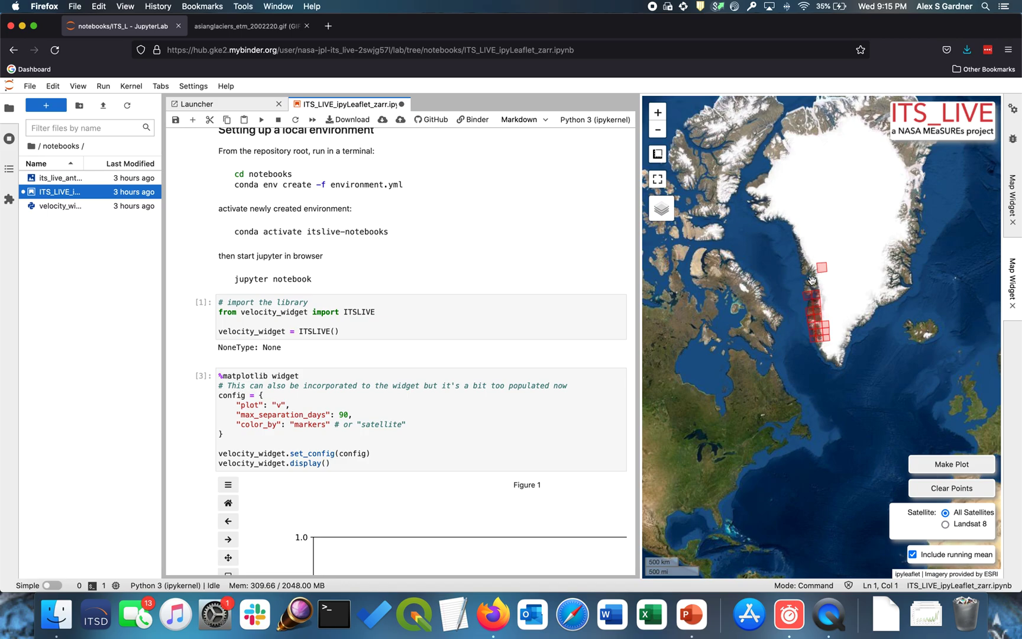
{"action": "mouse_move", "coordinate": [803, 281]}
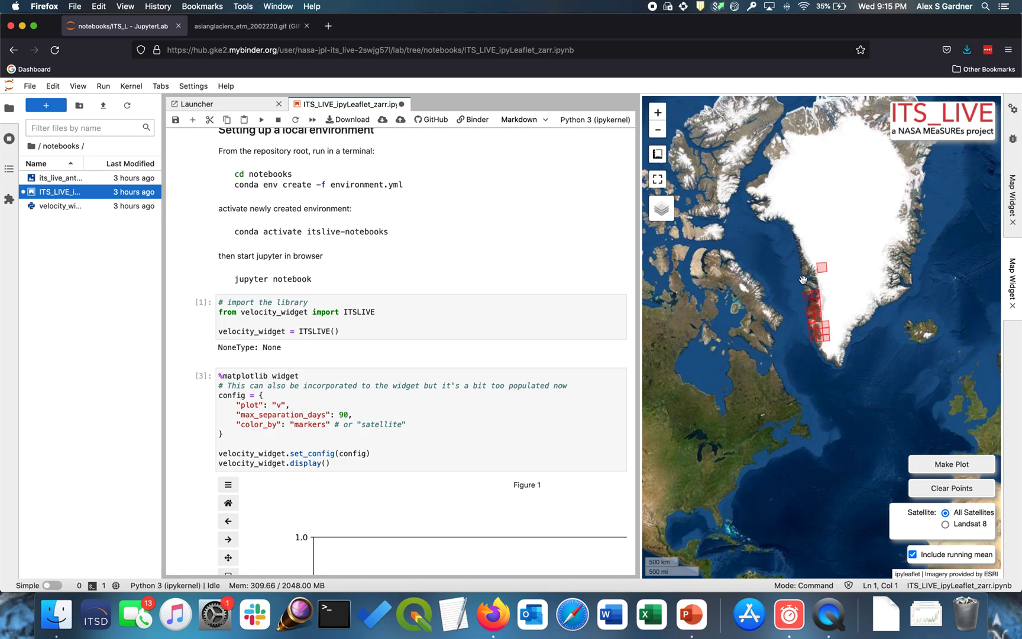
{"action": "mouse_move", "coordinate": [825, 329]}
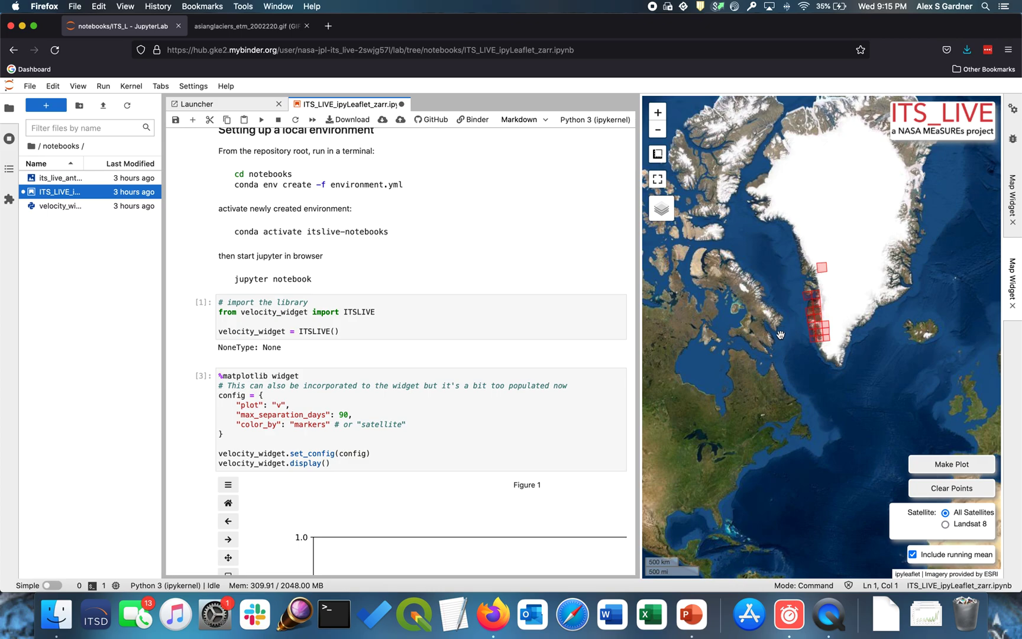
{"action": "mouse_move", "coordinate": [732, 293]}
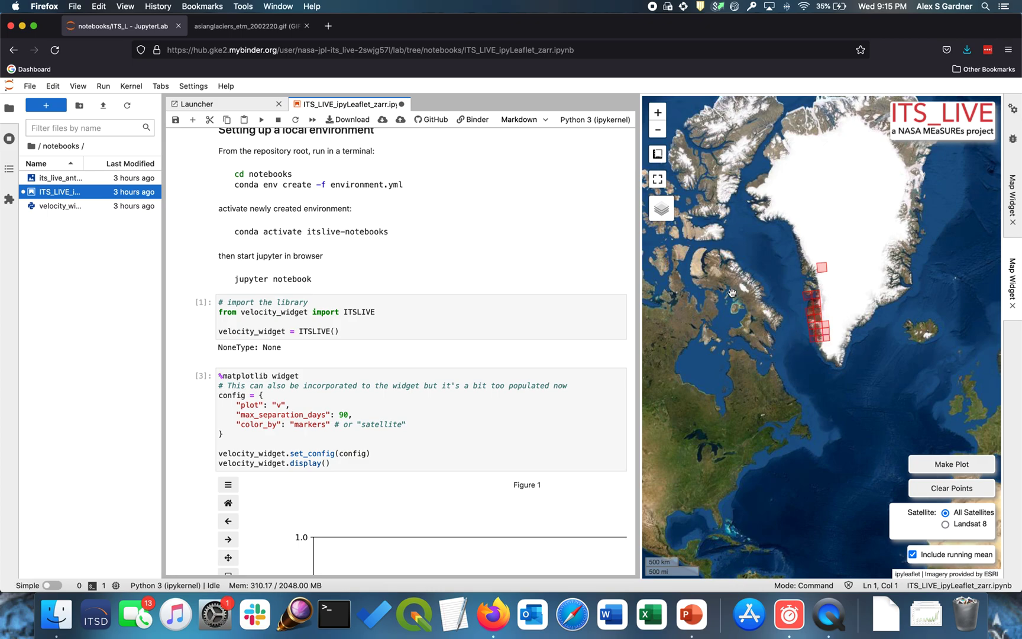
{"action": "mouse_move", "coordinate": [744, 255]}
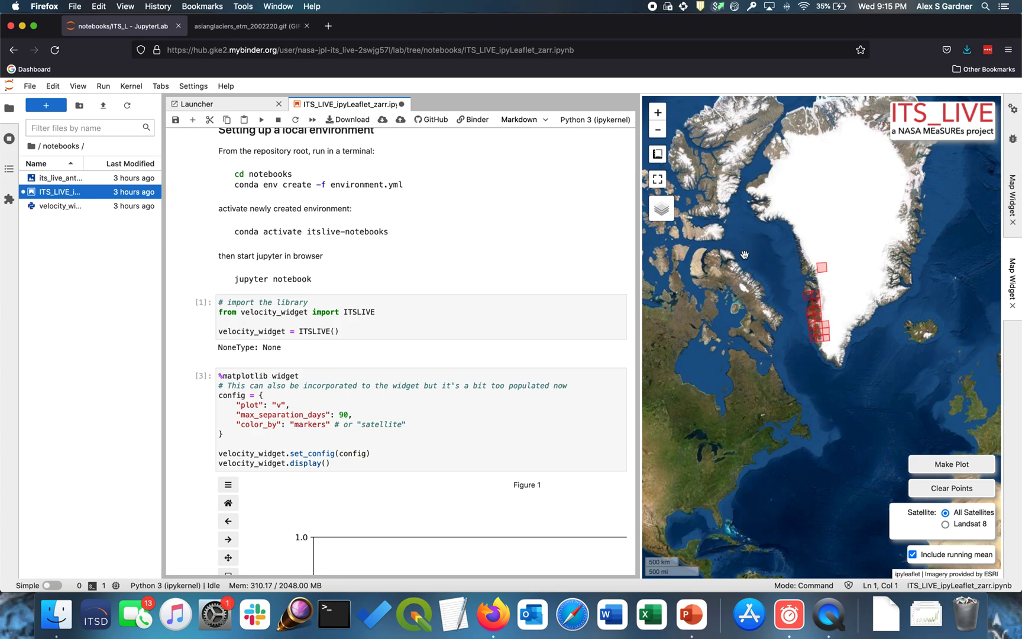
{"action": "mouse_move", "coordinate": [829, 313]}
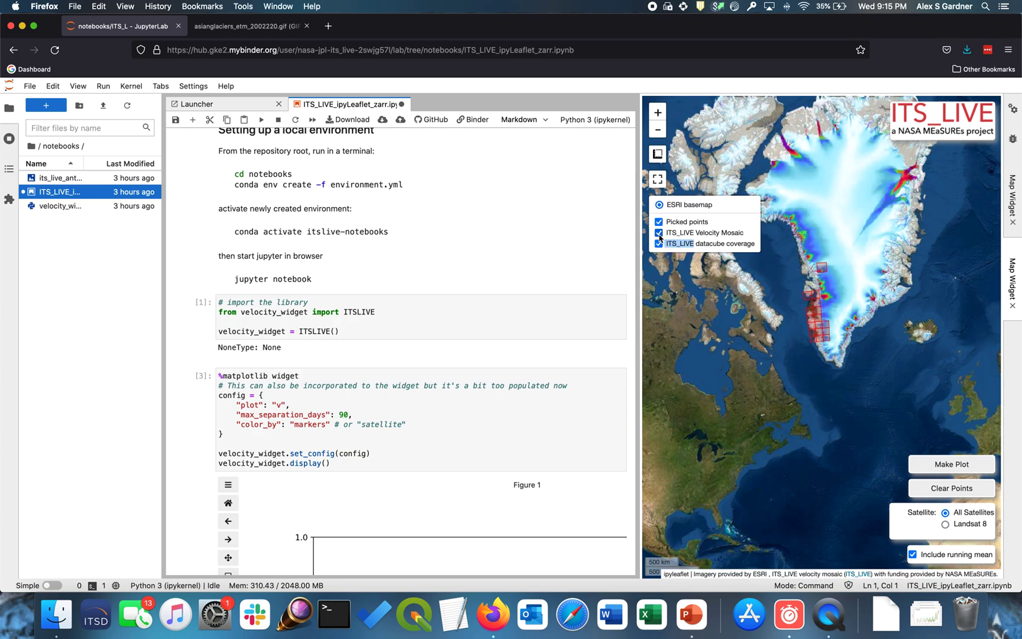
{"action": "left_click", "coordinate": [659, 232]}
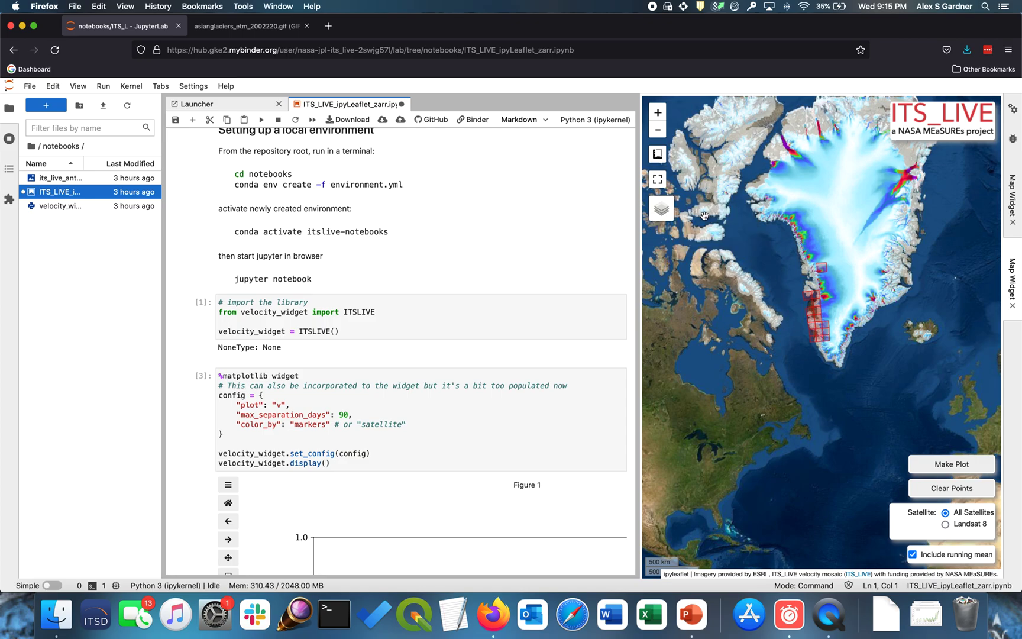
{"action": "mouse_move", "coordinate": [795, 316]}
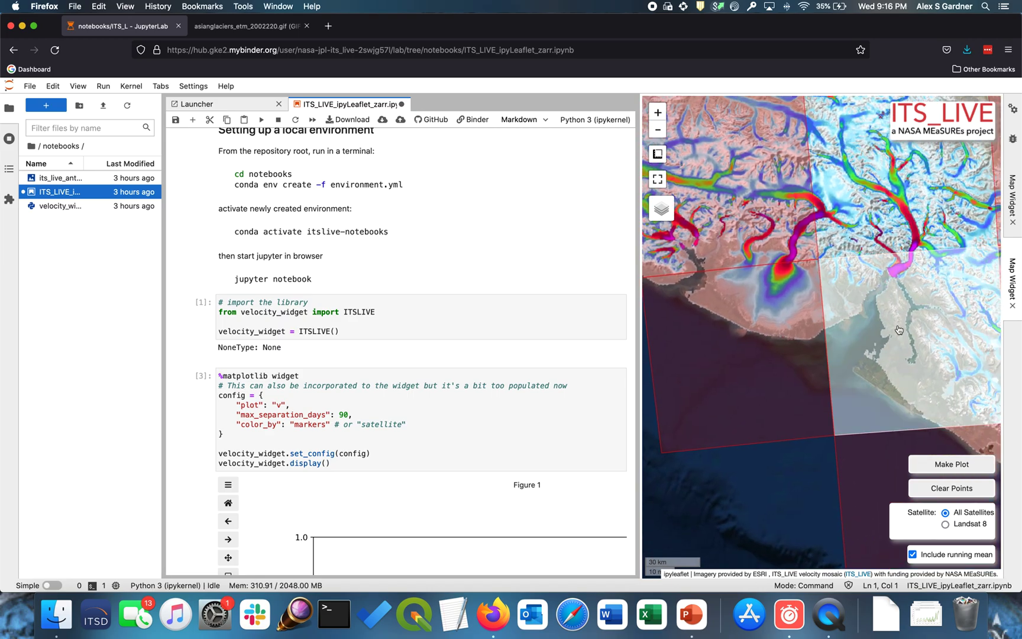
Turn off the datacube coverage and velocity mosaic layers, leaving only satellite imagery
{"action": "left_click", "coordinate": [662, 208]}
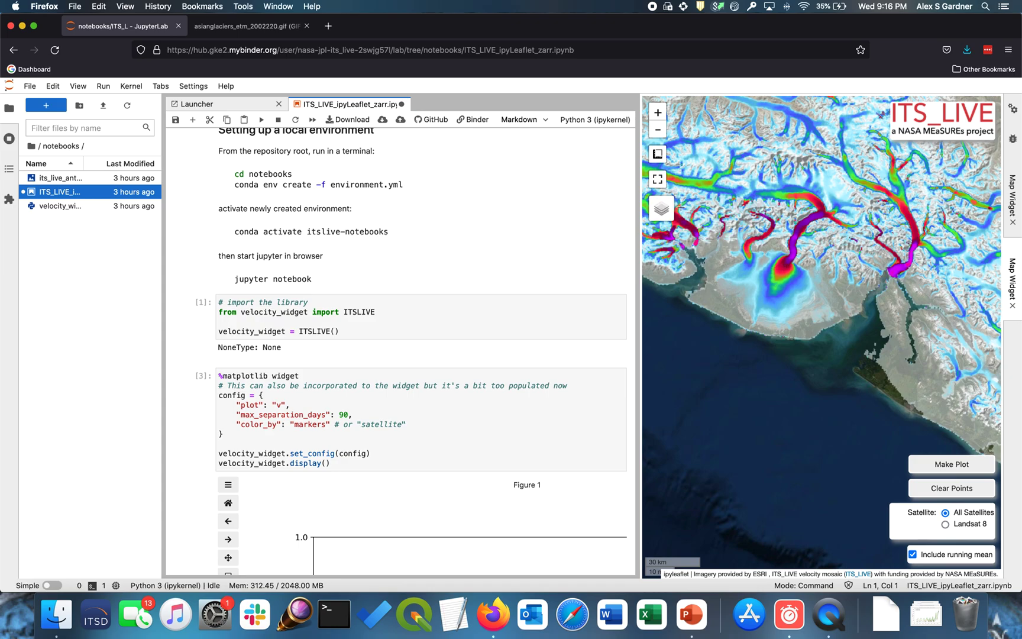
{"action": "left_click", "coordinate": [661, 208]}
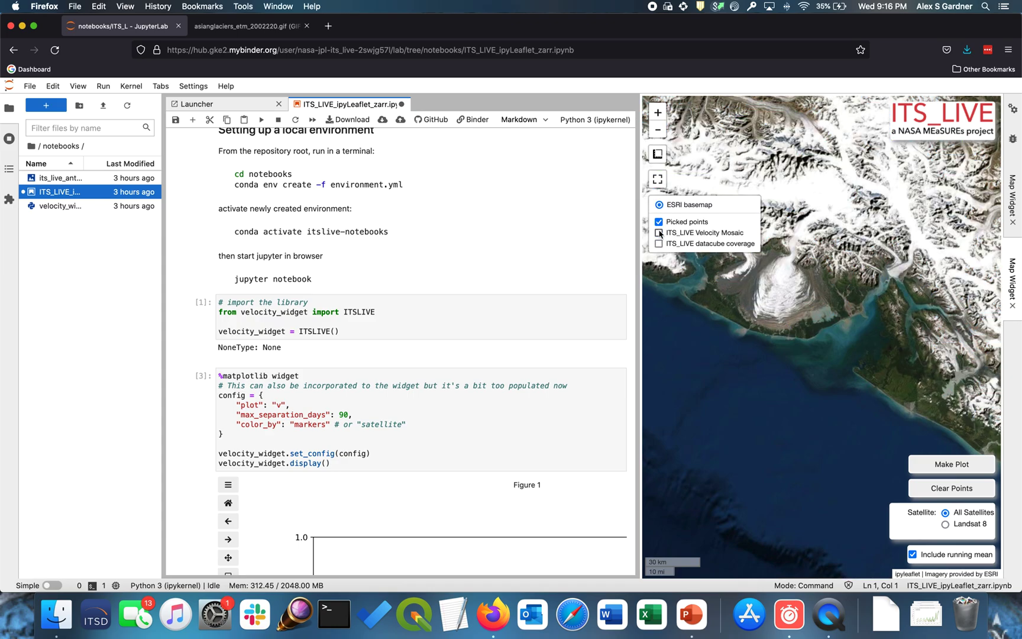
{"action": "left_click", "coordinate": [659, 233]}
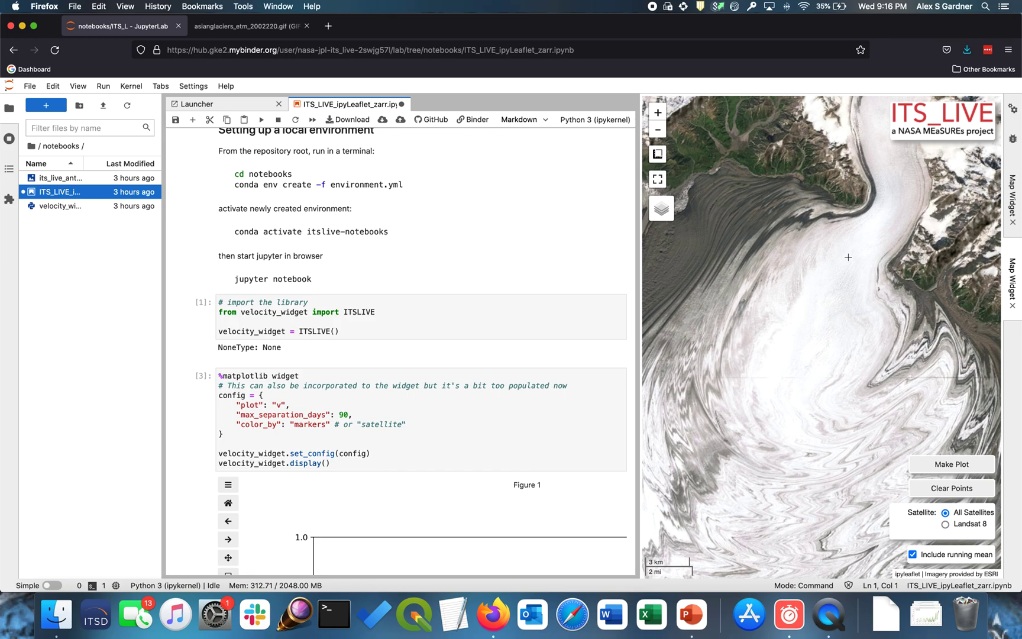
Mark a point on the glacier, make its All Satellites speed plot, and show the log
{"action": "left_click", "coordinate": [847, 257]}
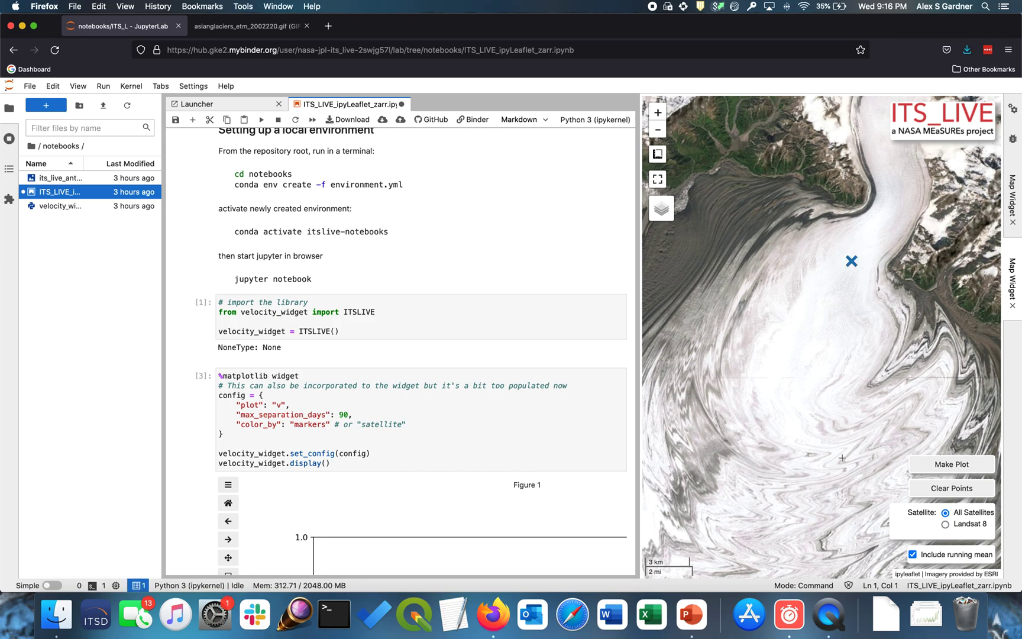
{"action": "mouse_move", "coordinate": [847, 268]}
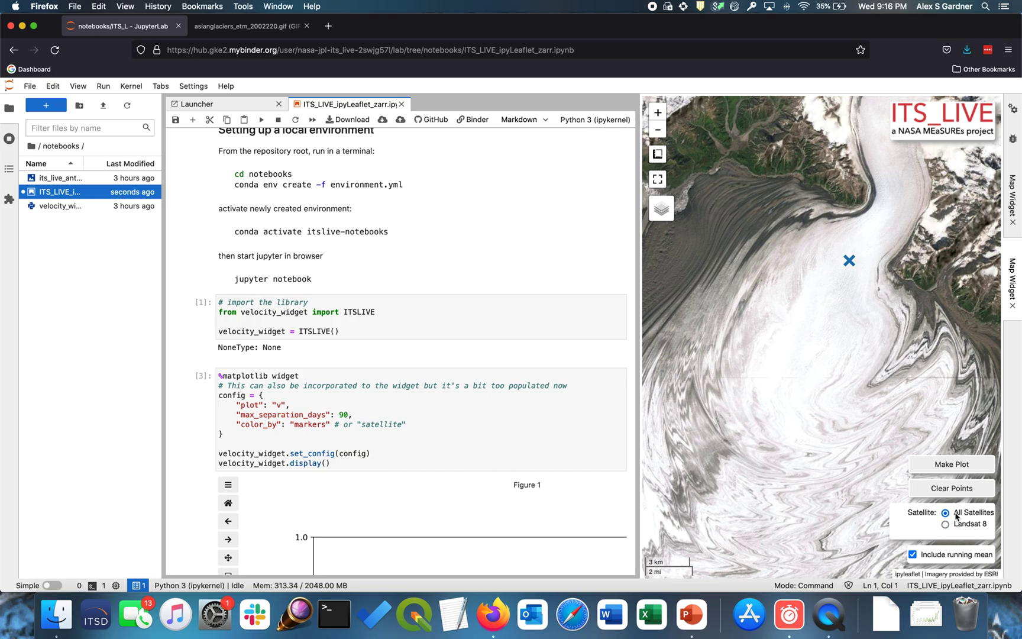
{"action": "mouse_move", "coordinate": [955, 529]}
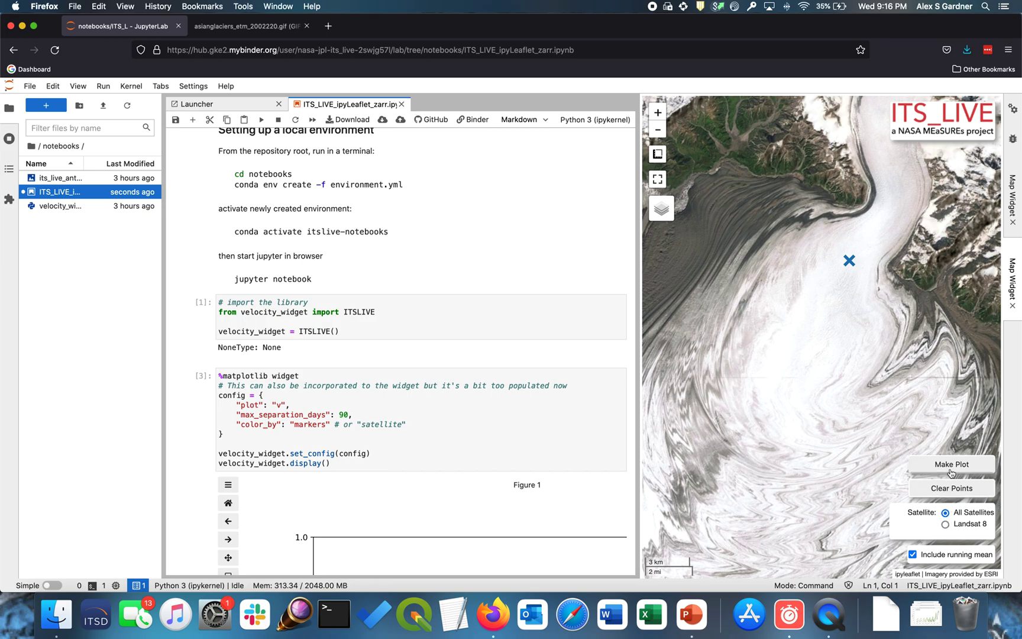
{"action": "left_click", "coordinate": [952, 464]}
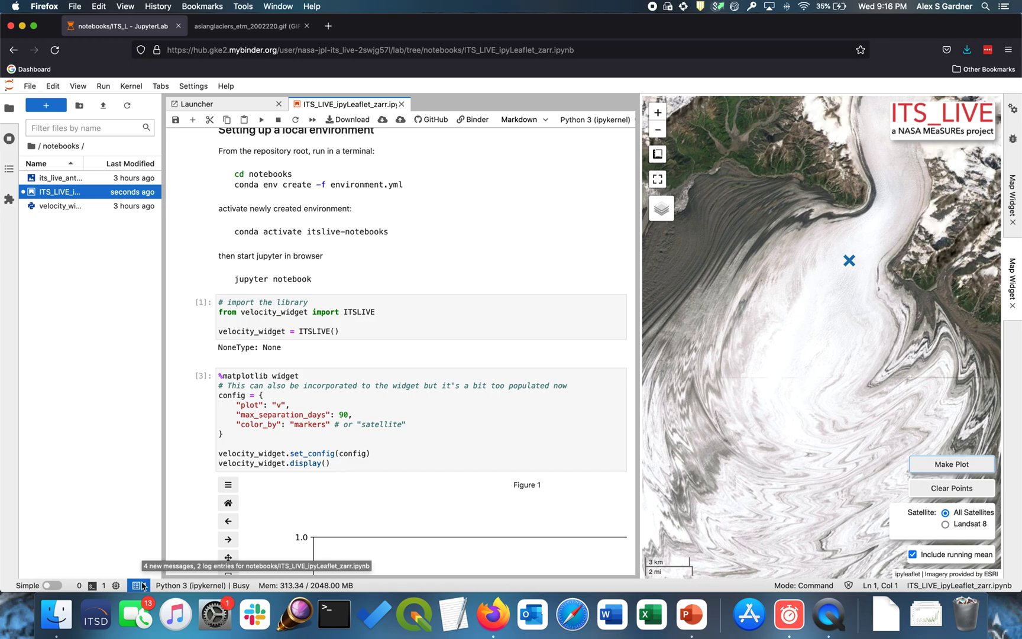
{"action": "left_click", "coordinate": [139, 584]}
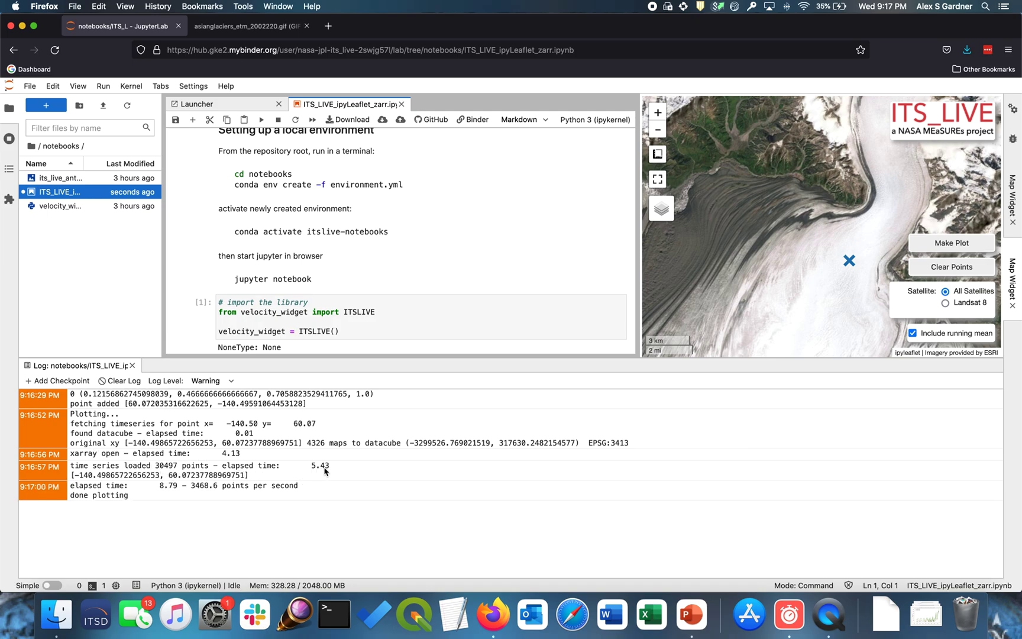
{"action": "mouse_move", "coordinate": [110, 500]}
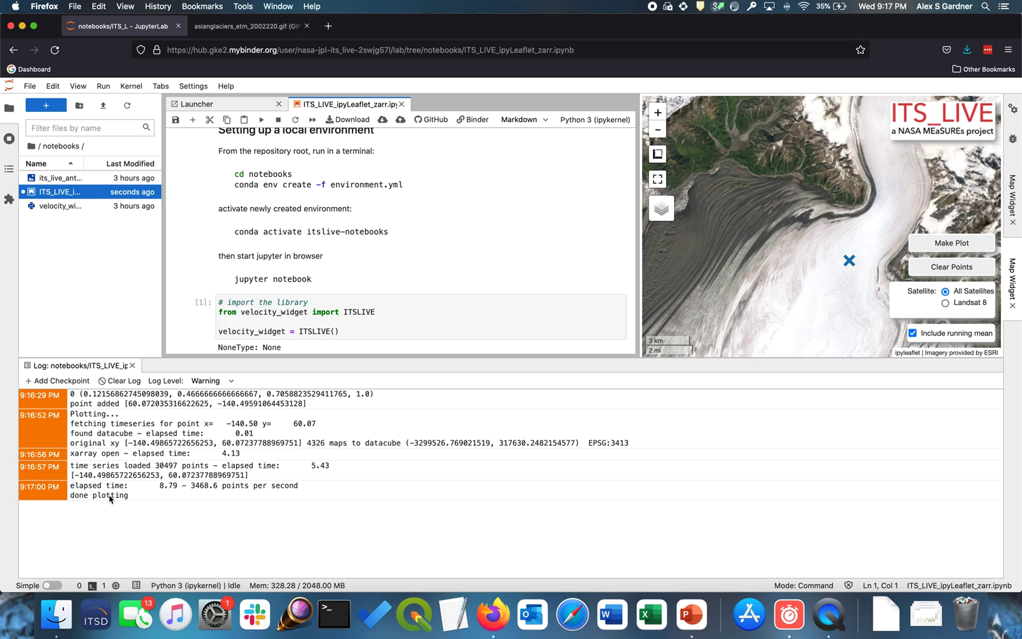
{"action": "mouse_move", "coordinate": [532, 355]}
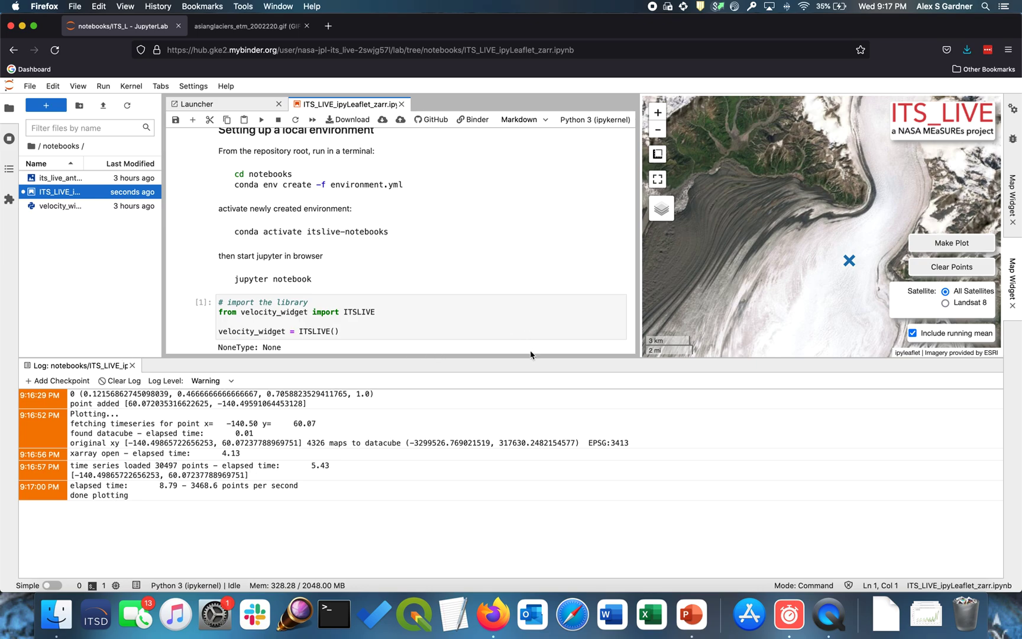
Scroll down to review the log's fetched time-series and done-plotting messages
{"action": "scroll", "scroll_direction": "down", "scroll_amount": 3}
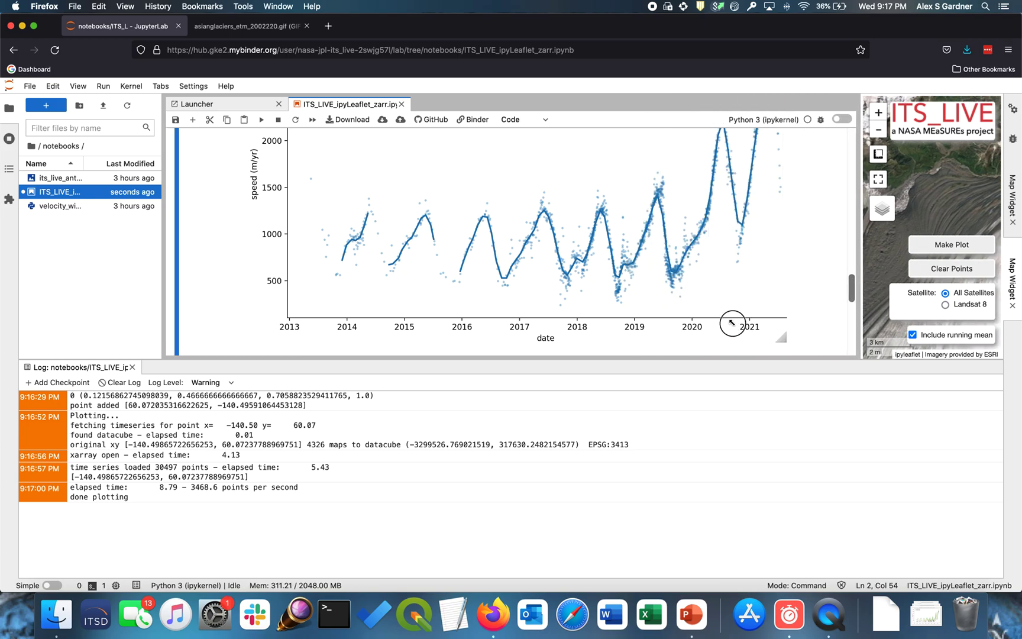
Save the All Satellites speed plot for Point (-140.5, 60.07) as a PNG
{"action": "scroll", "scroll_direction": "down", "scroll_amount": 3}
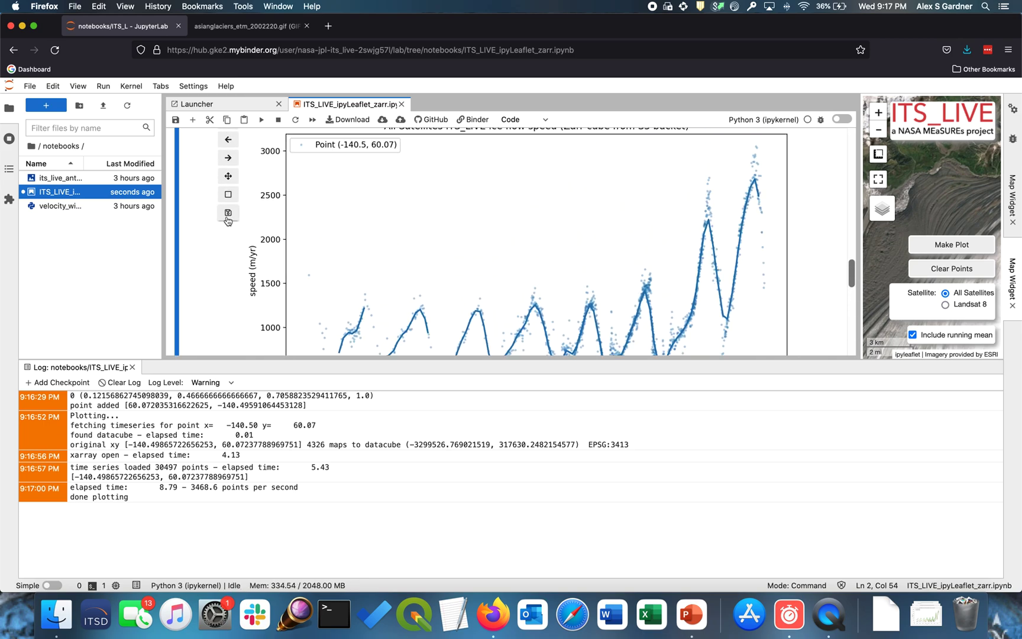
{"action": "left_click", "coordinate": [228, 213]}
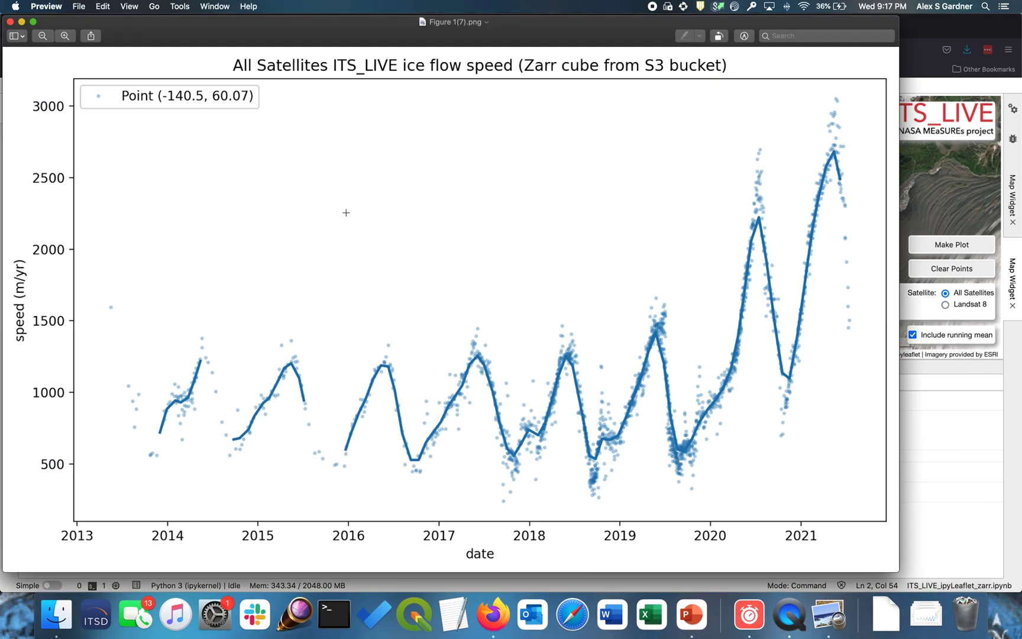
{"action": "mouse_move", "coordinate": [787, 489]}
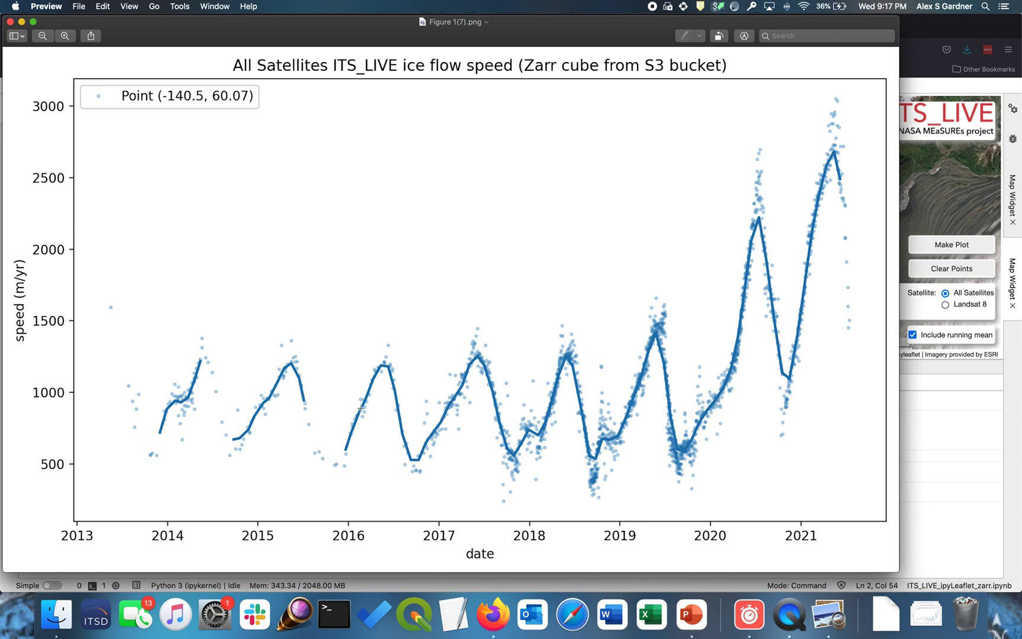
{"action": "mouse_move", "coordinate": [670, 356]}
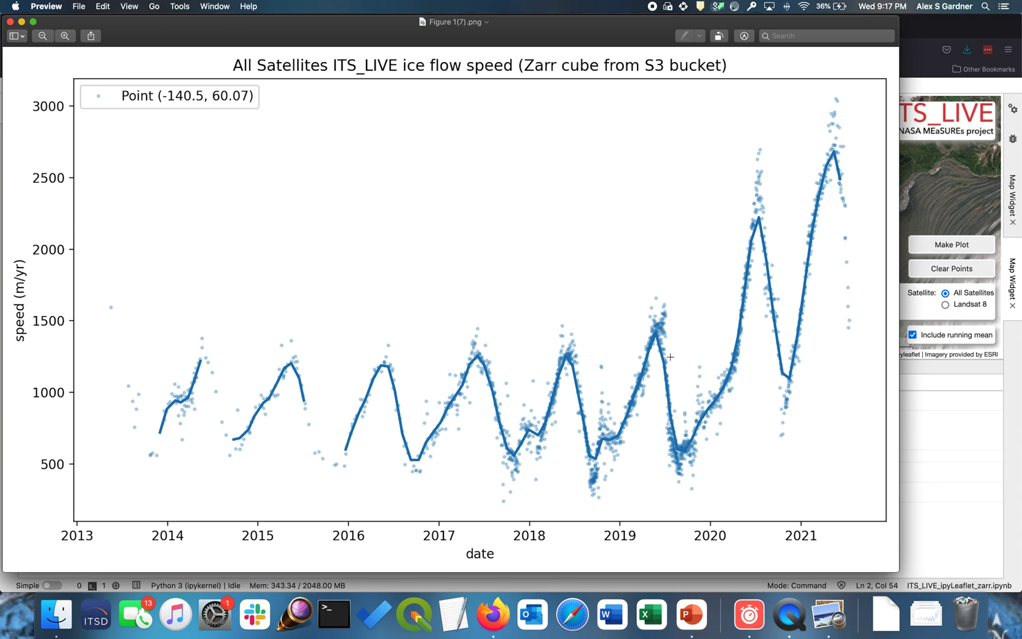
{"action": "mouse_move", "coordinate": [702, 358]}
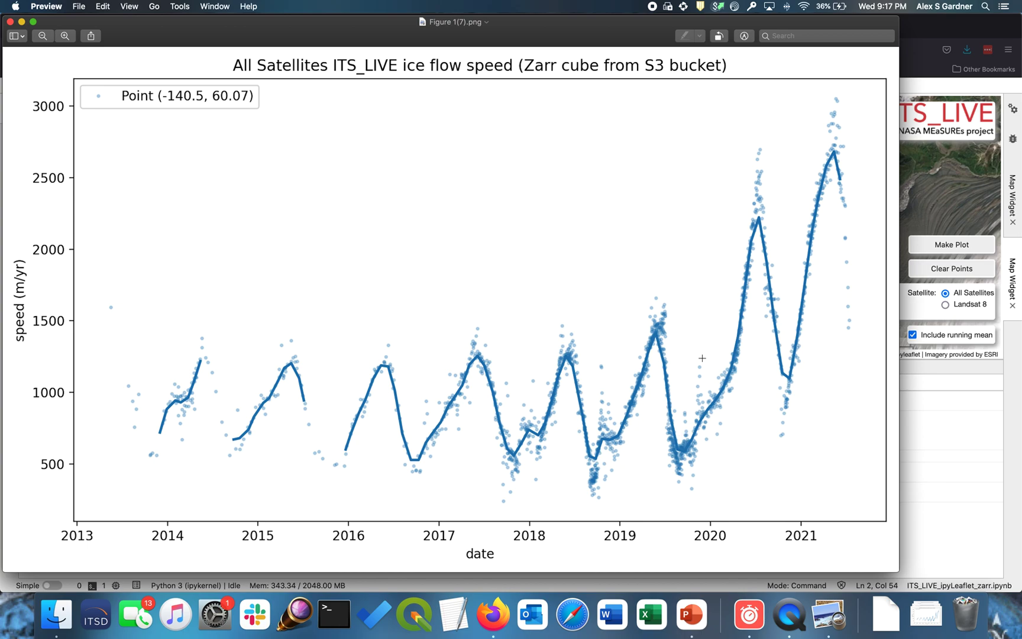
{"action": "mouse_move", "coordinate": [562, 301]}
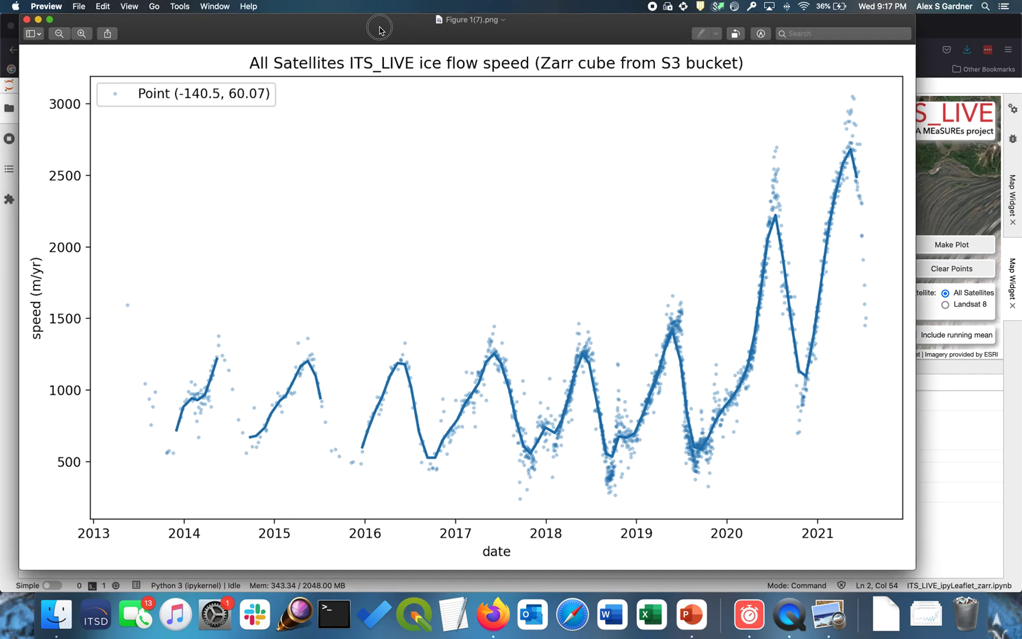
{"action": "mouse_move", "coordinate": [750, 616]}
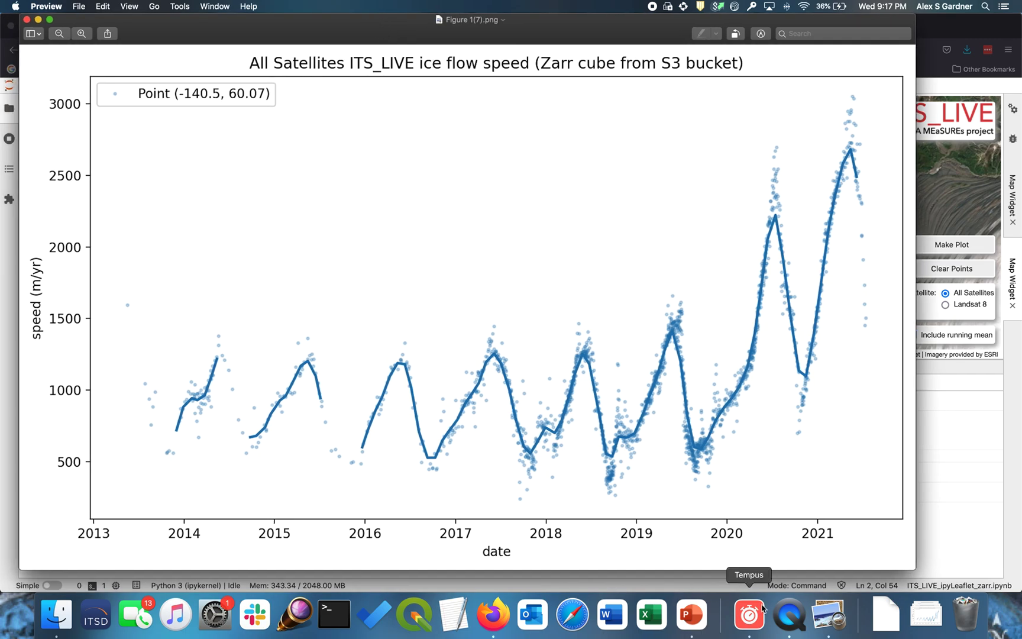
{"action": "mouse_move", "coordinate": [691, 614]}
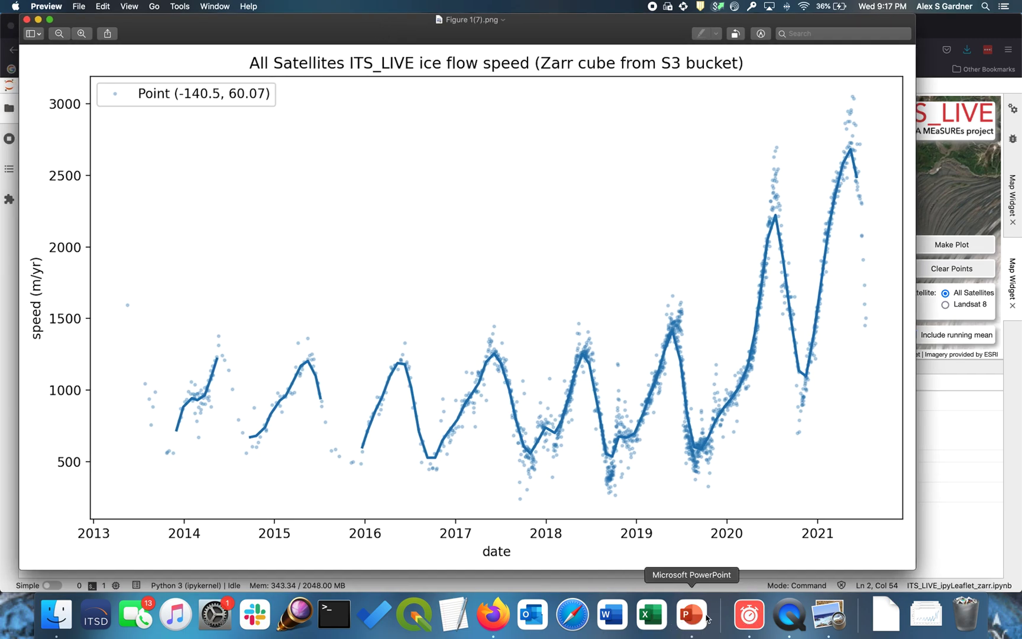
Stop the Tempus stopwatch at 03:58:19 and close its window
{"action": "left_click", "coordinate": [748, 614]}
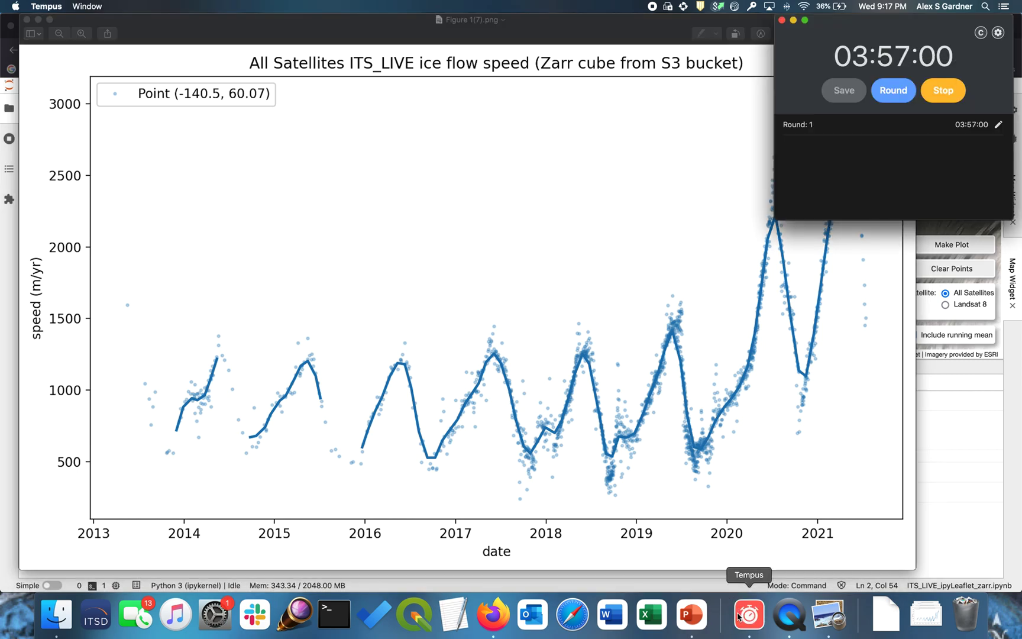
{"action": "left_click", "coordinate": [943, 90]}
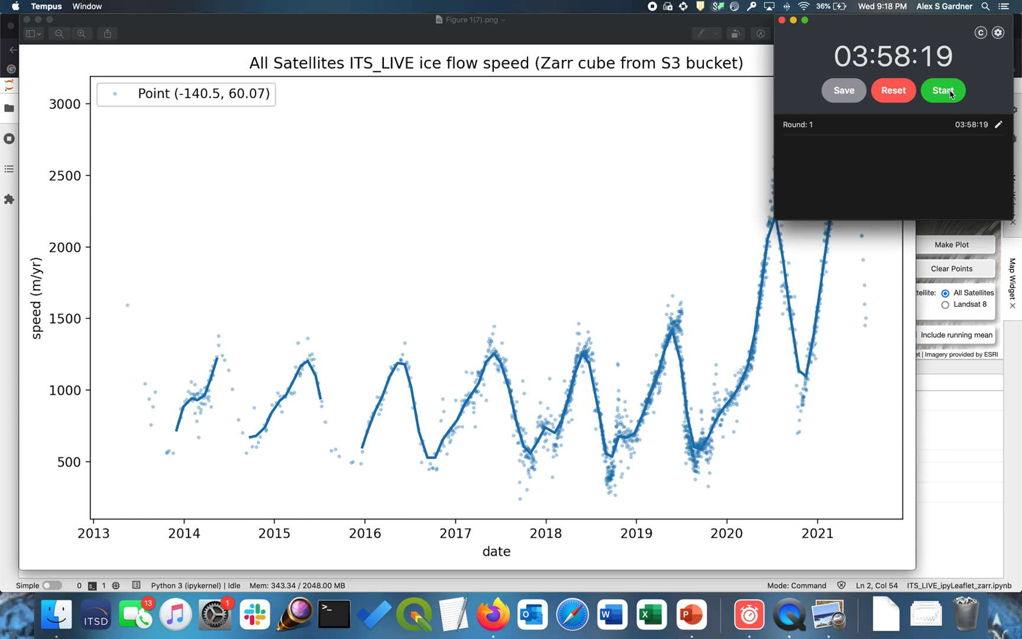
{"action": "mouse_move", "coordinate": [533, 247]}
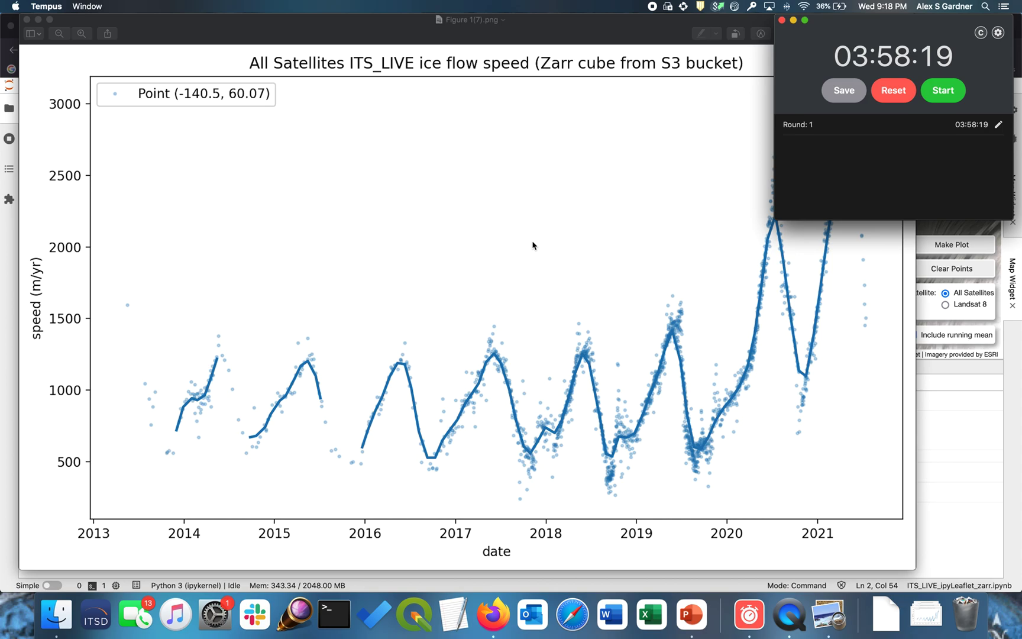
{"action": "mouse_move", "coordinate": [600, 330]}
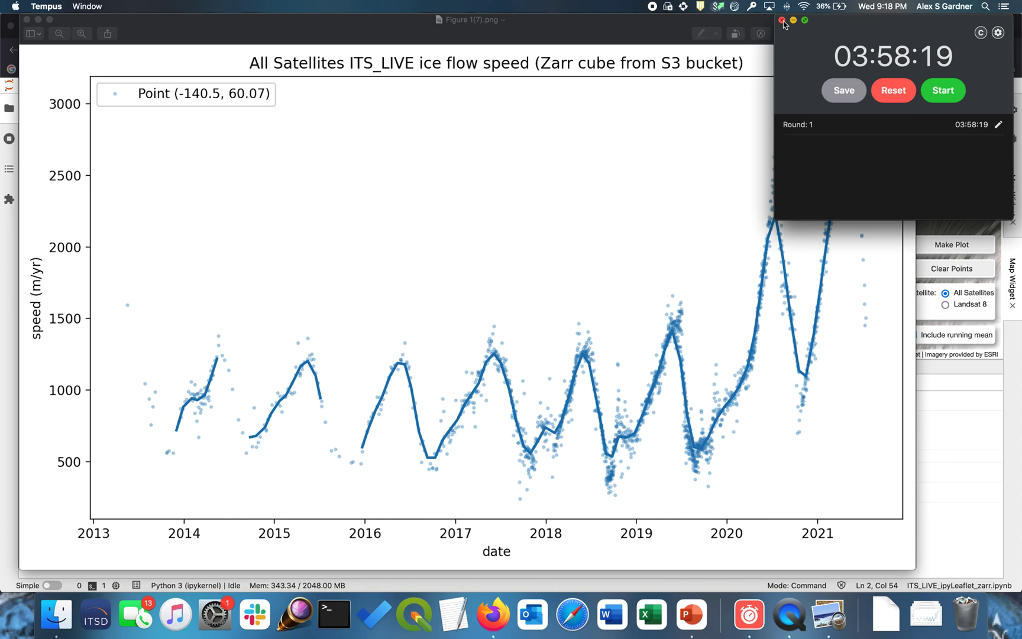
{"action": "left_click", "coordinate": [784, 20]}
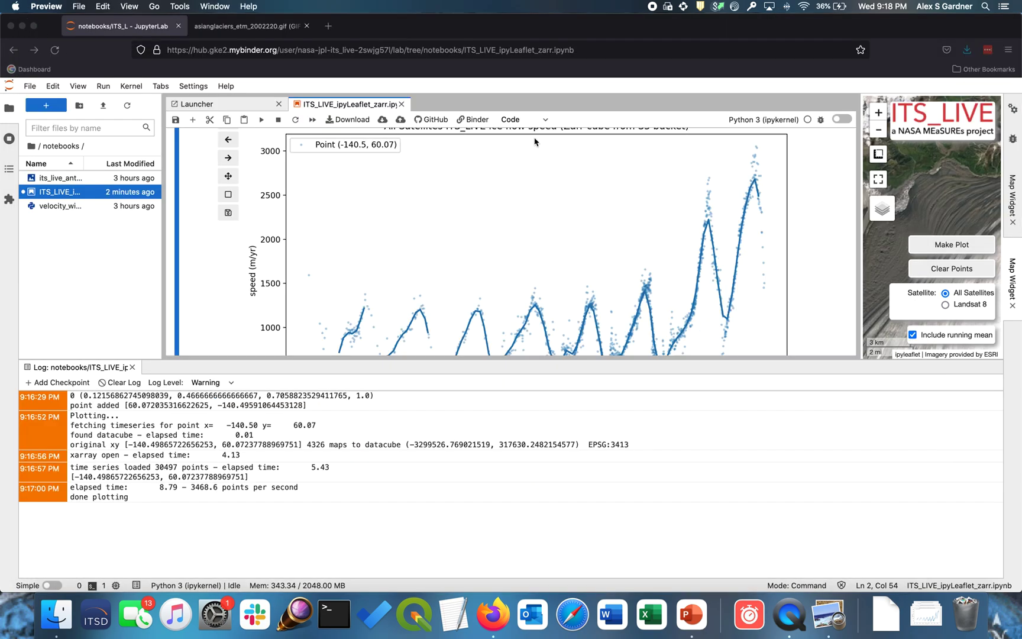
{"action": "mouse_move", "coordinate": [787, 403]}
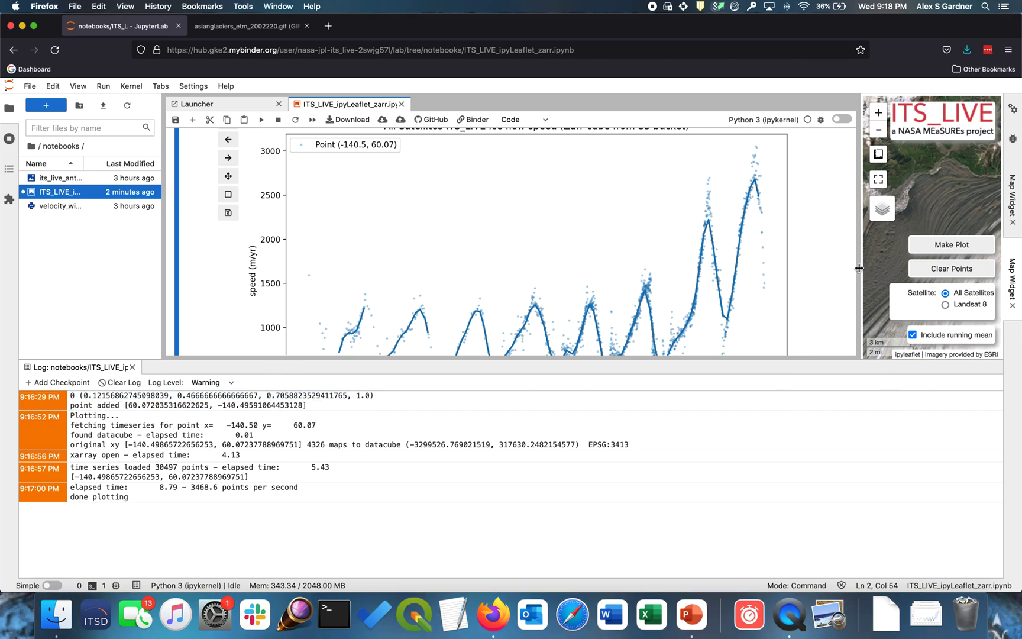
Widen the map widget, show it full screen and clear the previously placed points
{"action": "left_click", "coordinate": [880, 208]}
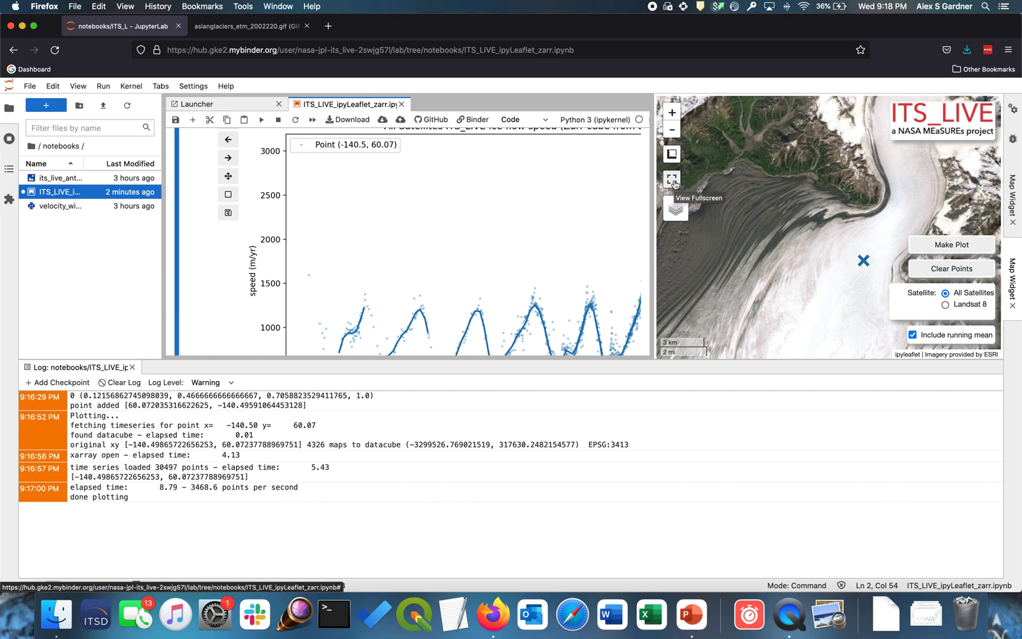
{"action": "left_click", "coordinate": [673, 180]}
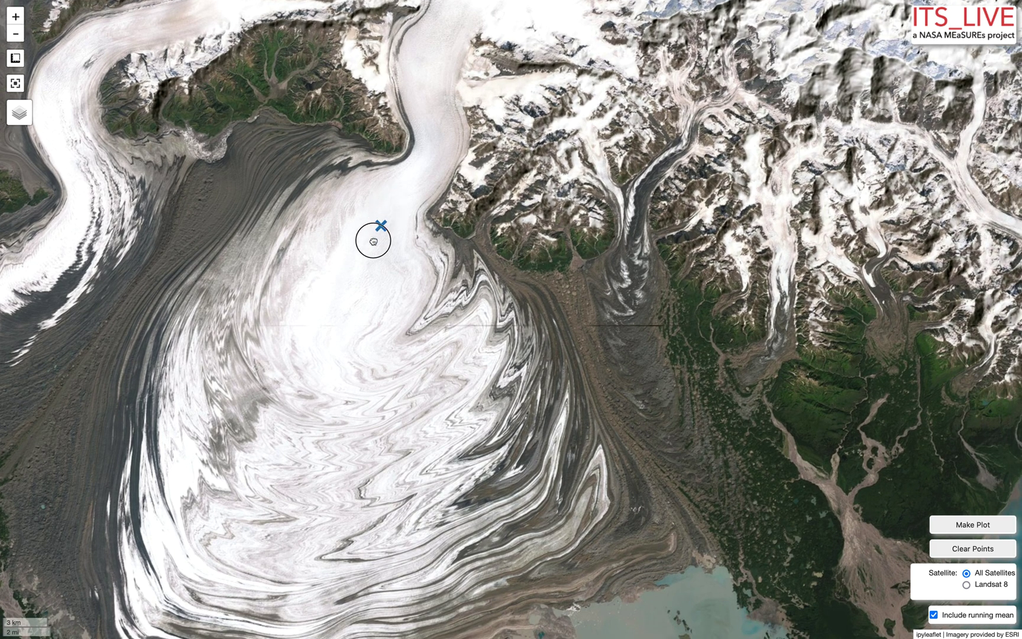
{"action": "left_click", "coordinate": [970, 548]}
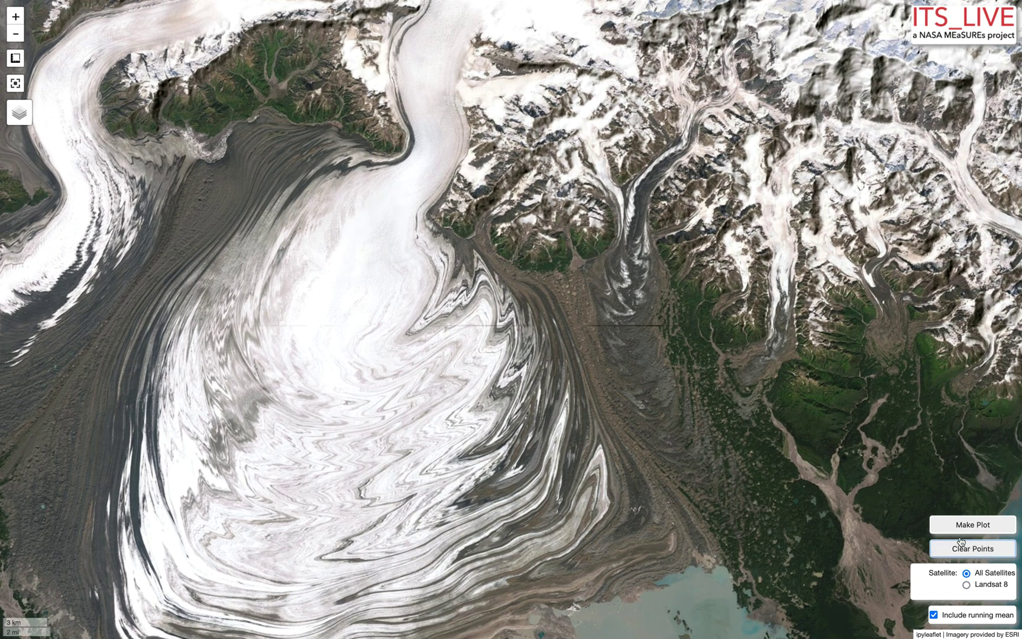
{"action": "left_click", "coordinate": [356, 311]}
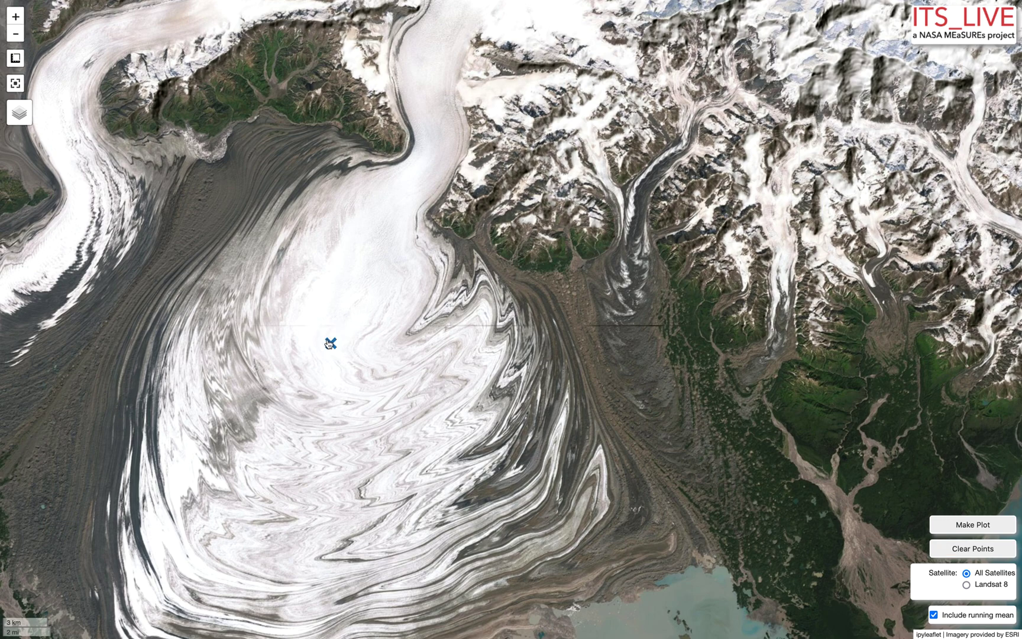
Mark new points along Malaspina Glacier's central trunk and return the map to normal size
{"action": "left_click", "coordinate": [357, 298]}
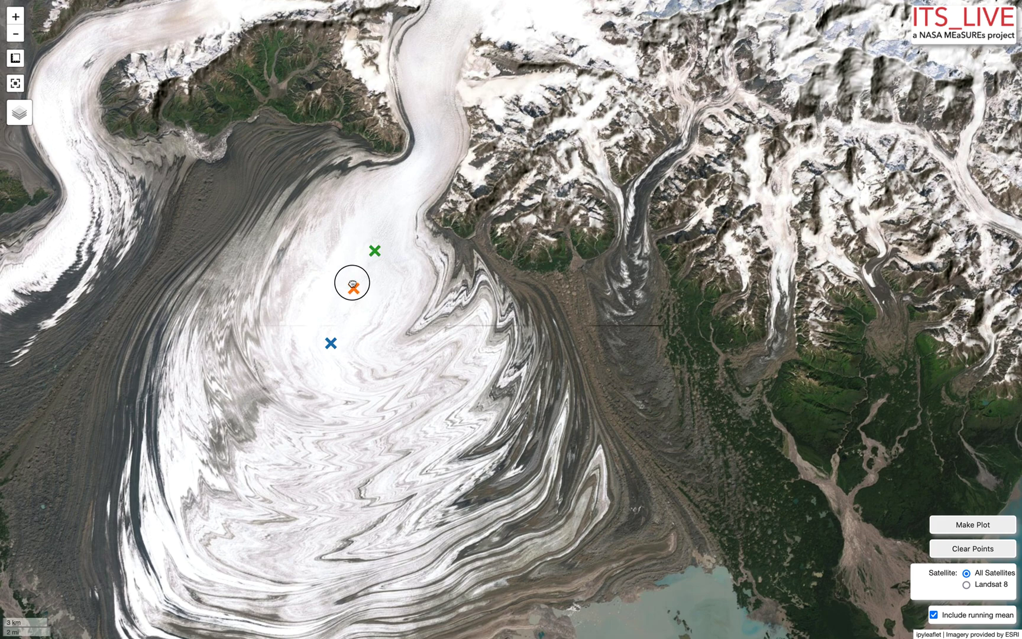
{"action": "left_click", "coordinate": [352, 287]}
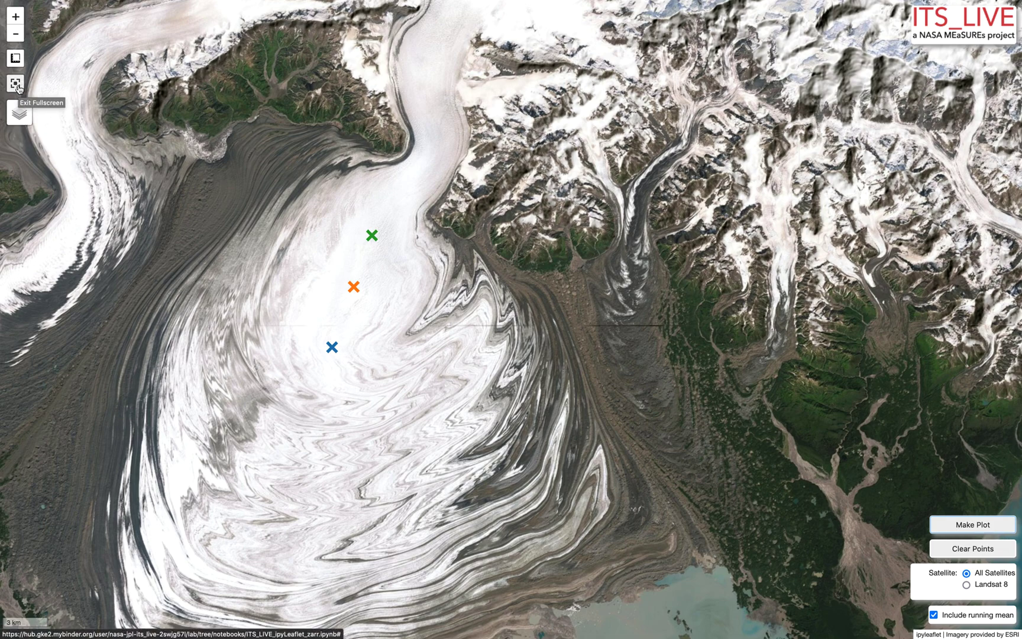
{"action": "left_click", "coordinate": [13, 84]}
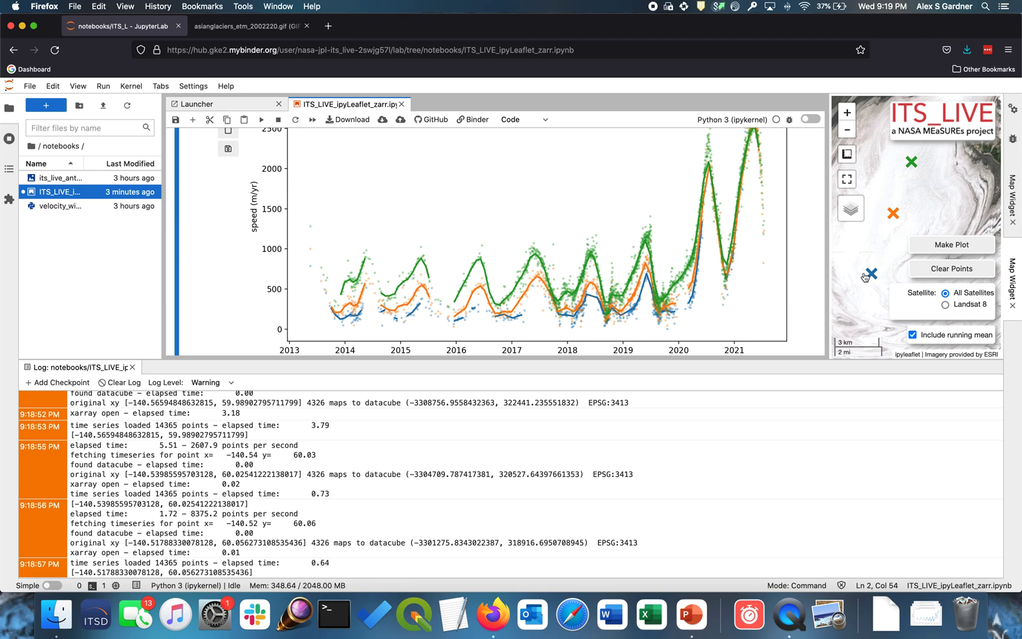
Zoom the map out around the three points and scroll up toward the plotting cell
{"action": "left_click", "coordinate": [848, 129]}
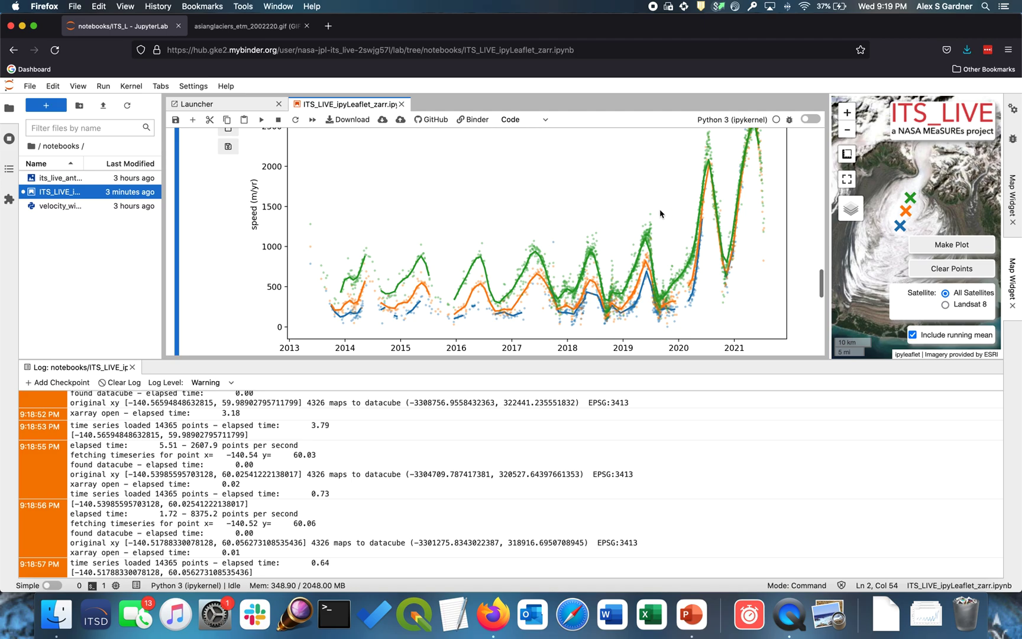
{"action": "mouse_move", "coordinate": [731, 237]}
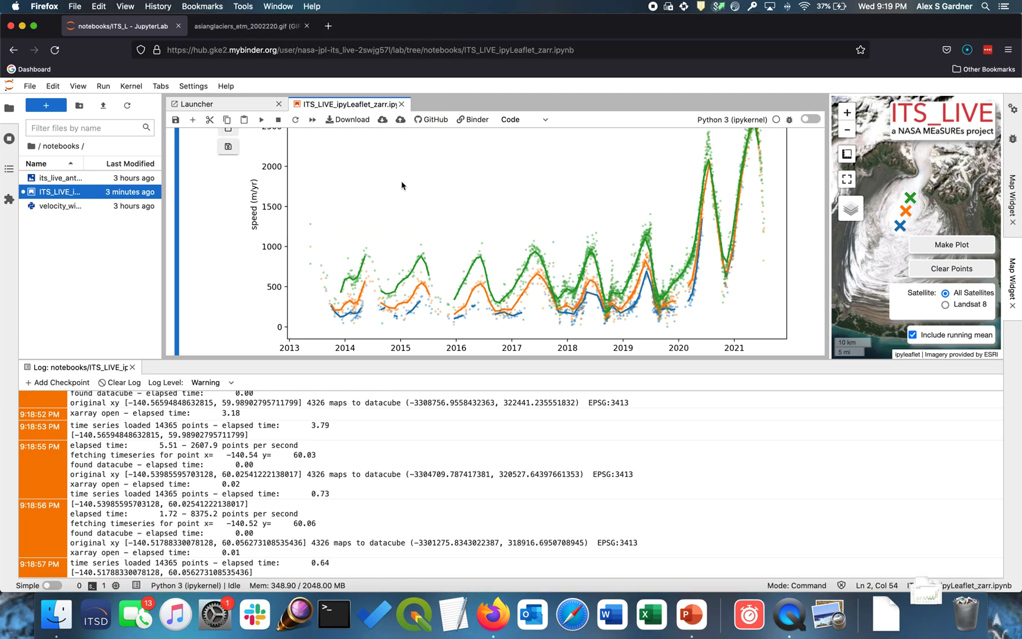
{"action": "scroll", "scroll_direction": "up", "scroll_amount": 3}
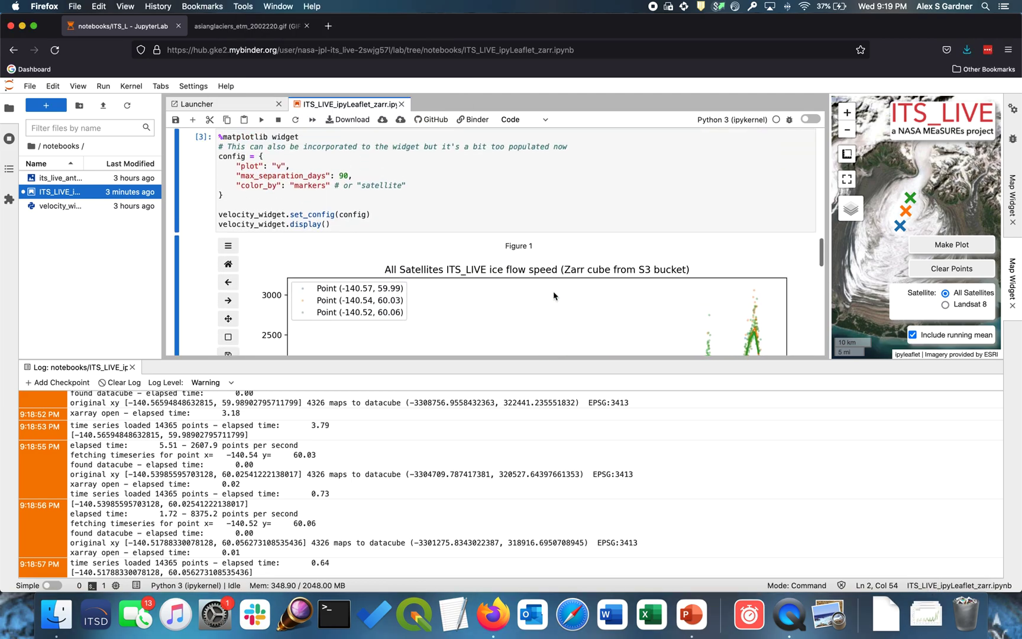
Run the velocity widget cell with color_by 'markers' and scroll down through the three-point speed curves
{"action": "scroll", "scroll_direction": "up", "scroll_amount": 3}
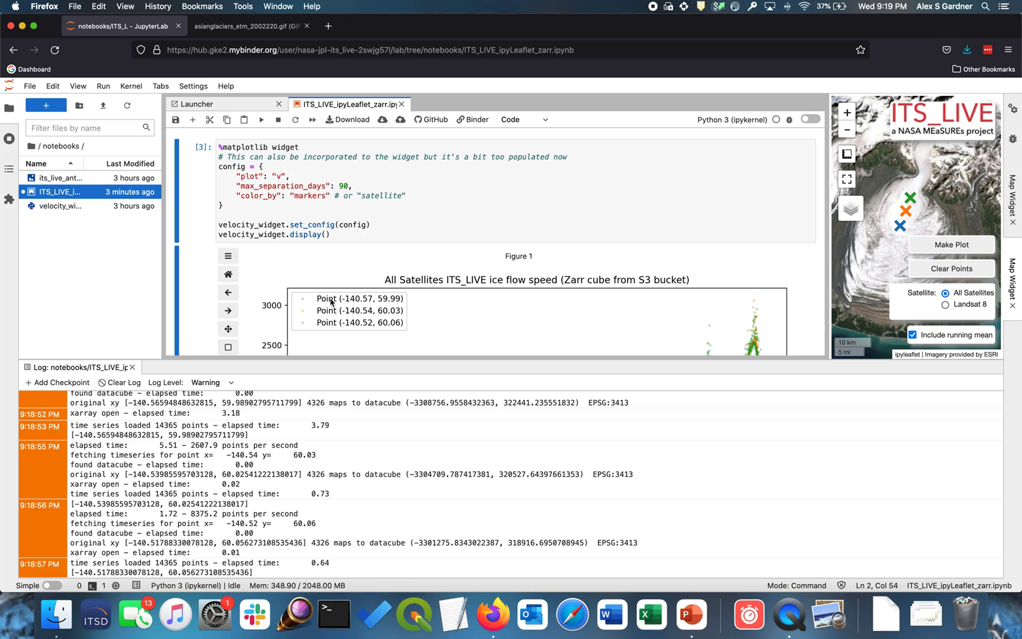
{"action": "mouse_move", "coordinate": [280, 175]}
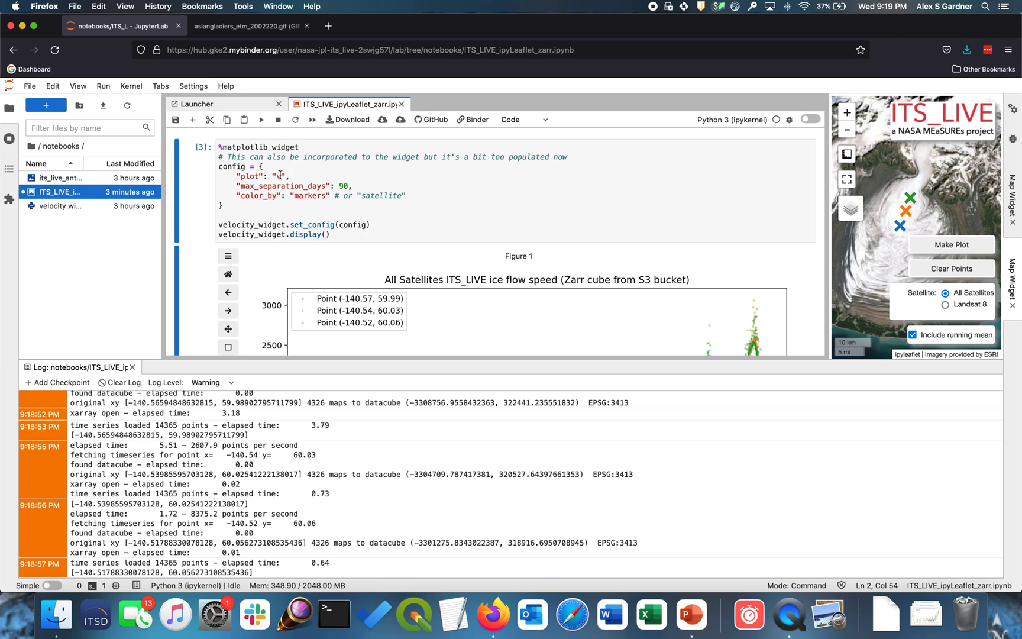
{"action": "type", "text": "v"}
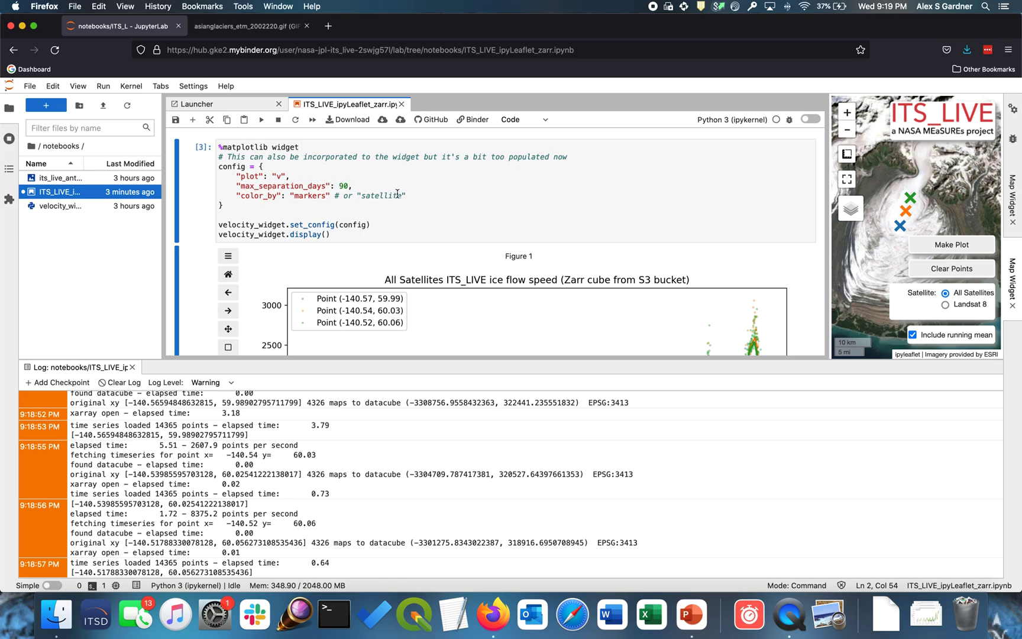
{"action": "mouse_move", "coordinate": [469, 228]}
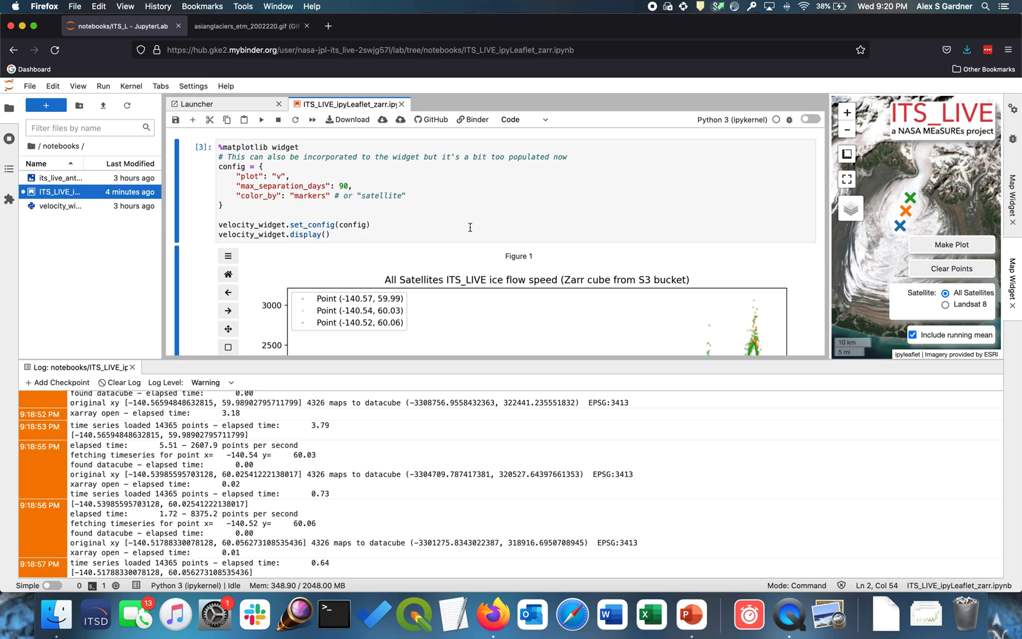
{"action": "mouse_move", "coordinate": [438, 251]}
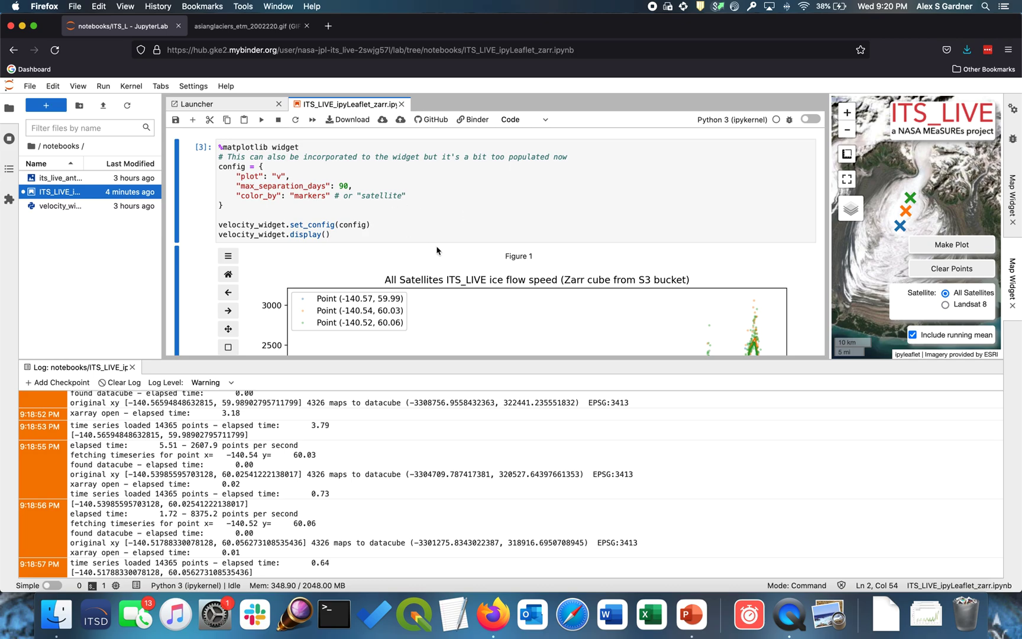
{"action": "scroll", "scroll_direction": "down", "scroll_amount": 3}
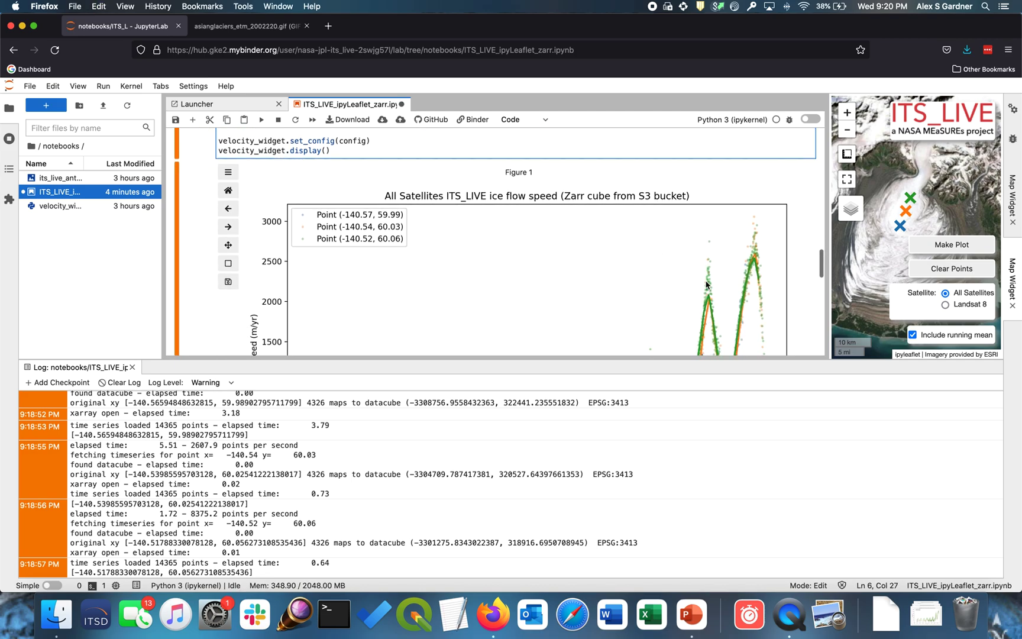
{"action": "scroll", "scroll_direction": "down", "scroll_amount": 3}
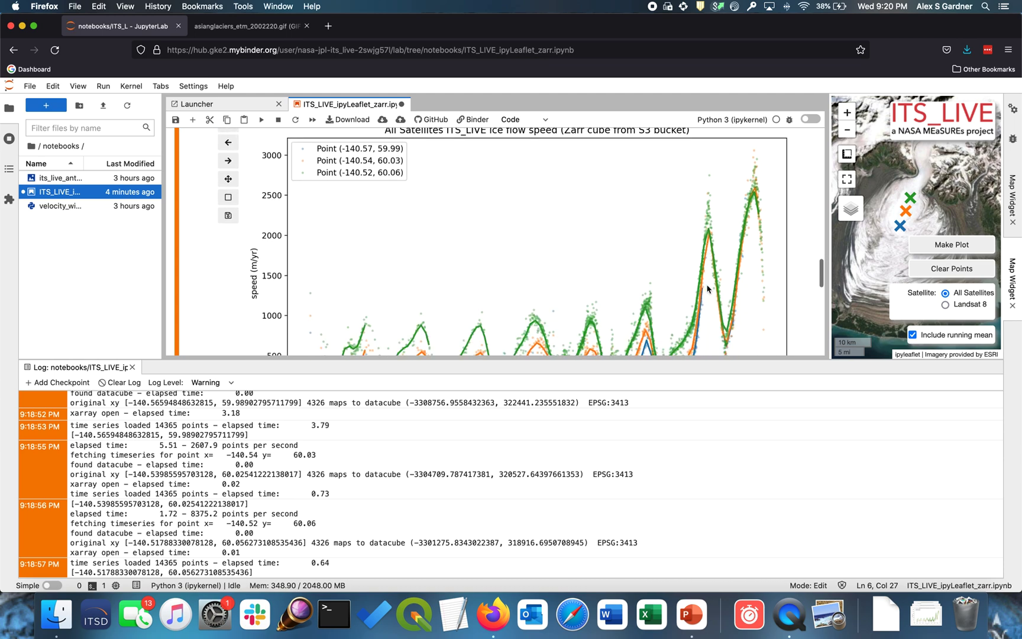
{"action": "scroll", "scroll_direction": "down", "scroll_amount": 3}
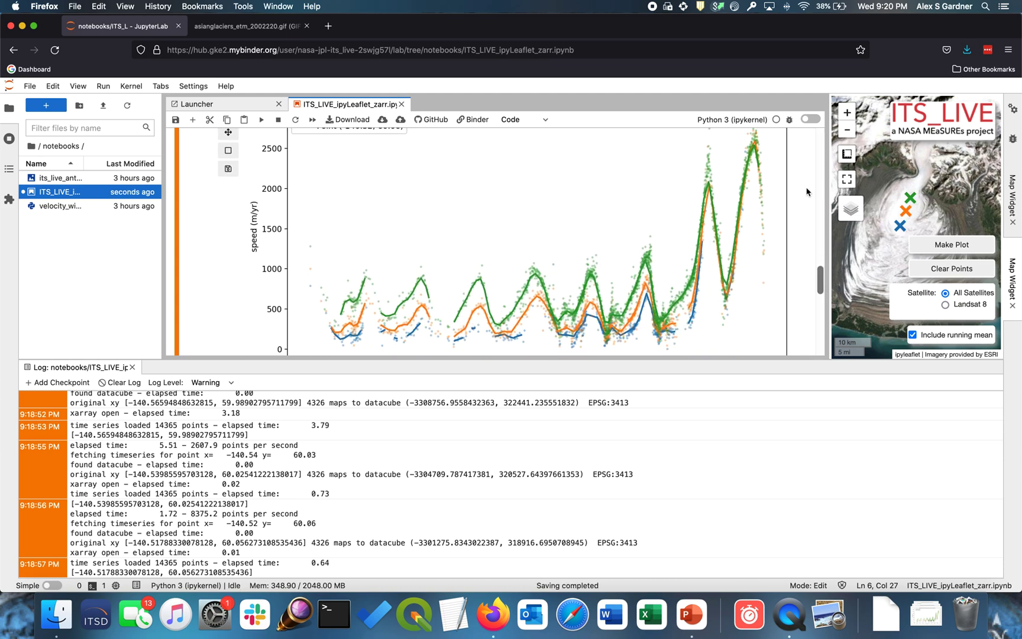
Expand the map, clear the existing points and add one new point on the glacier
{"action": "left_click", "coordinate": [848, 178]}
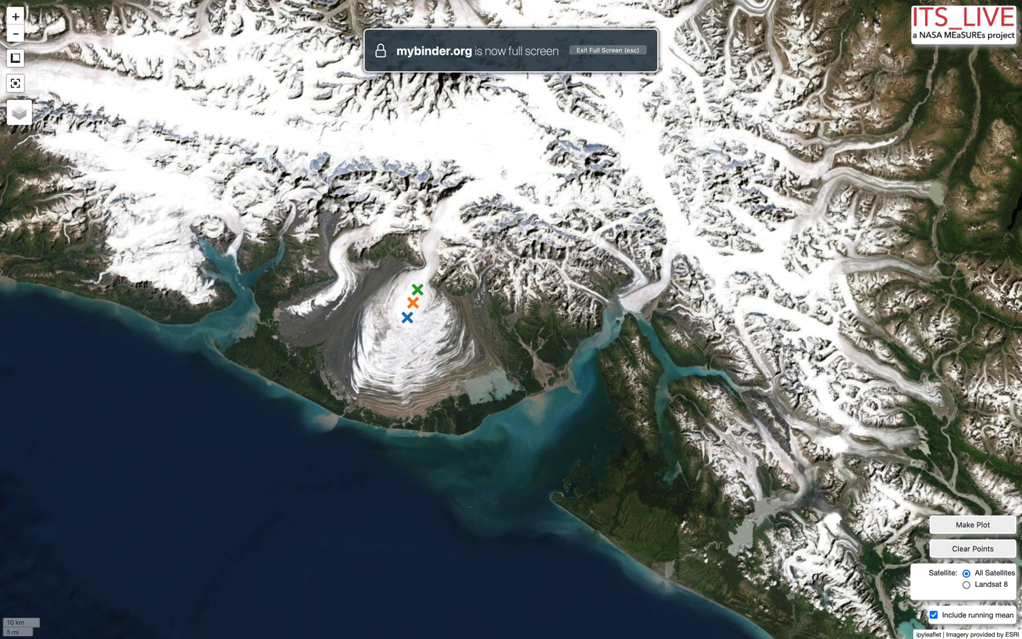
{"action": "left_click", "coordinate": [970, 548]}
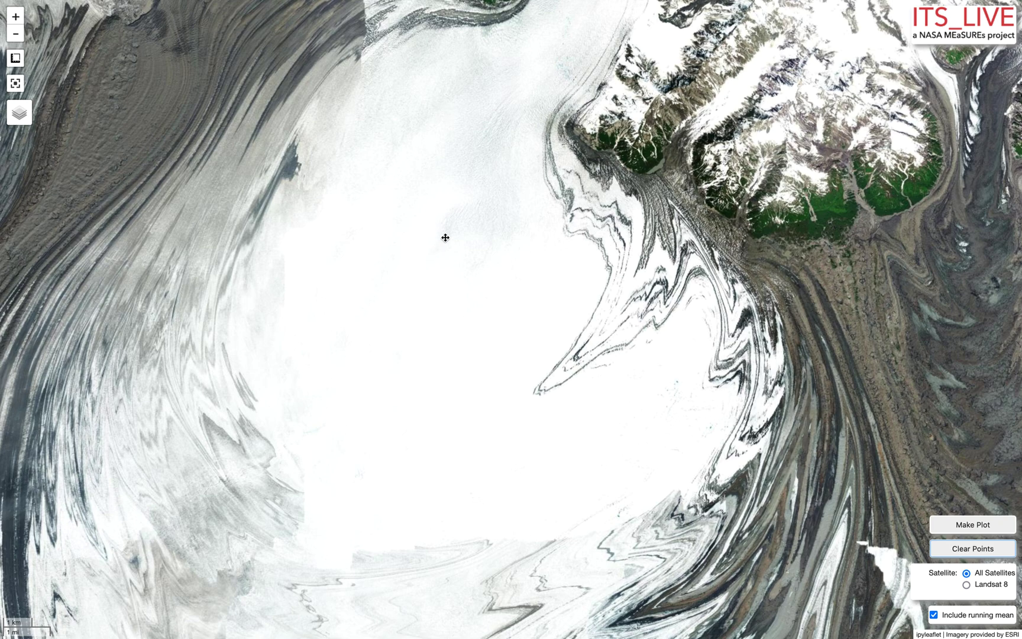
{"action": "left_click", "coordinate": [445, 238]}
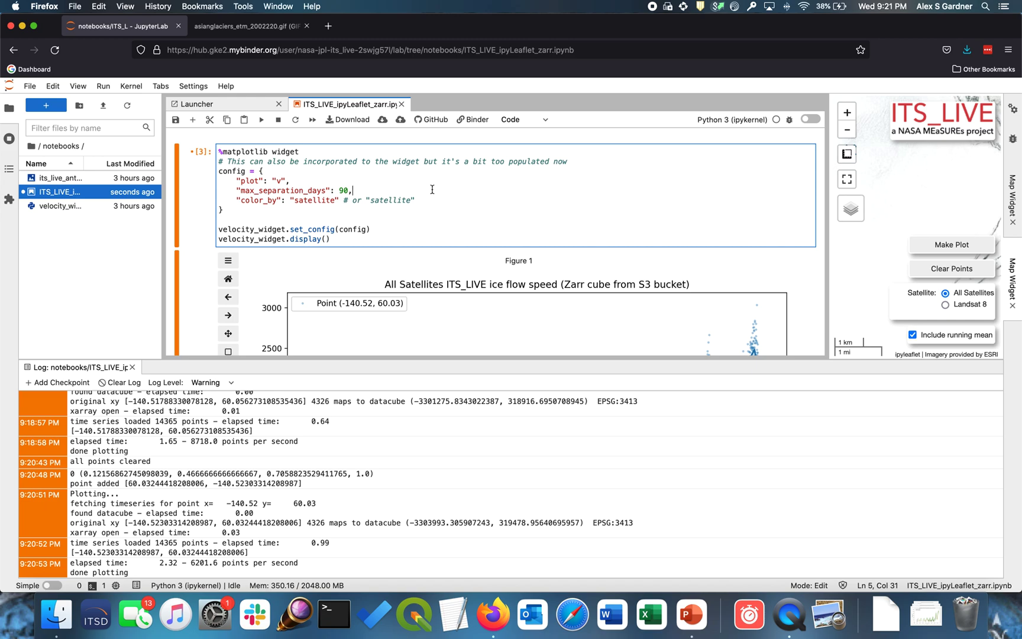
{"action": "mouse_move", "coordinate": [777, 211]}
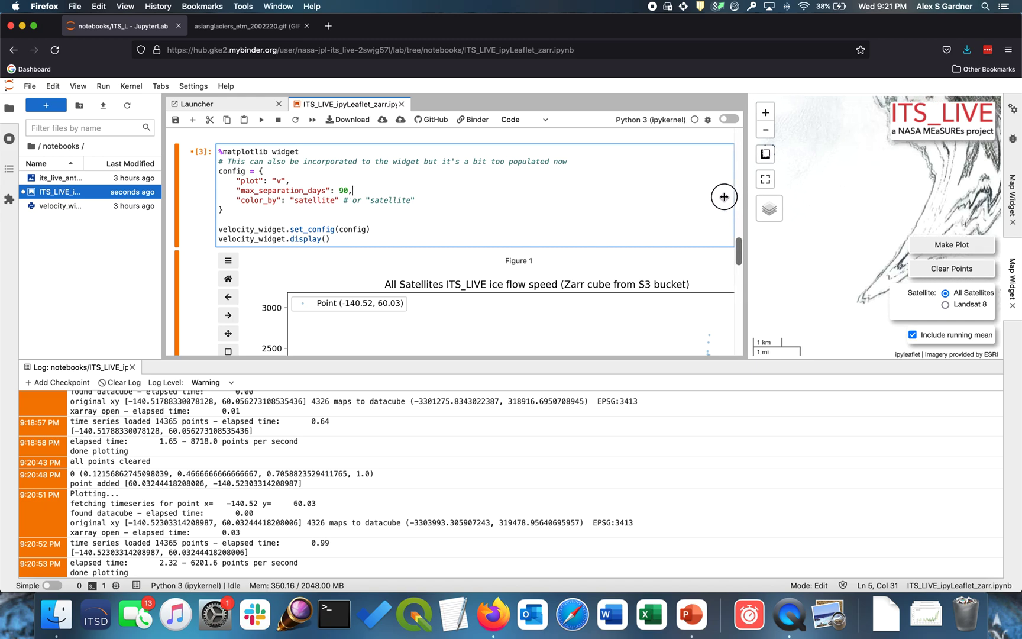
Place a point on the glacier and make the speed plot coloured by satellite
{"action": "left_click", "coordinate": [507, 185]}
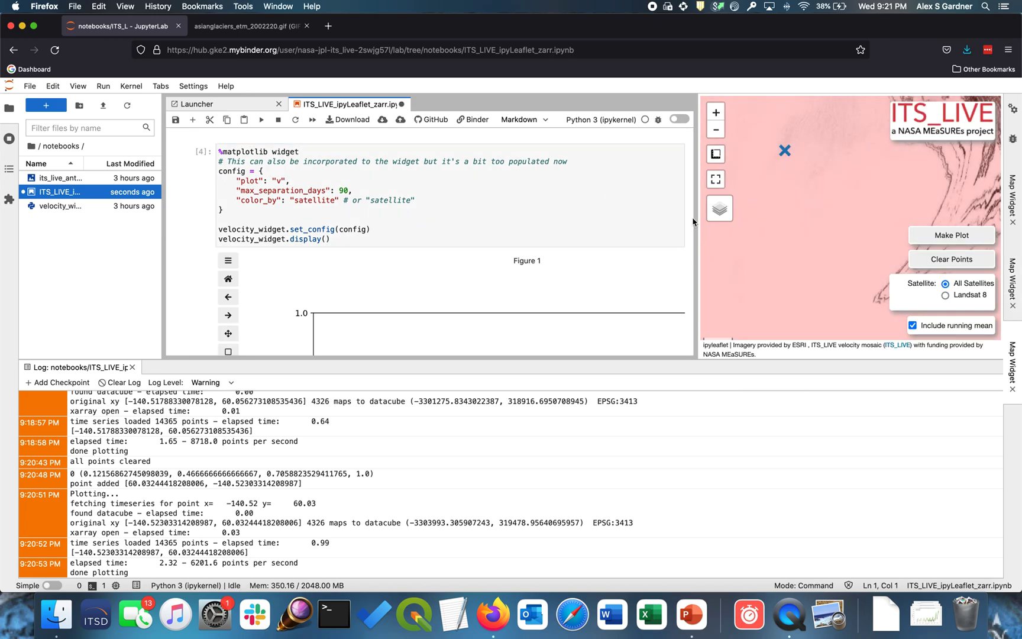
{"action": "left_click", "coordinate": [719, 209]}
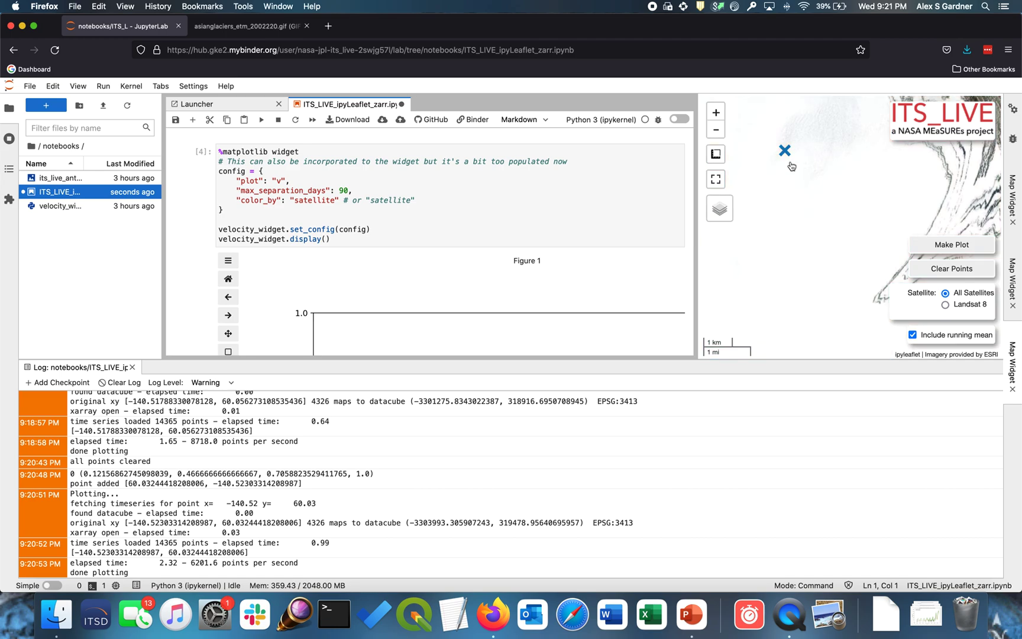
{"action": "mouse_move", "coordinate": [787, 159]}
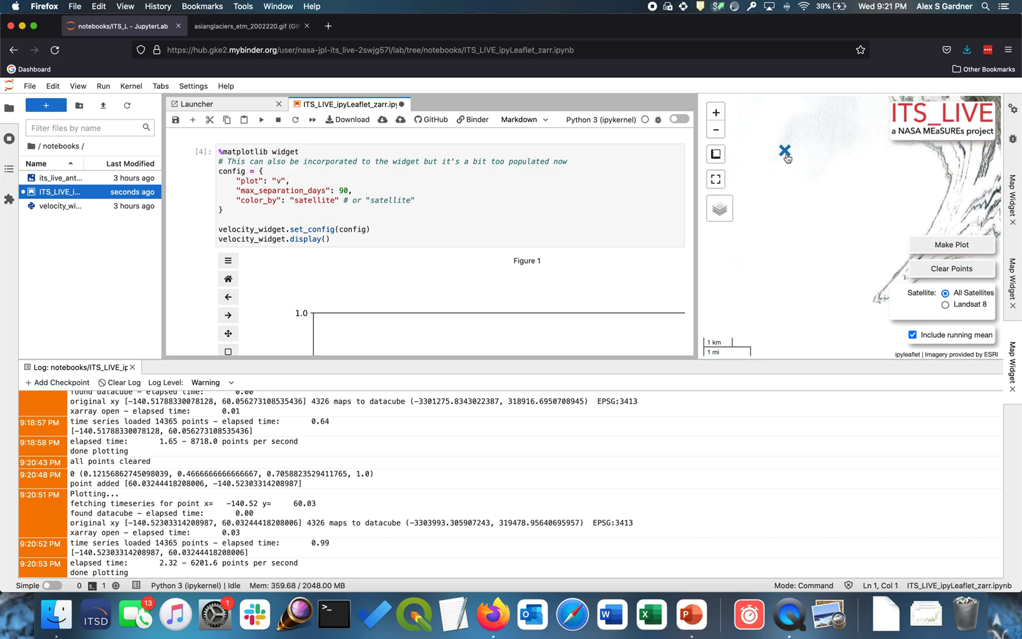
{"action": "mouse_move", "coordinate": [951, 245]}
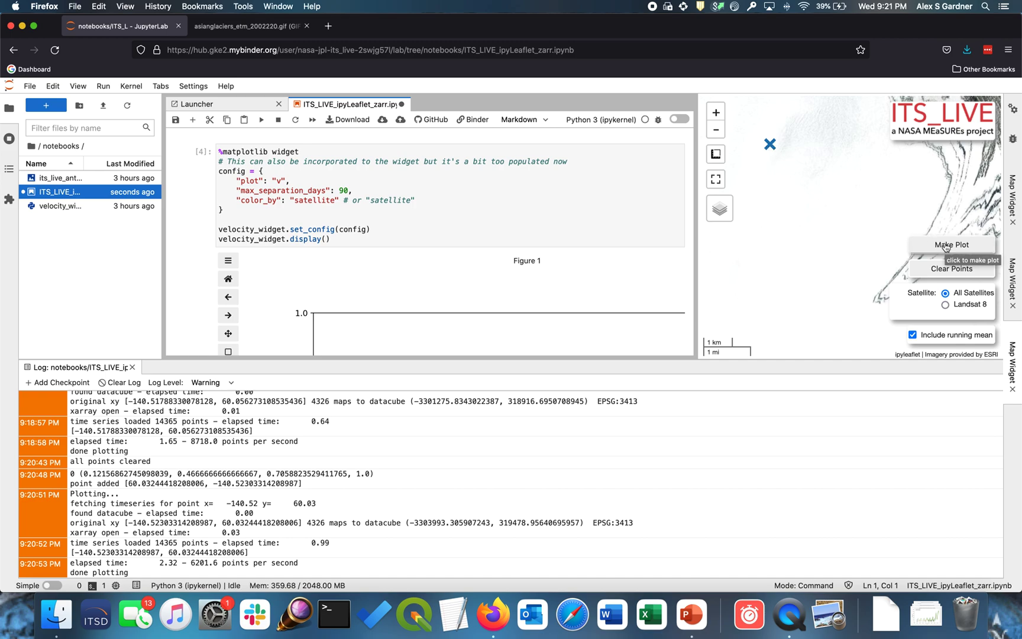
{"action": "left_click", "coordinate": [950, 245]}
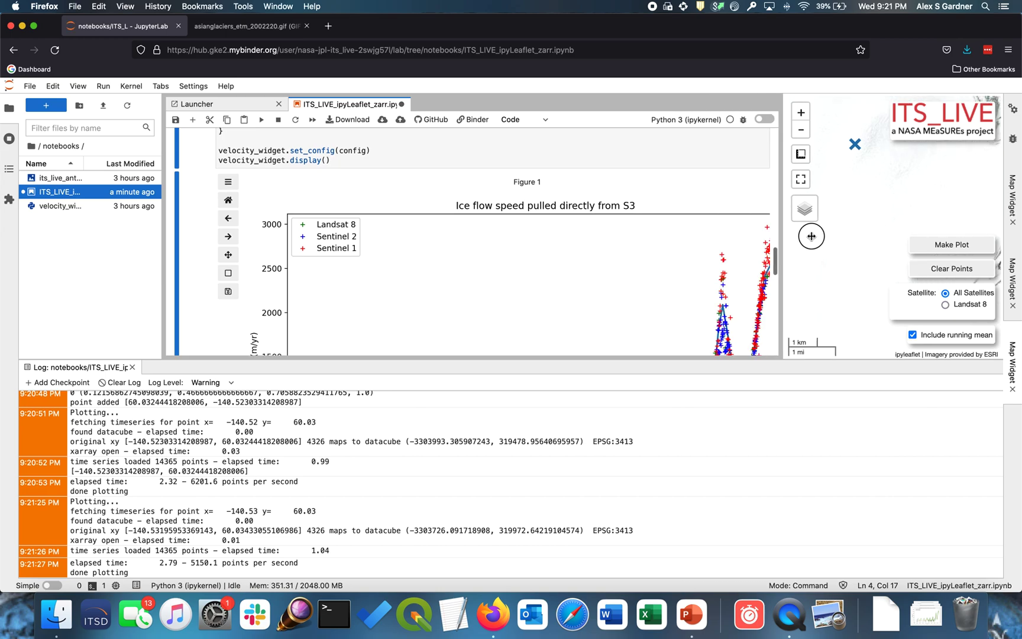
{"action": "scroll", "scroll_direction": "down", "scroll_amount": 3}
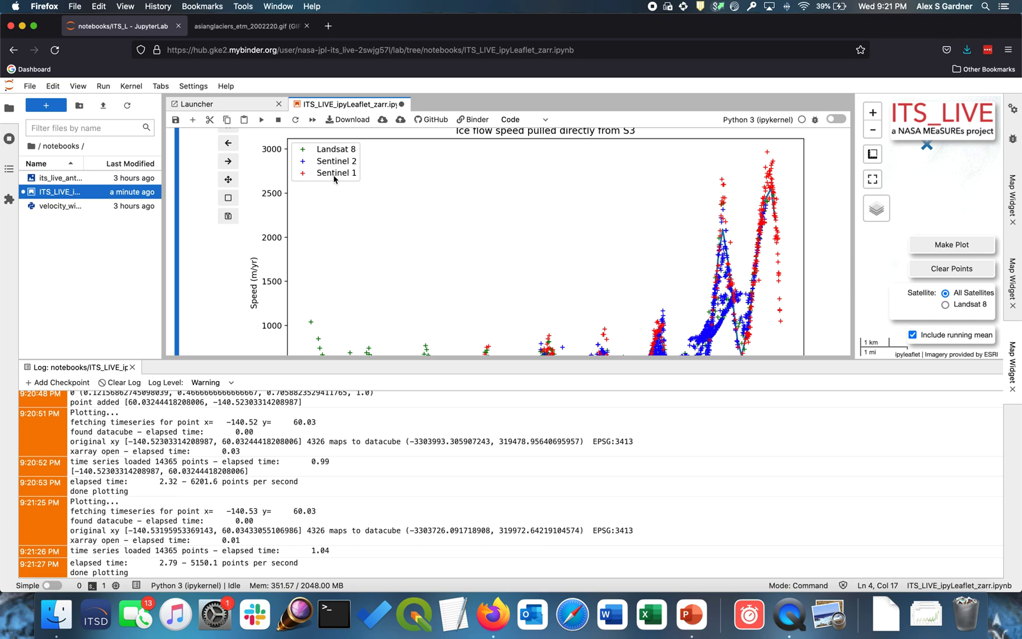
{"action": "scroll", "scroll_direction": "down", "scroll_amount": 3}
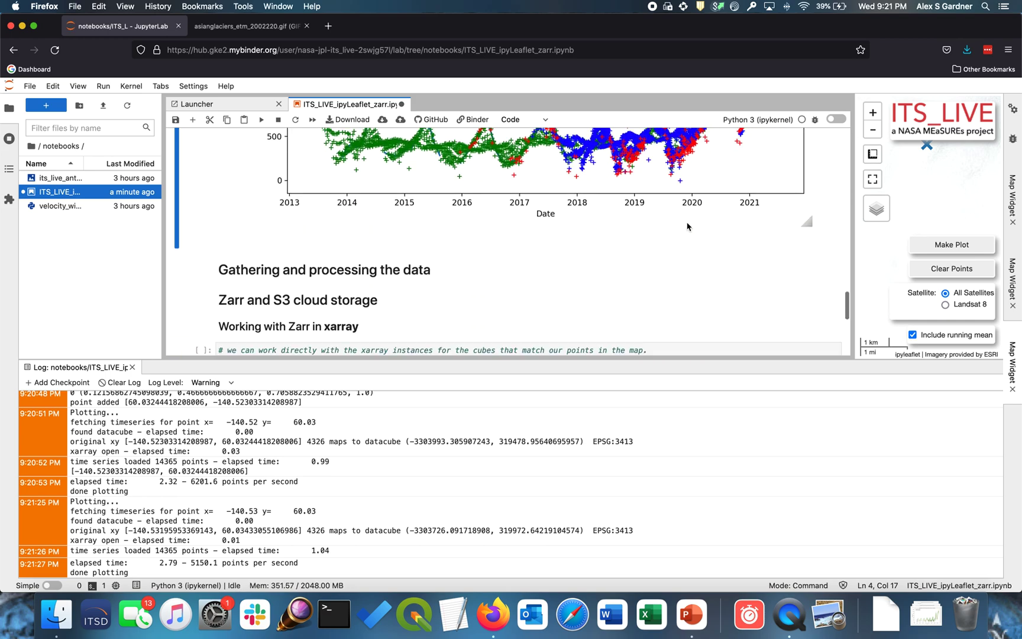
{"action": "scroll", "scroll_direction": "down", "scroll_amount": 3}
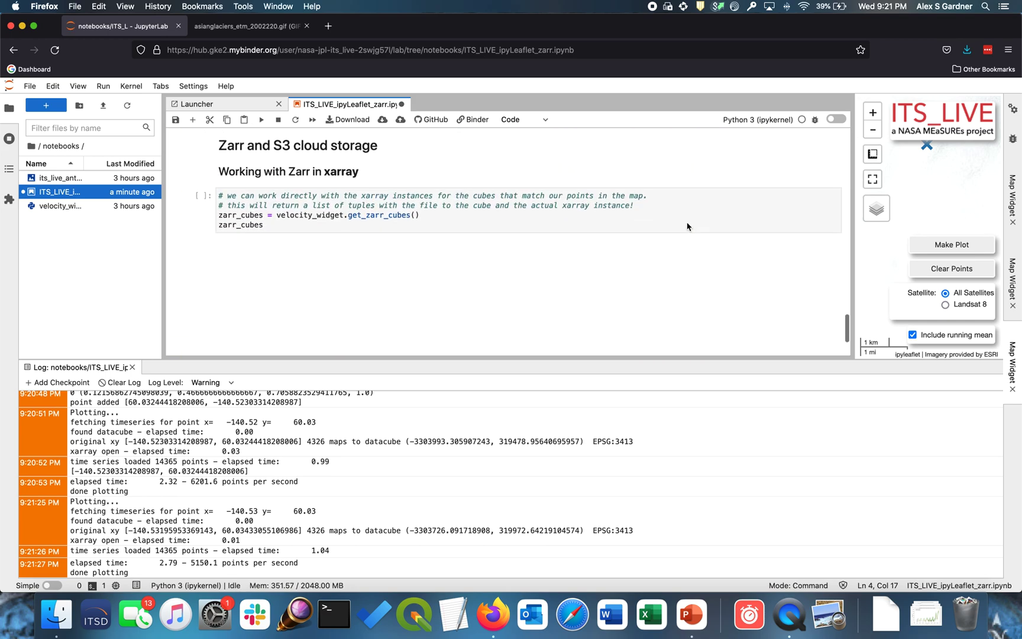
Run the get_zarr_cubes cell and scroll through the returned xarray Dataset's dimensions, variables and attributes
{"action": "left_click", "coordinate": [616, 225]}
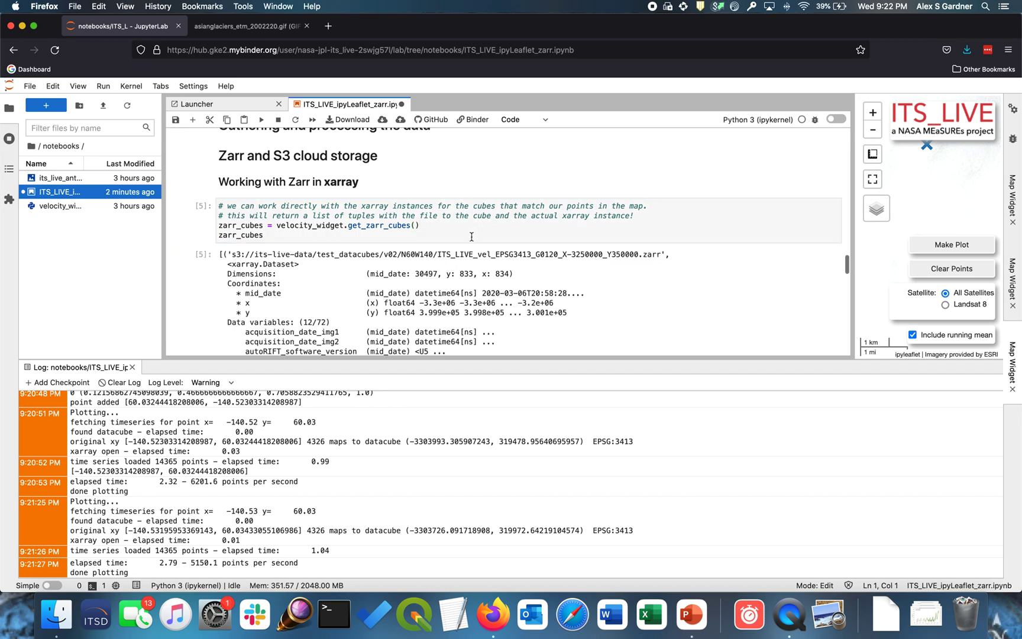
{"action": "scroll", "scroll_direction": "down", "scroll_amount": 3}
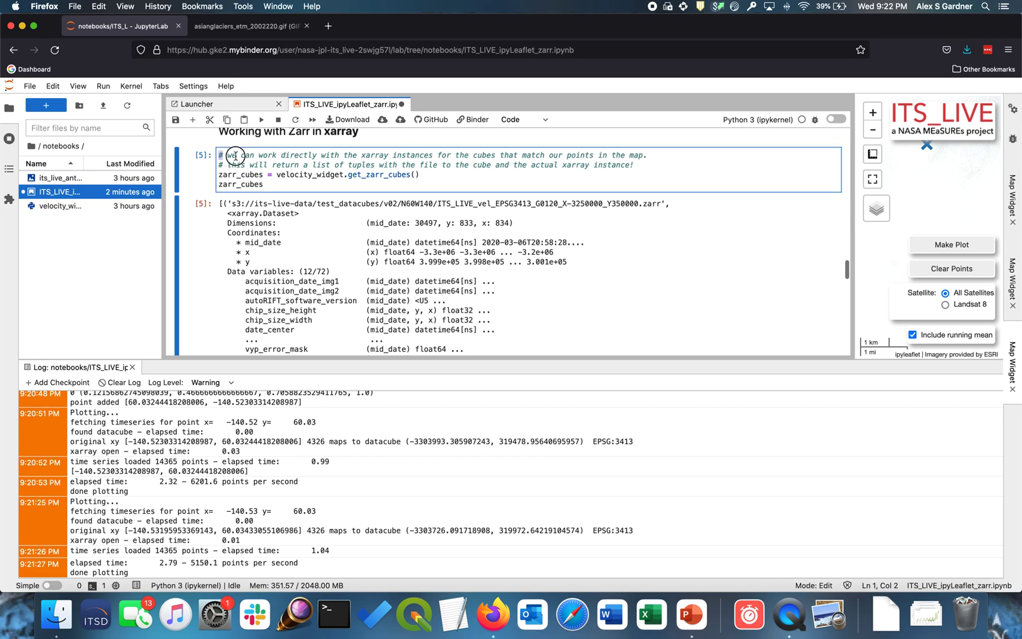
{"action": "left_click", "coordinate": [650, 165]}
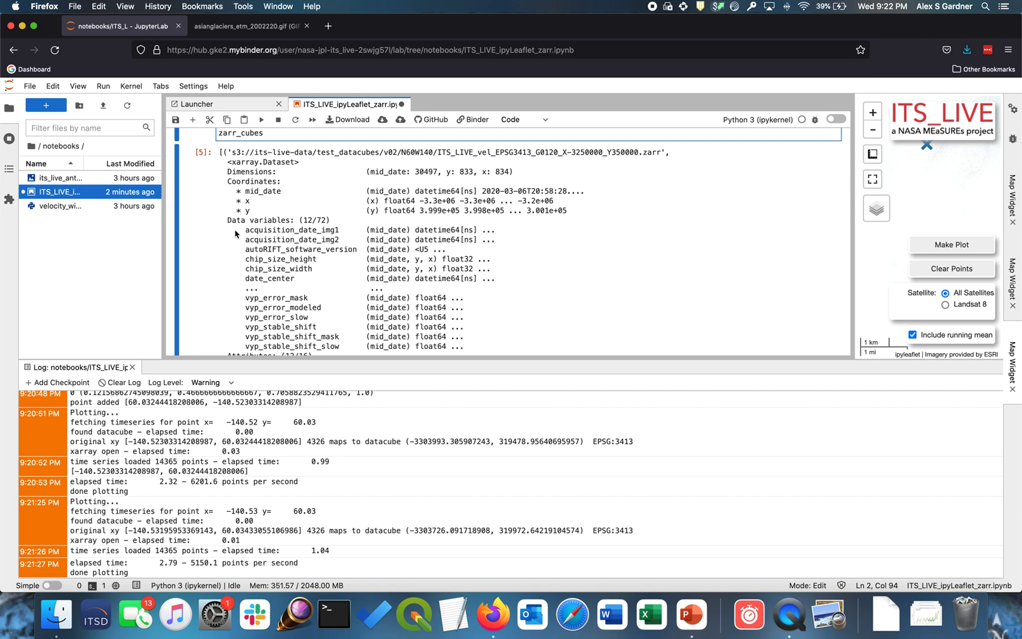
{"action": "mouse_move", "coordinate": [243, 234]}
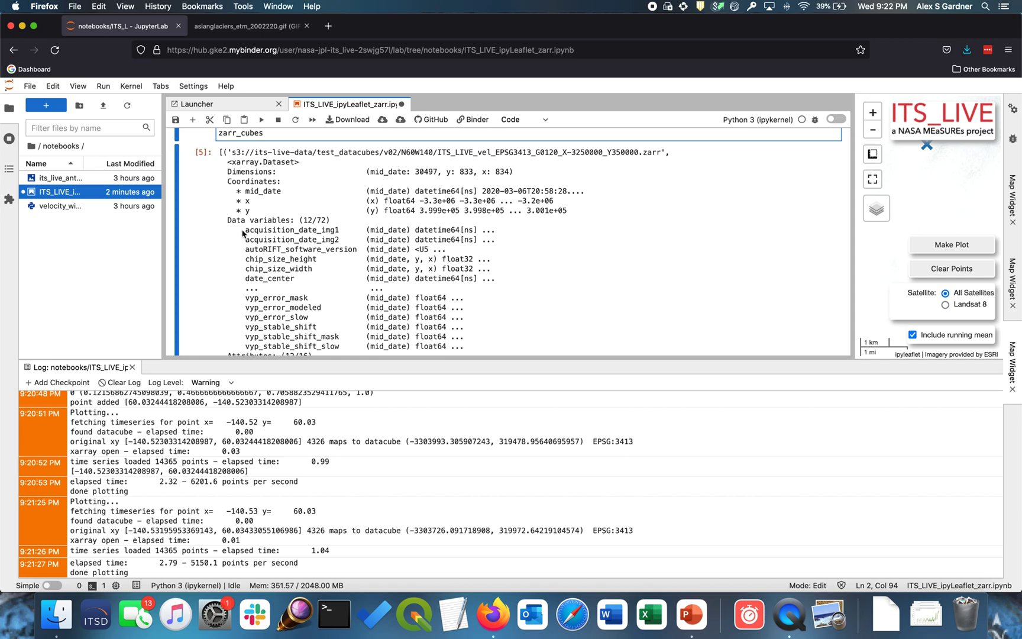
{"action": "scroll", "scroll_direction": "down", "scroll_amount": 3}
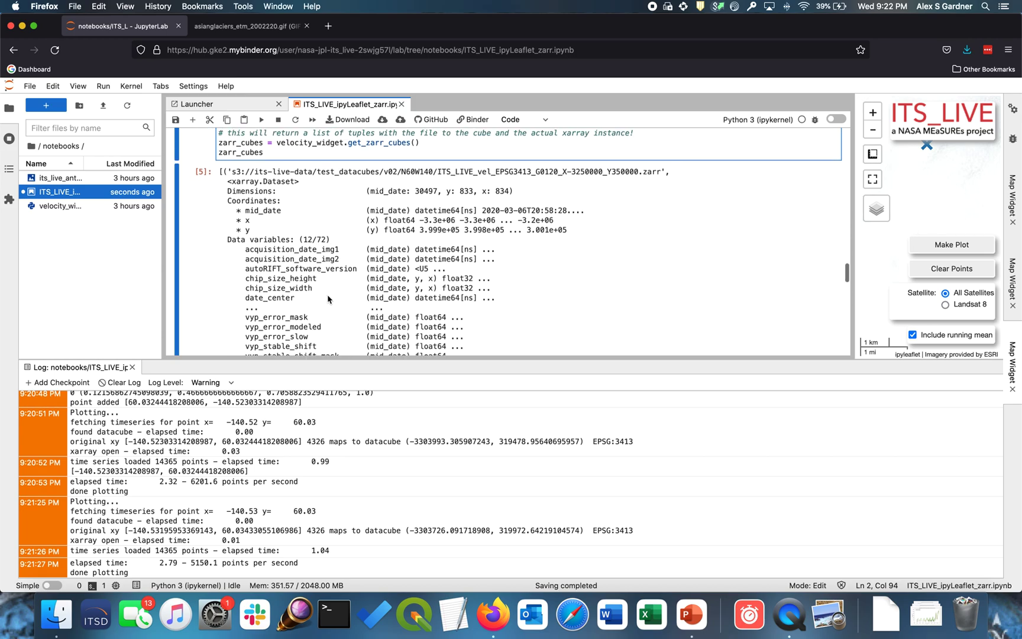
{"action": "scroll", "scroll_direction": "down", "scroll_amount": 3}
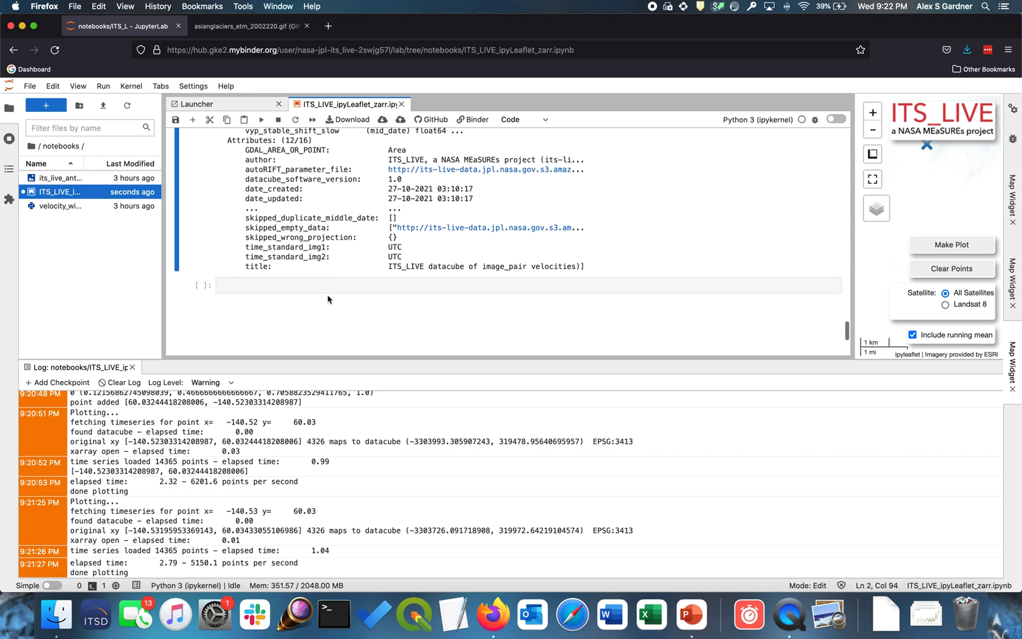
{"action": "scroll", "scroll_direction": "up", "scroll_amount": 3}
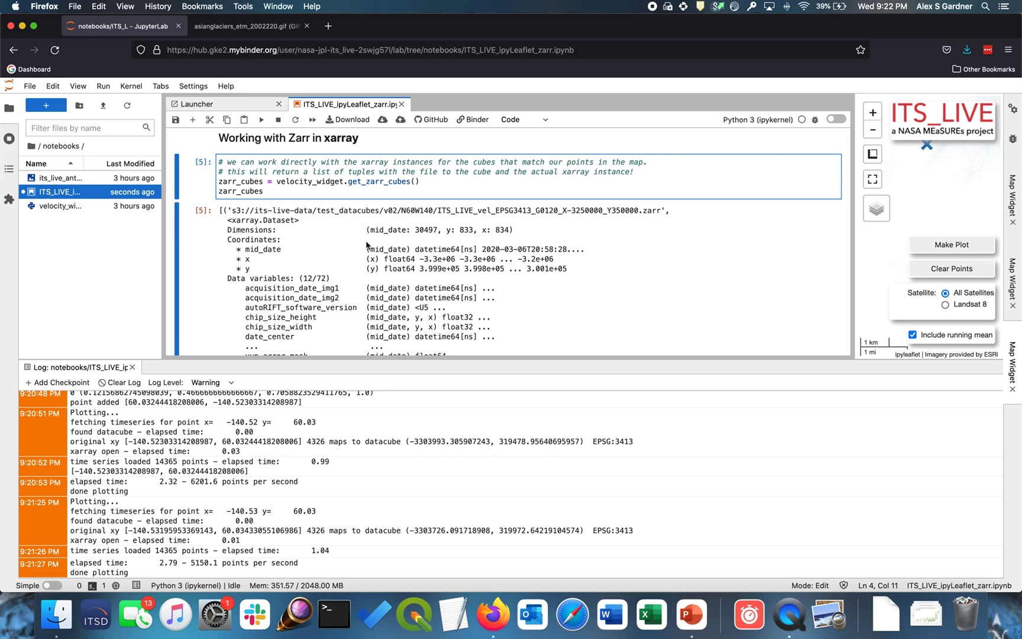
{"action": "scroll", "scroll_direction": "up", "scroll_amount": 3}
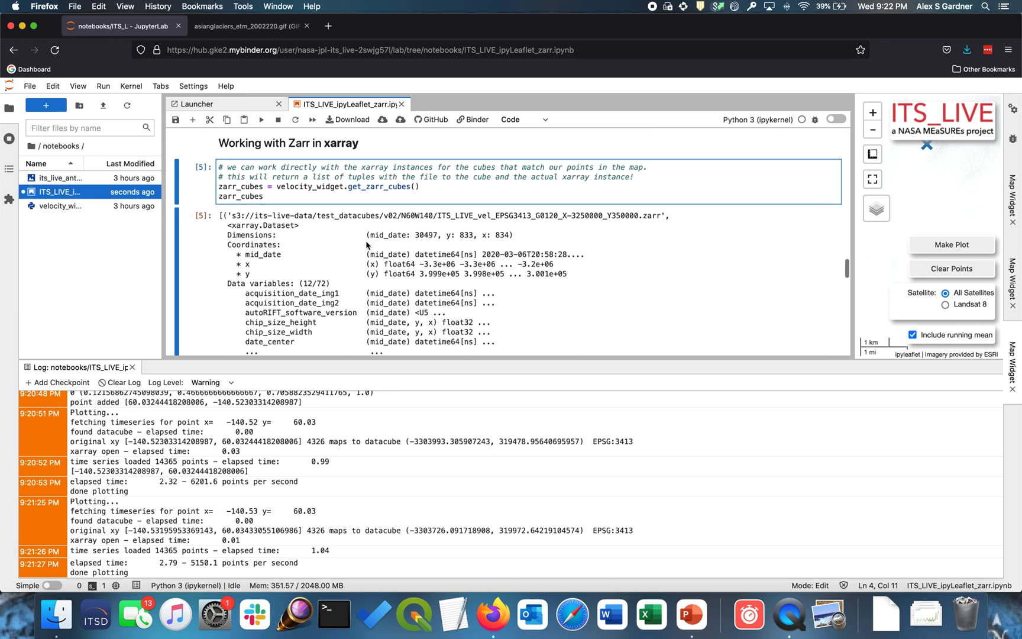
{"action": "scroll", "scroll_direction": "up", "scroll_amount": 3}
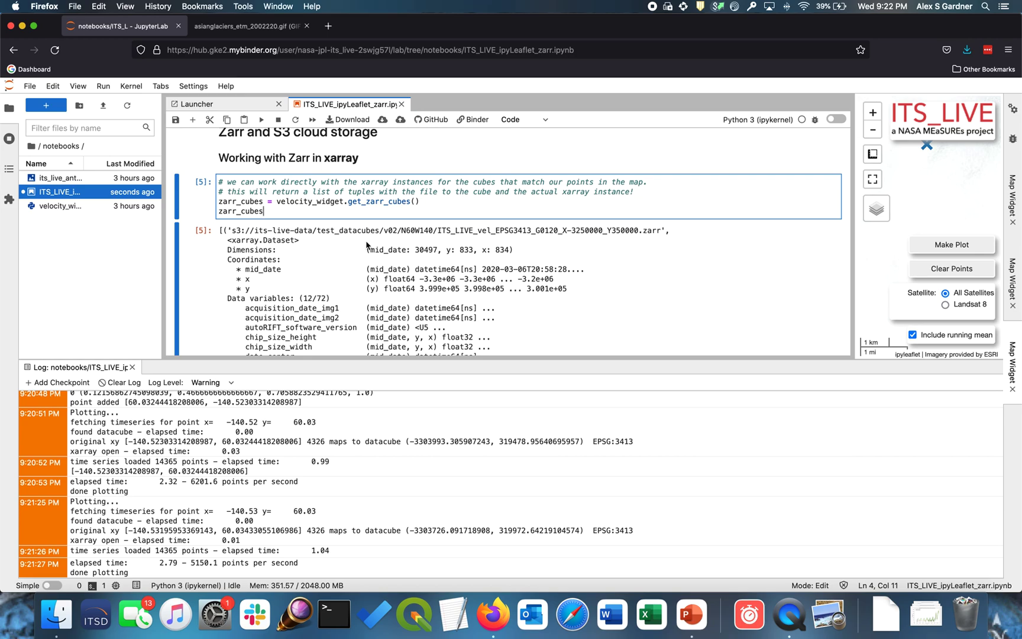
{"action": "mouse_move", "coordinate": [680, 7]}
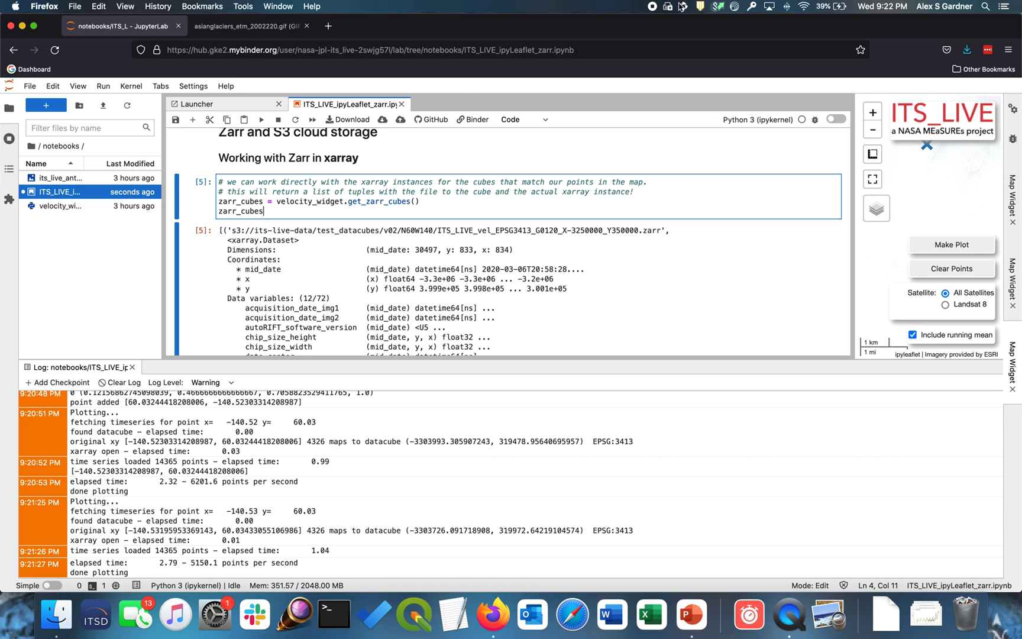